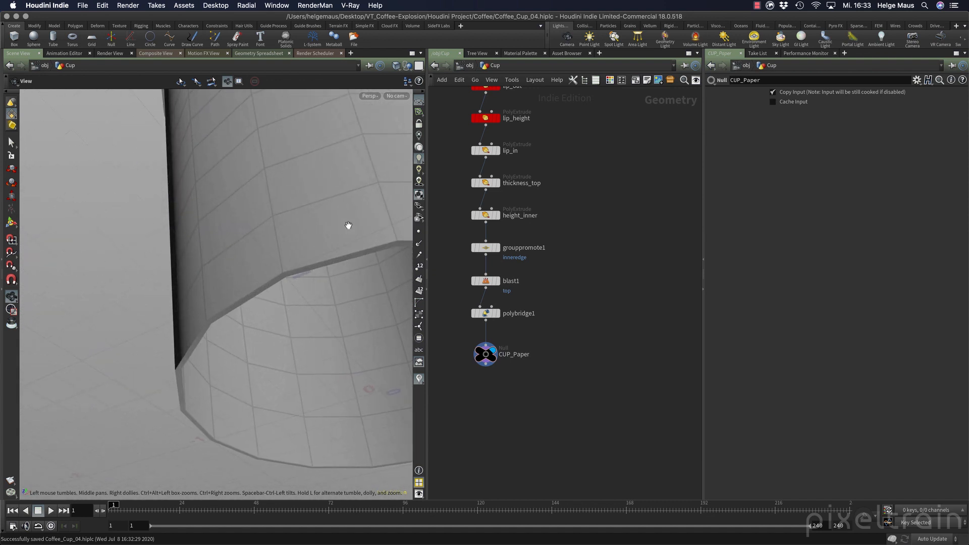
Display thickness_top, then height_inner, and shift the grouppromote1 chain to the left.
{"action": "left_click", "coordinate": [263, 380]}
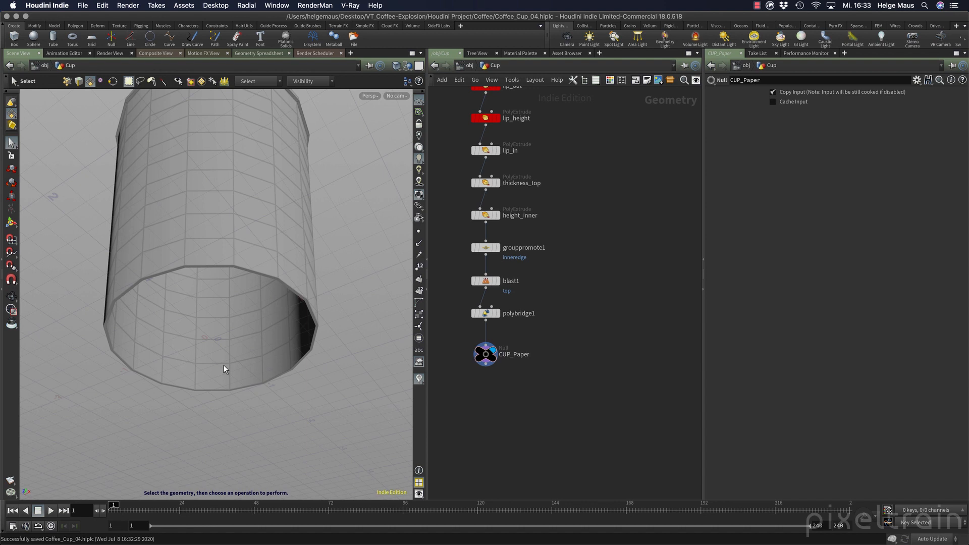
{"action": "mouse_move", "coordinate": [526, 129]}
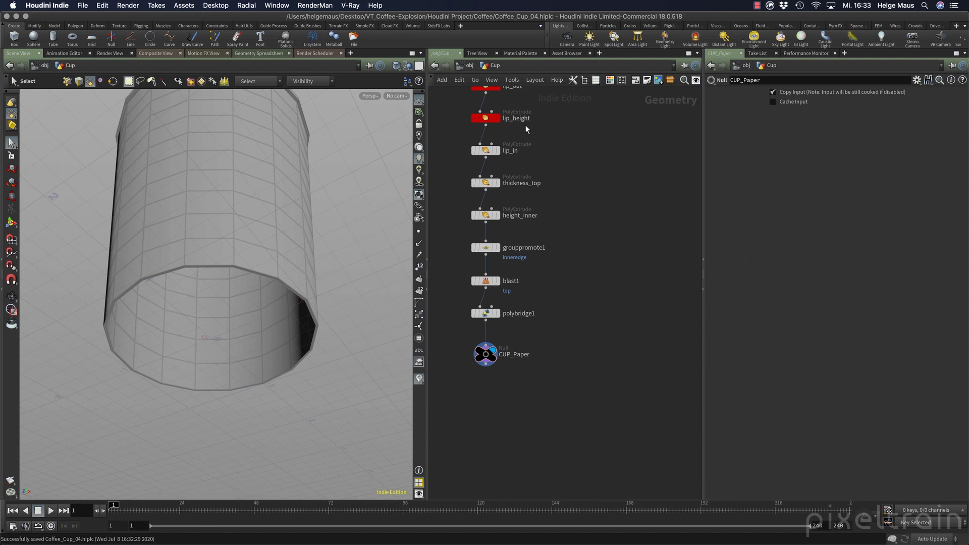
{"action": "mouse_move", "coordinate": [616, 321]}
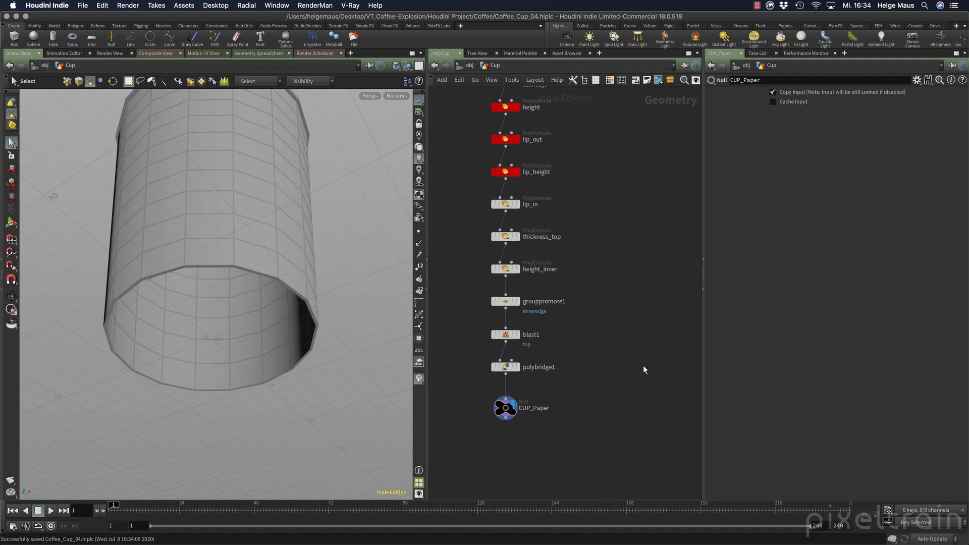
{"action": "mouse_move", "coordinate": [639, 366]}
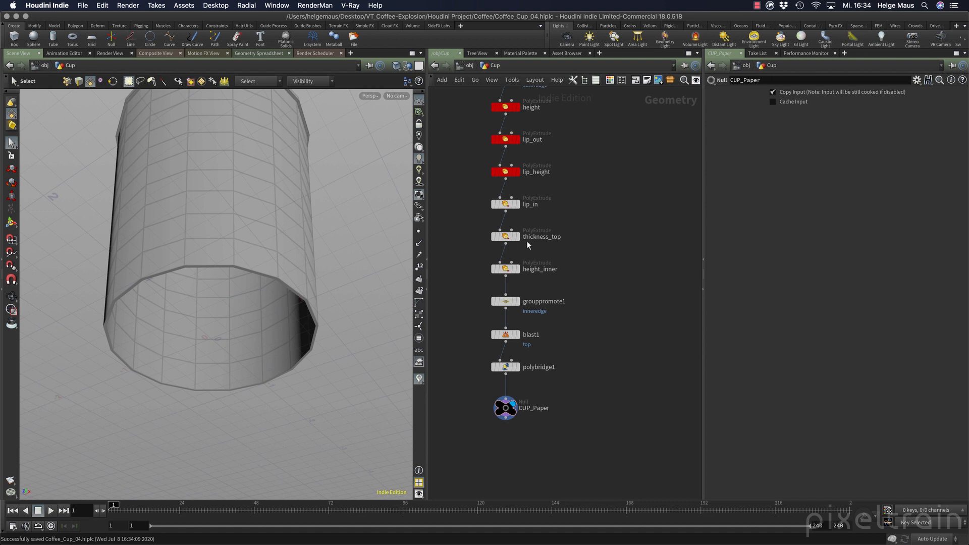
{"action": "left_click", "coordinate": [504, 237]}
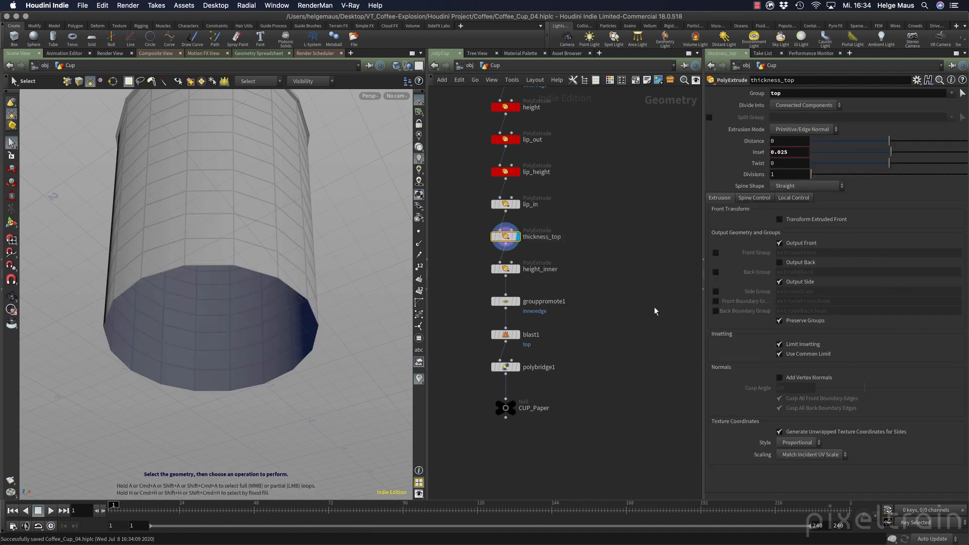
{"action": "left_click", "coordinate": [504, 269]}
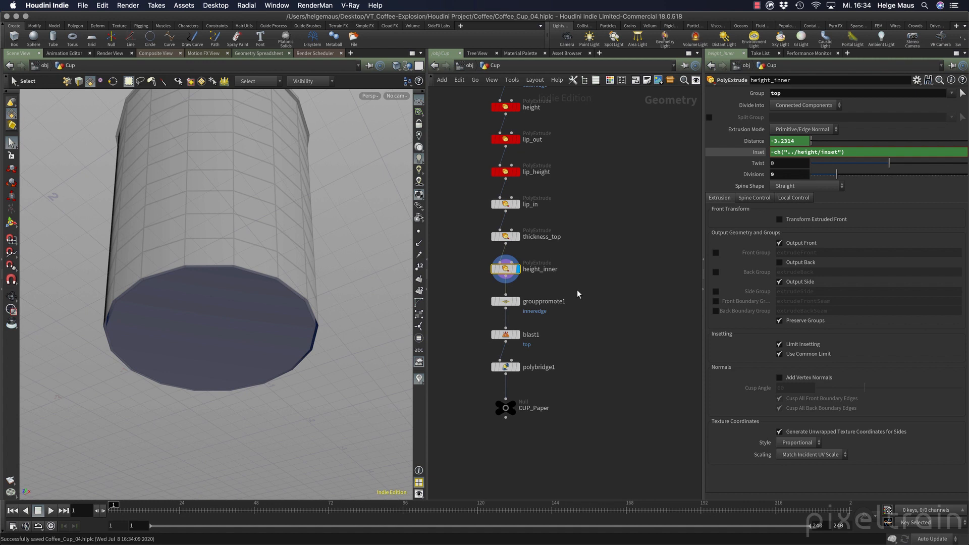
{"action": "mouse_move", "coordinate": [545, 314]}
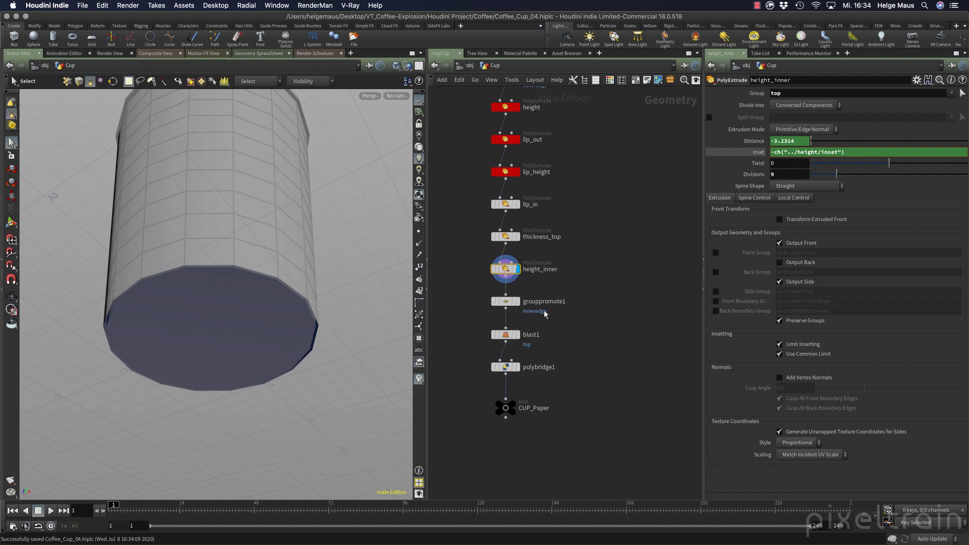
{"action": "mouse_move", "coordinate": [559, 326]}
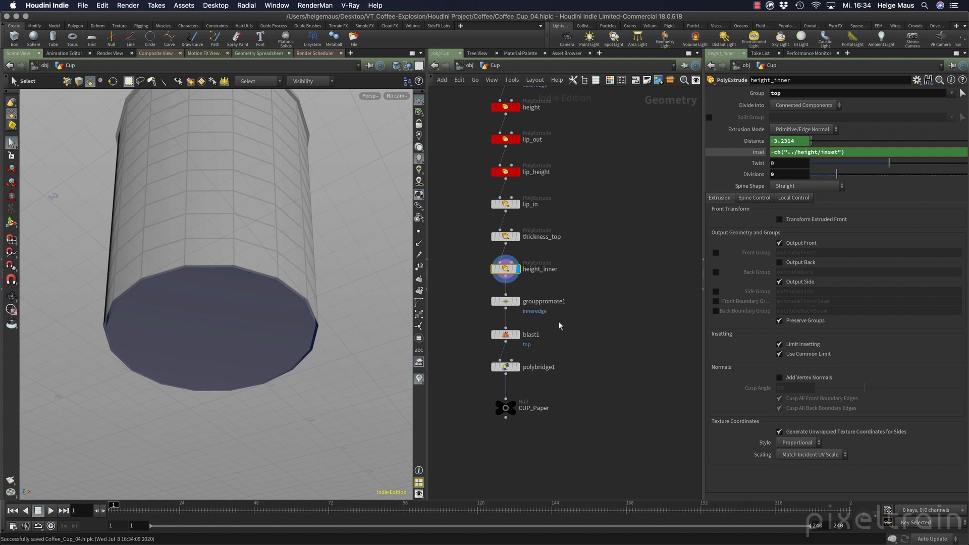
{"action": "left_click", "coordinate": [505, 301]}
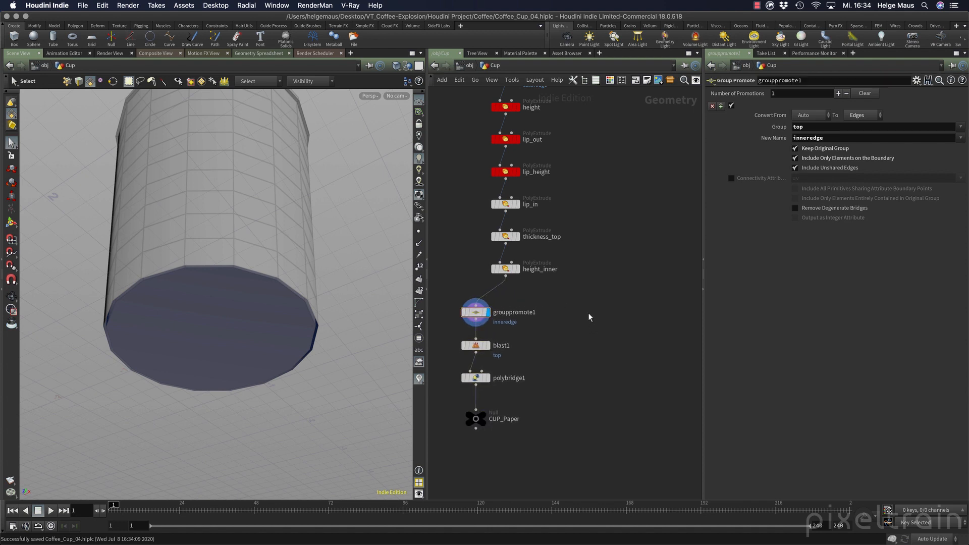
{"action": "mouse_move", "coordinate": [504, 277]}
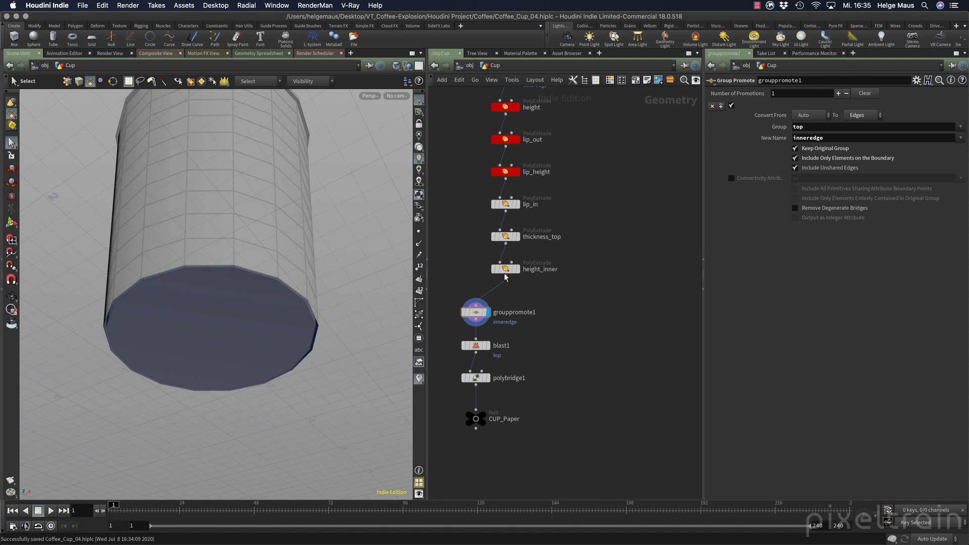
{"action": "mouse_move", "coordinate": [496, 320]}
{"action": "type", "text": "blast"}
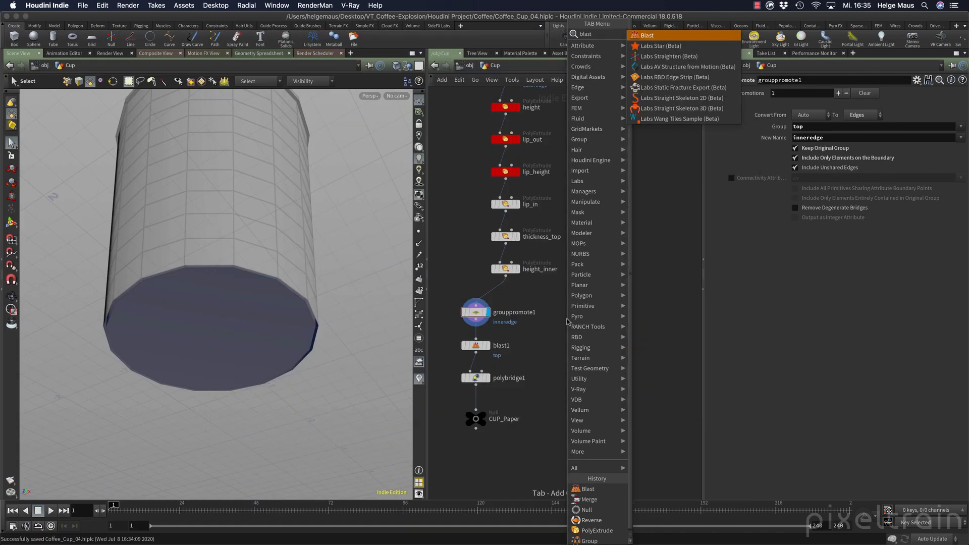
Add blast2 wired from height_inner's output, then redisplay height_inner and open its parameters.
{"action": "left_click", "coordinate": [647, 35]}
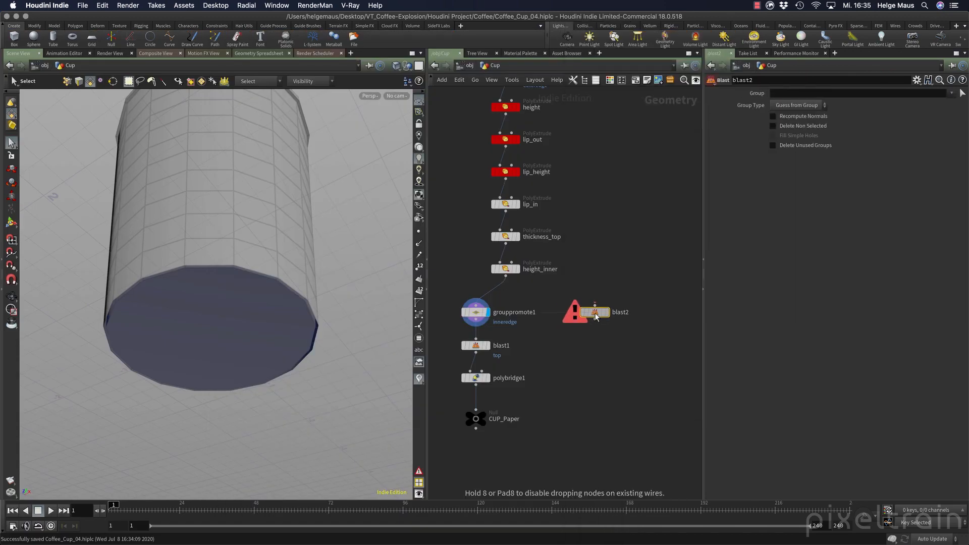
{"action": "left_click_drag", "start_coordinate": [595, 312], "coordinate": [540, 290]}
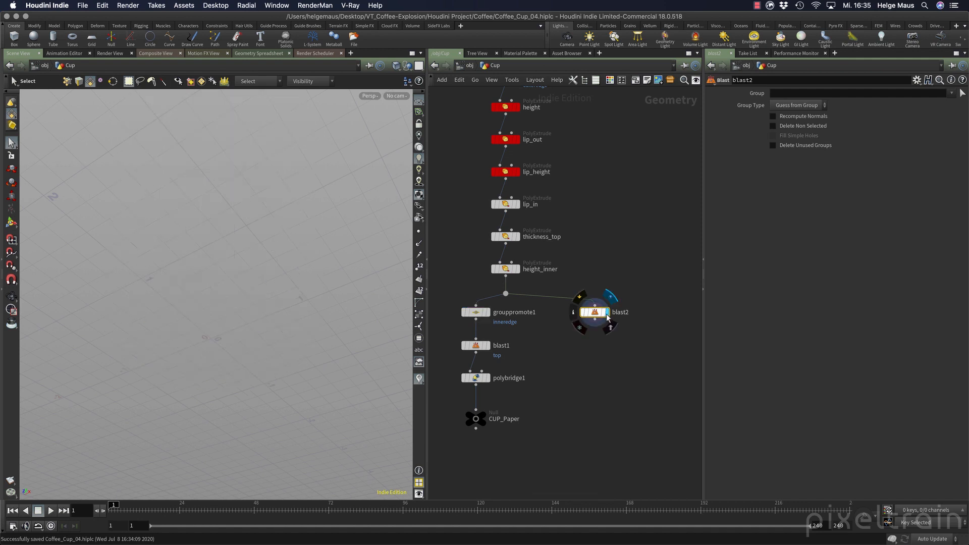
{"action": "left_click", "coordinate": [952, 93]}
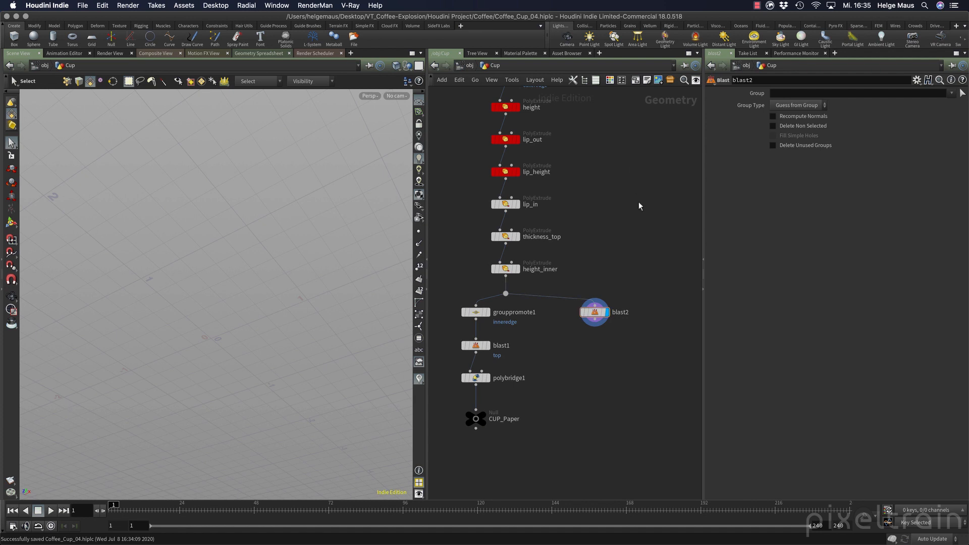
{"action": "left_click", "coordinate": [518, 269]}
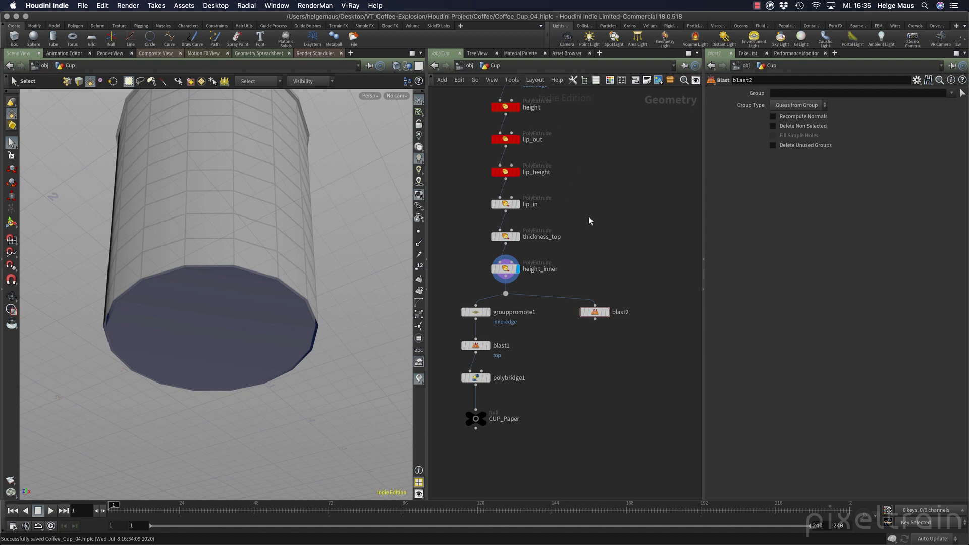
{"action": "mouse_move", "coordinate": [608, 234]}
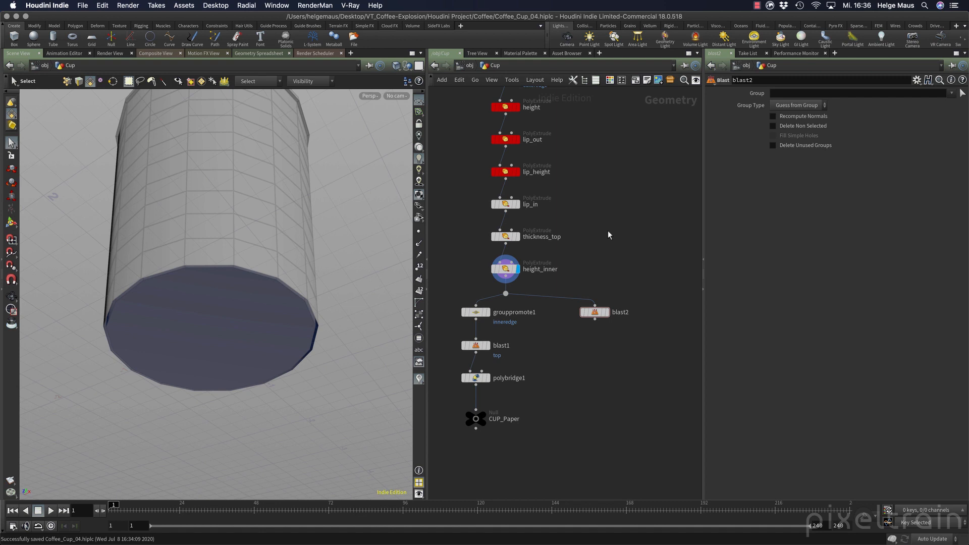
{"action": "left_click", "coordinate": [504, 268]}
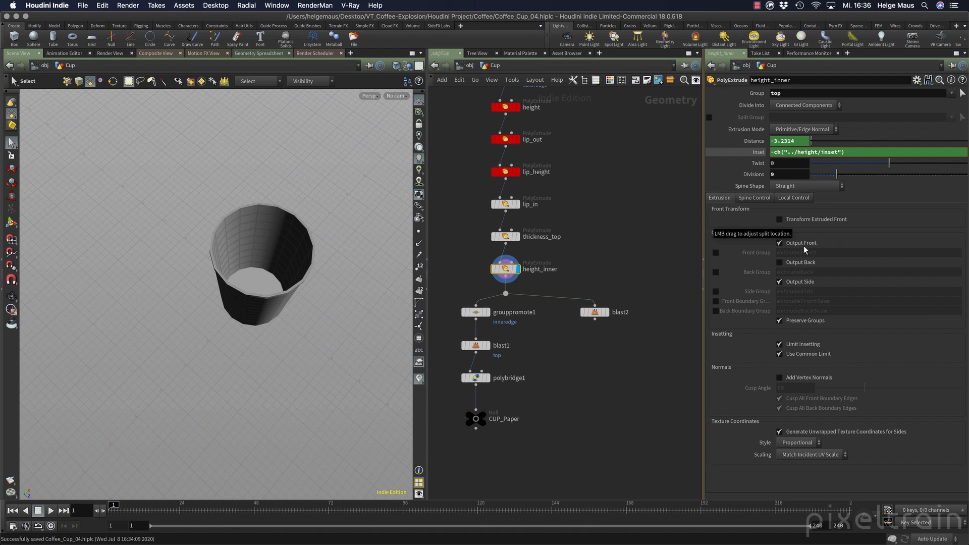
On height_inner, leave Output Back off and enable a side group named innerPaper.
{"action": "left_click", "coordinate": [779, 262]}
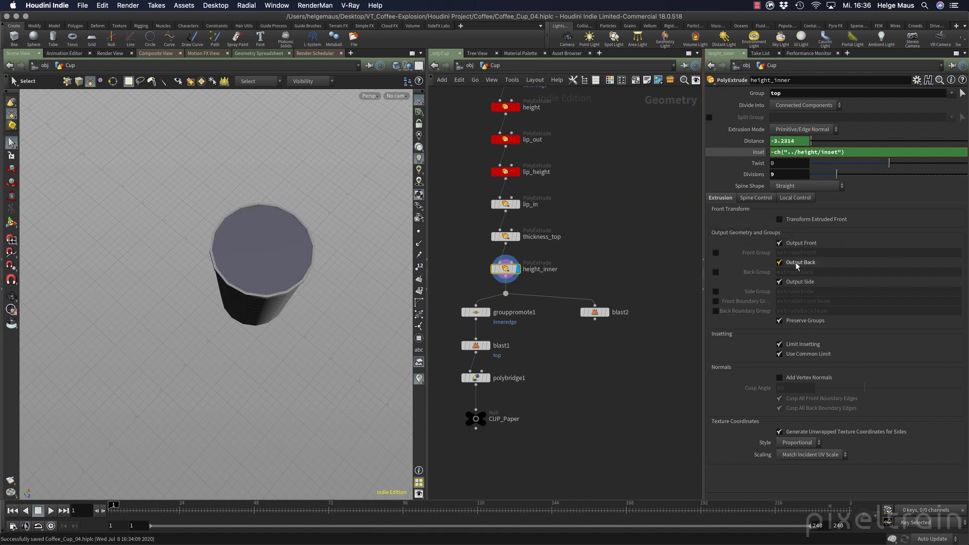
{"action": "left_click", "coordinate": [779, 261]}
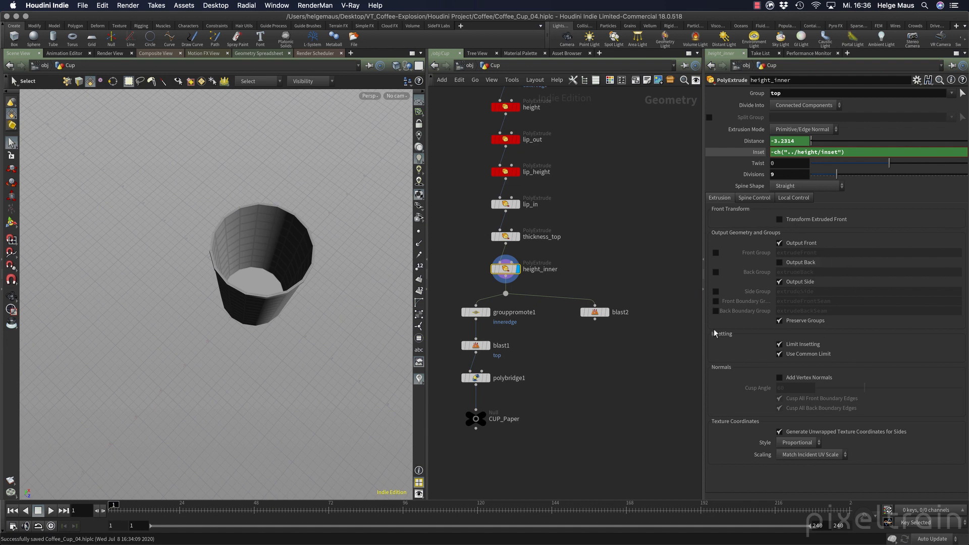
{"action": "mouse_move", "coordinate": [740, 311]}
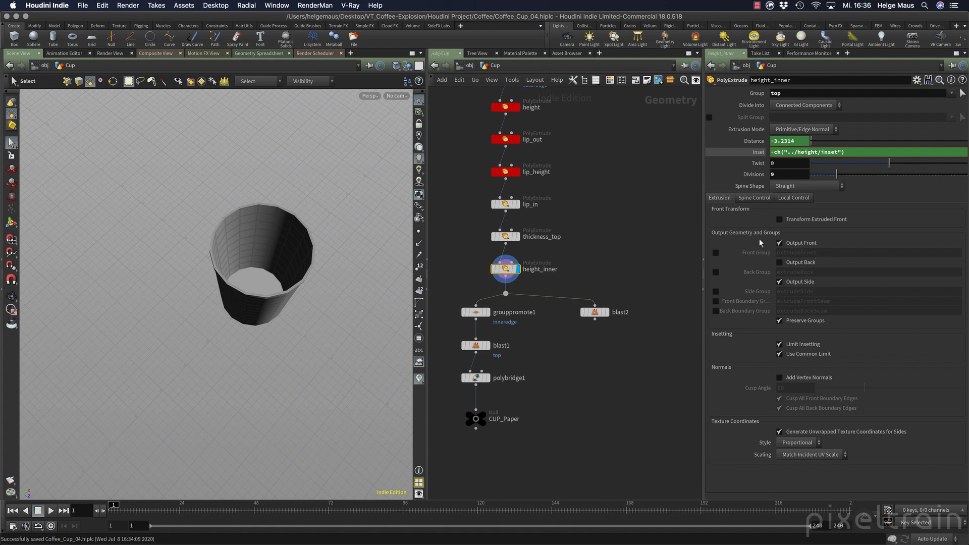
{"action": "mouse_move", "coordinate": [810, 242]}
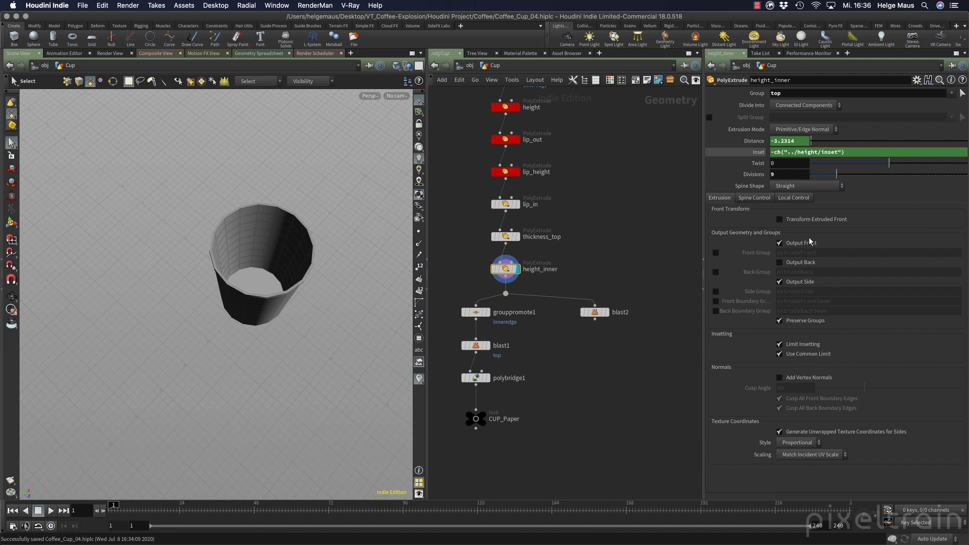
{"action": "mouse_move", "coordinate": [614, 226]}
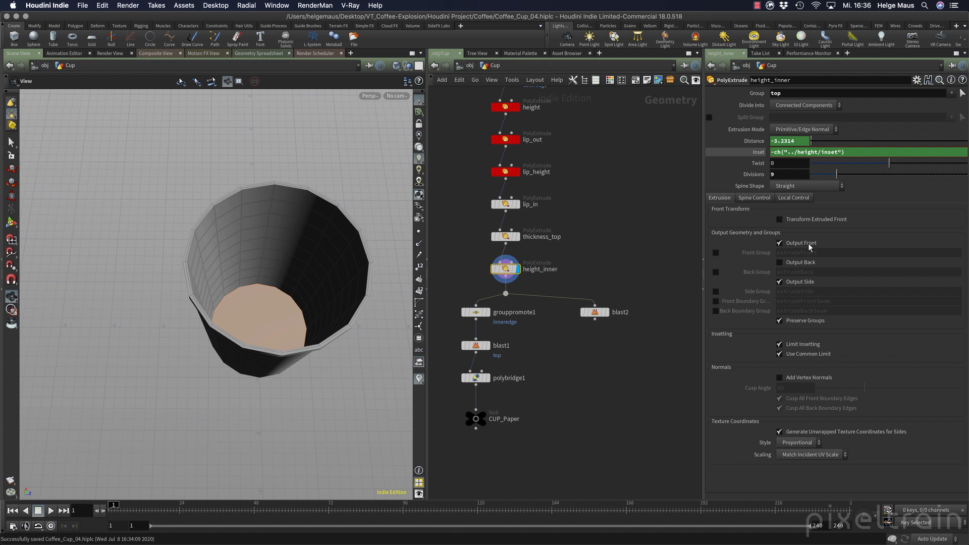
{"action": "mouse_move", "coordinate": [813, 285]}
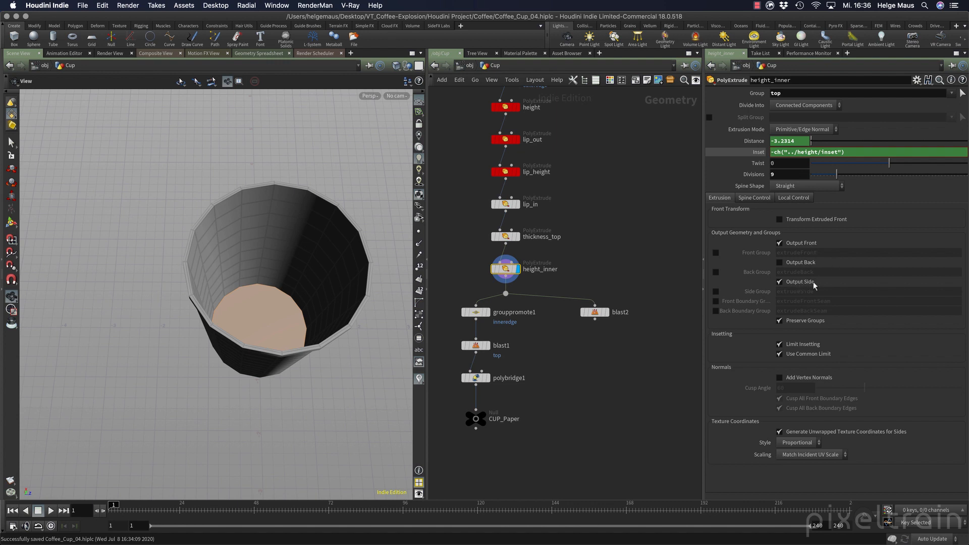
{"action": "mouse_move", "coordinate": [745, 303]}
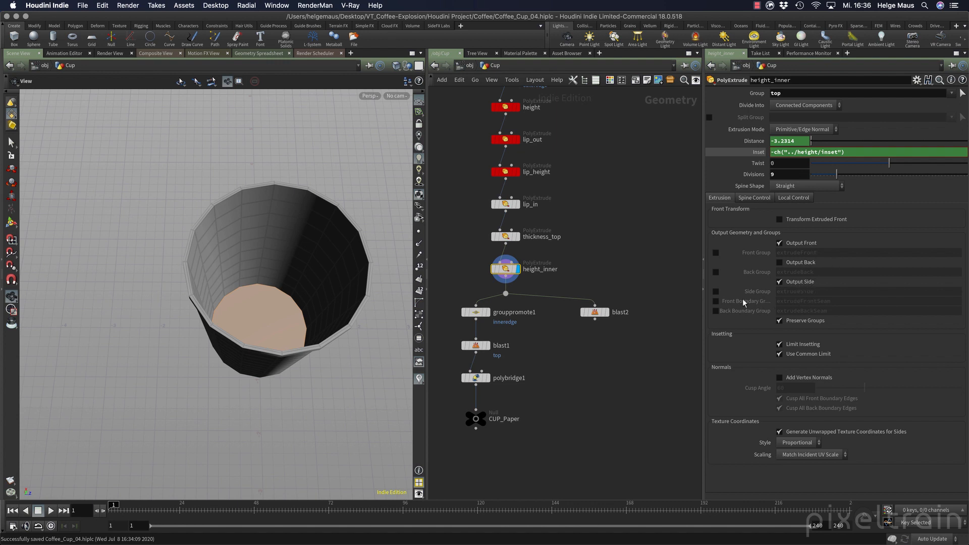
{"action": "left_click", "coordinate": [716, 292]}
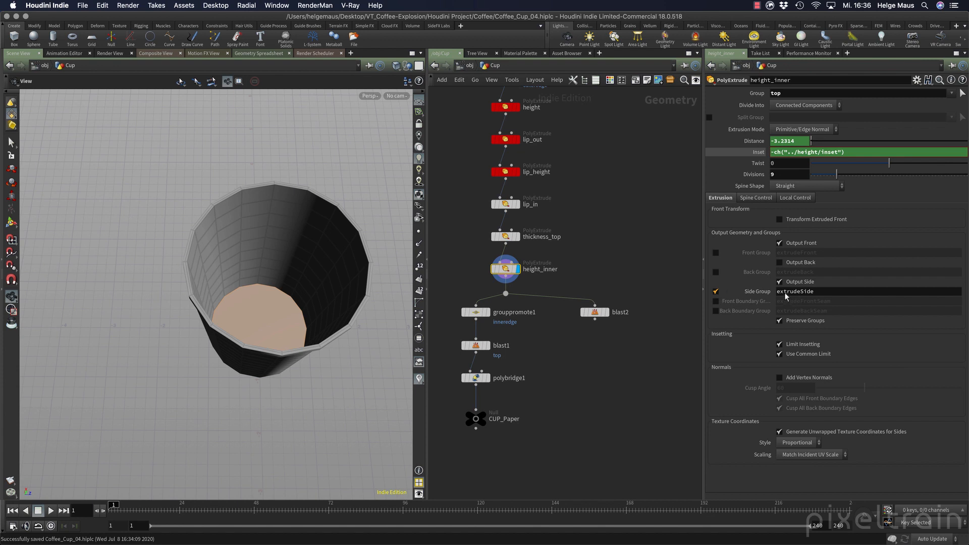
{"action": "mouse_move", "coordinate": [794, 298]}
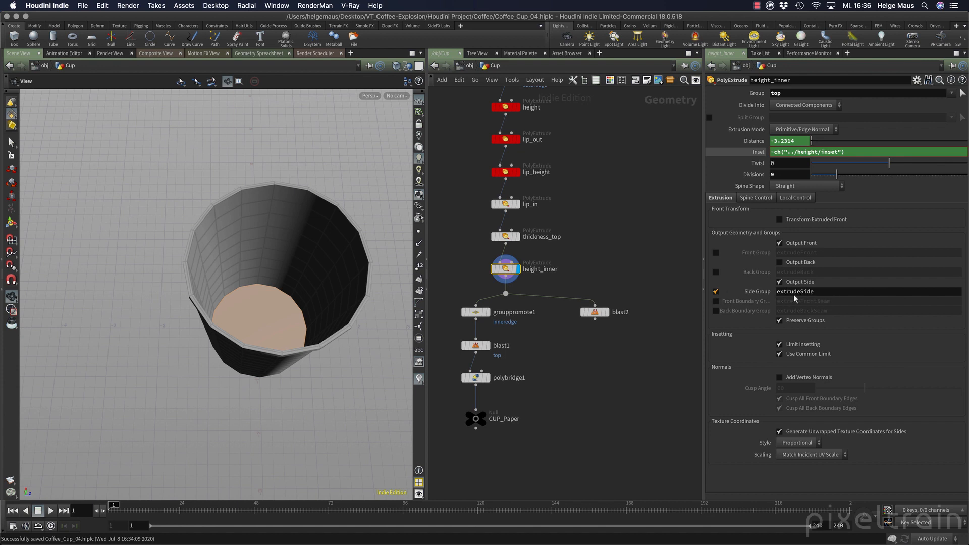
{"action": "mouse_move", "coordinate": [812, 298]}
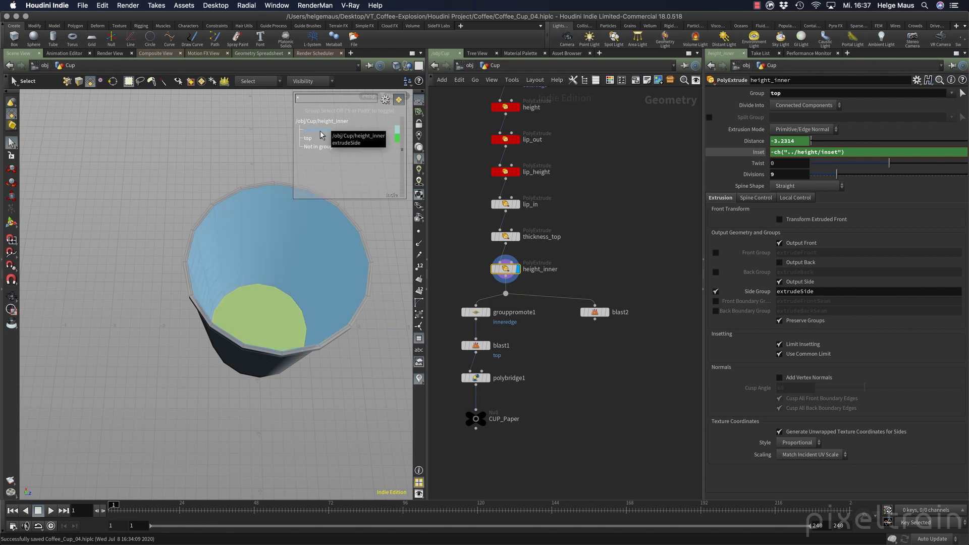
{"action": "left_click", "coordinate": [317, 130]}
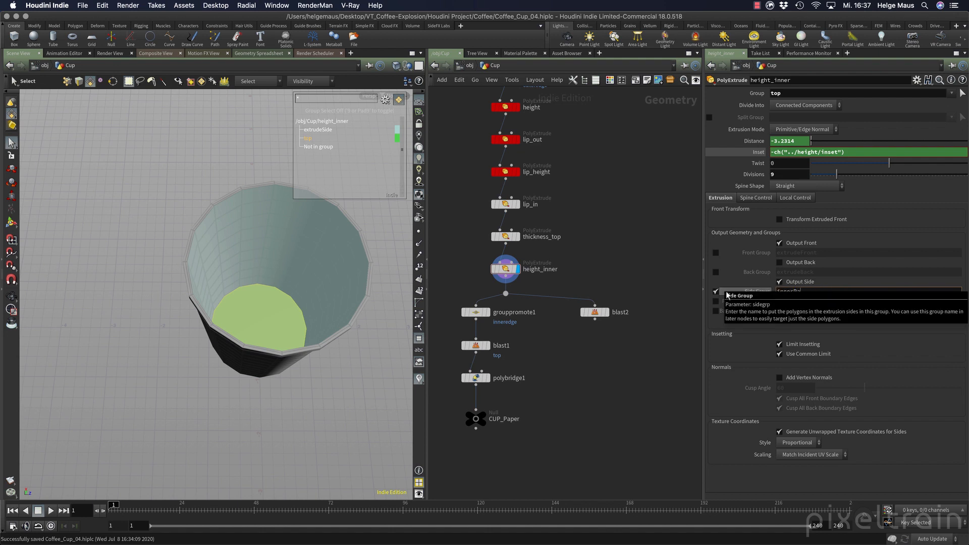
{"action": "type", "text": "innerPaper"}
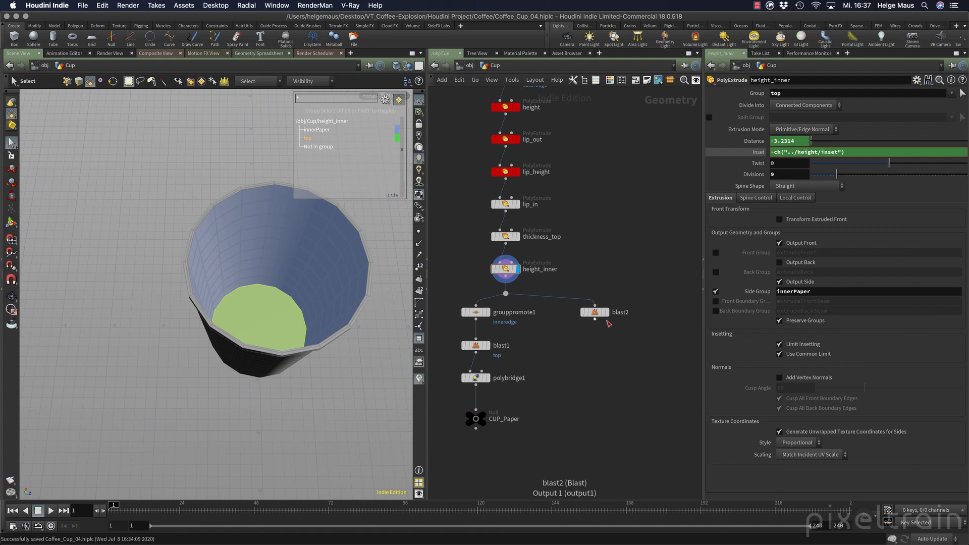
Set blast2 to the innerPaper group with Delete Non Selected, orbiting to inspect the wall.
{"action": "left_click", "coordinate": [594, 311]}
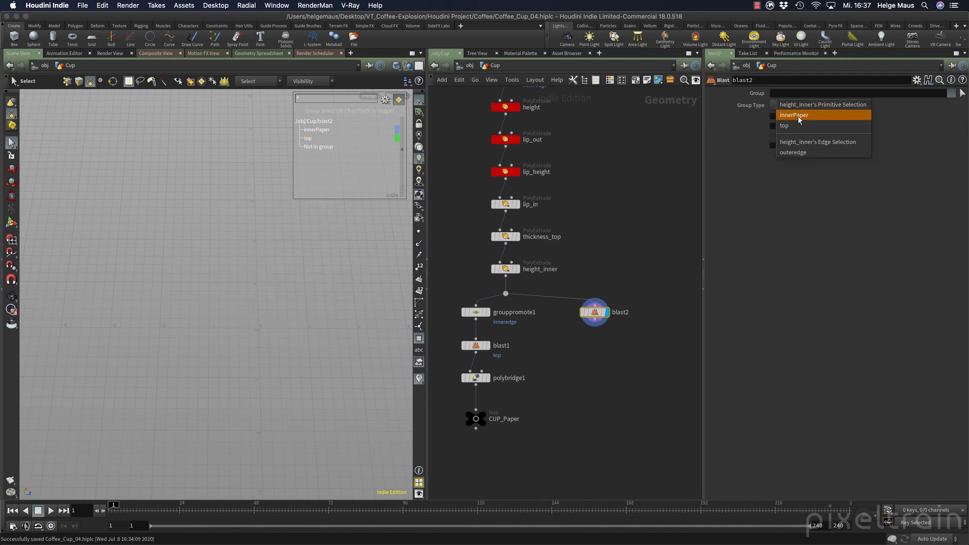
{"action": "left_click", "coordinate": [793, 115]}
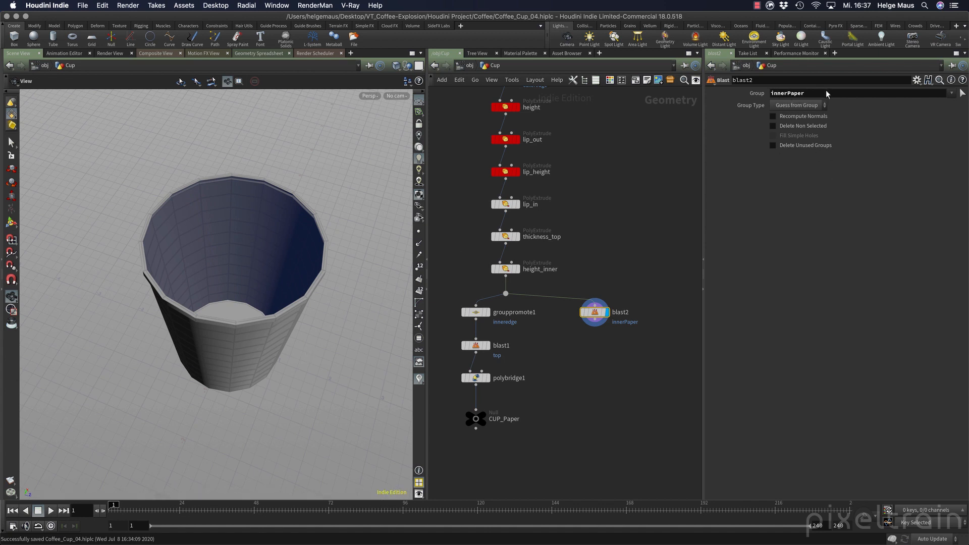
{"action": "mouse_move", "coordinate": [817, 132]}
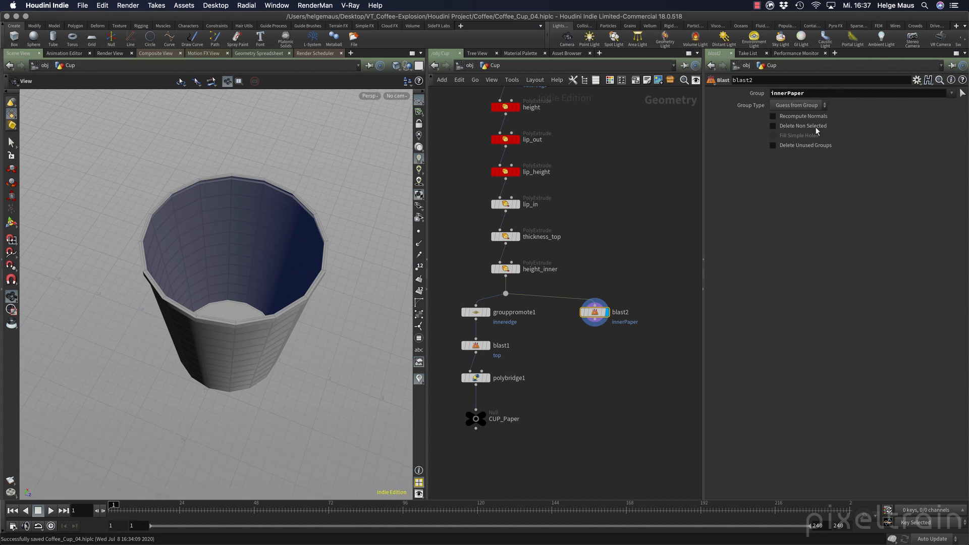
{"action": "left_click", "coordinate": [773, 126]}
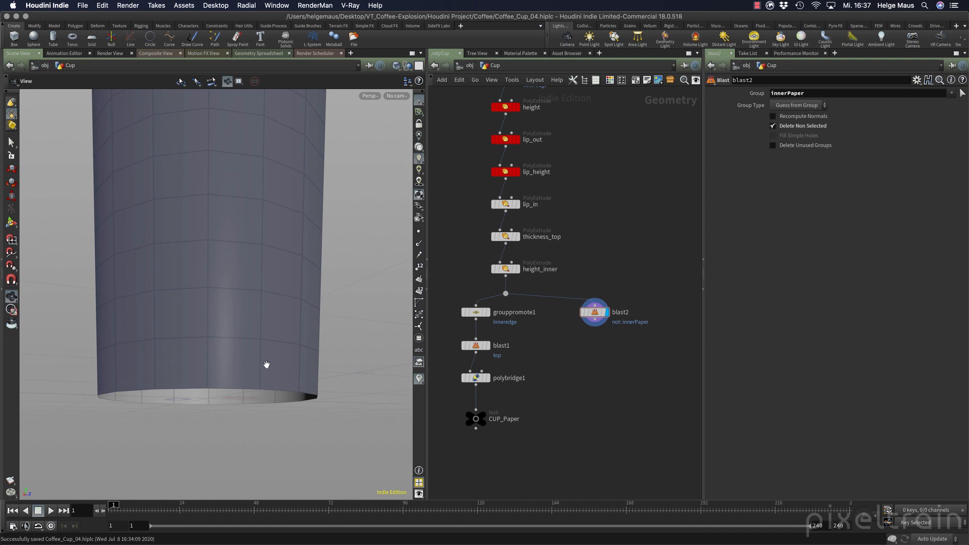
{"action": "left_click_drag", "start_coordinate": [267, 364], "coordinate": [222, 338]}
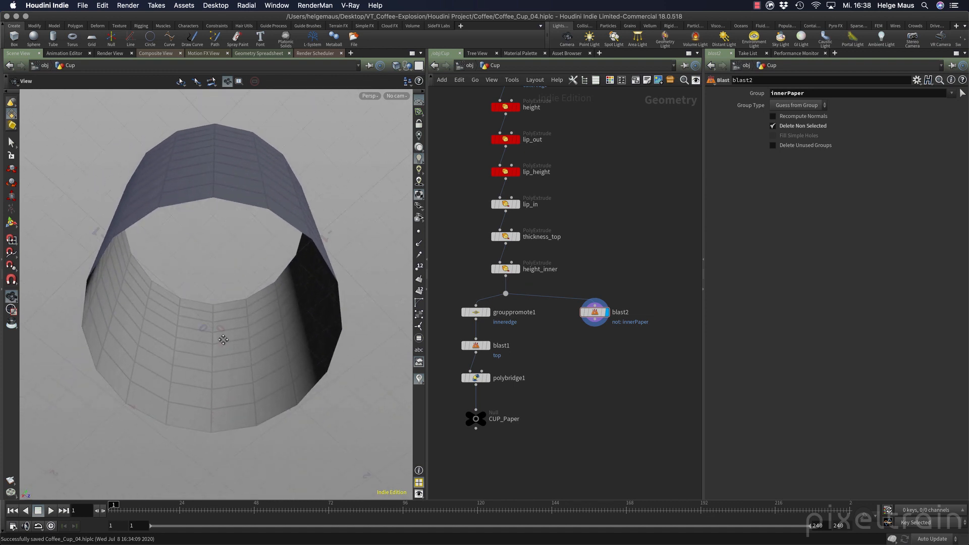
{"action": "left_click_drag", "start_coordinate": [222, 338], "coordinate": [220, 372]}
{"action": "type", "text": "clip"}
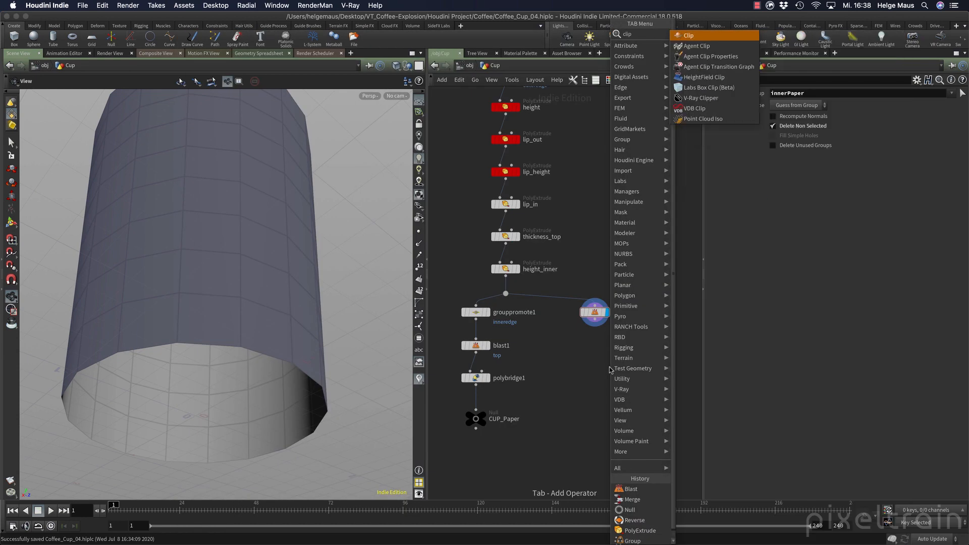
{"action": "left_click", "coordinate": [687, 35]}
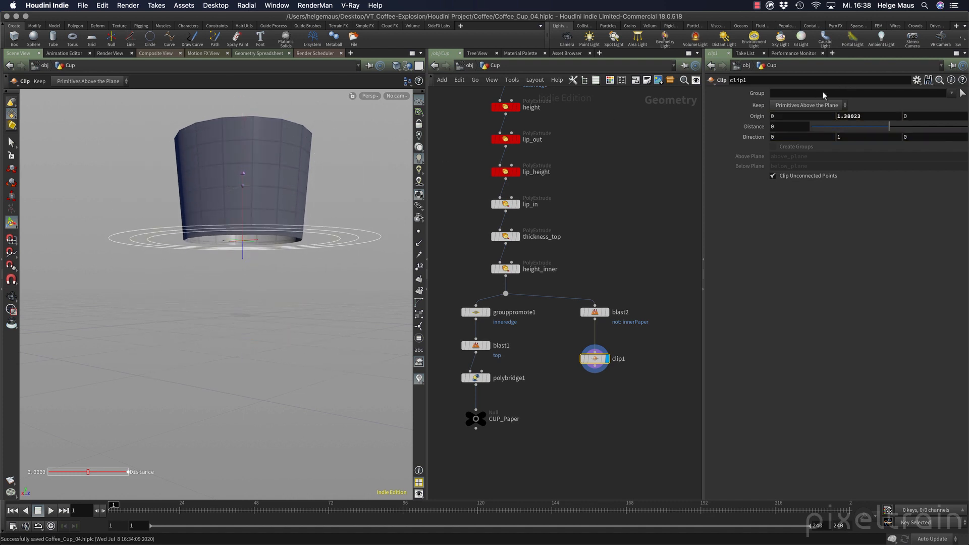
{"action": "left_click", "coordinate": [806, 104]}
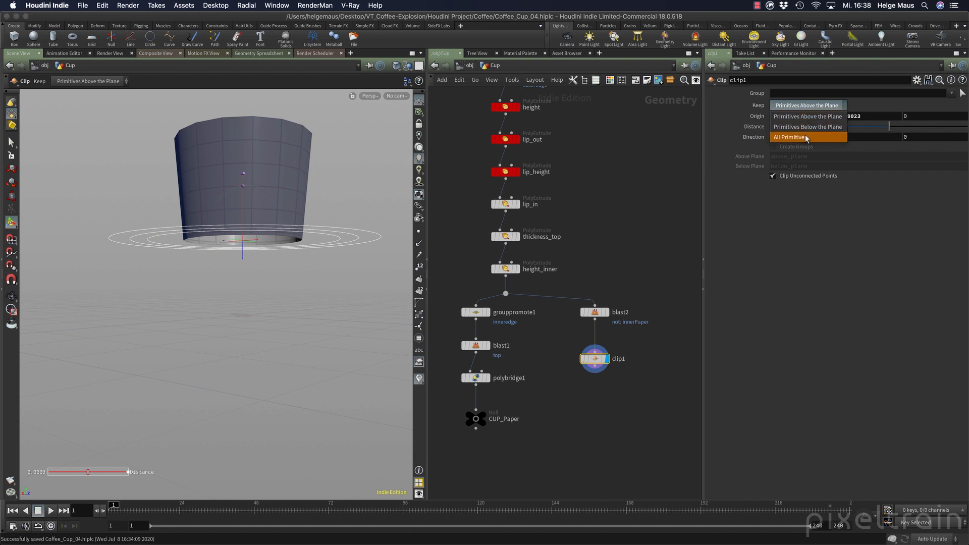
{"action": "left_click", "coordinate": [790, 137]}
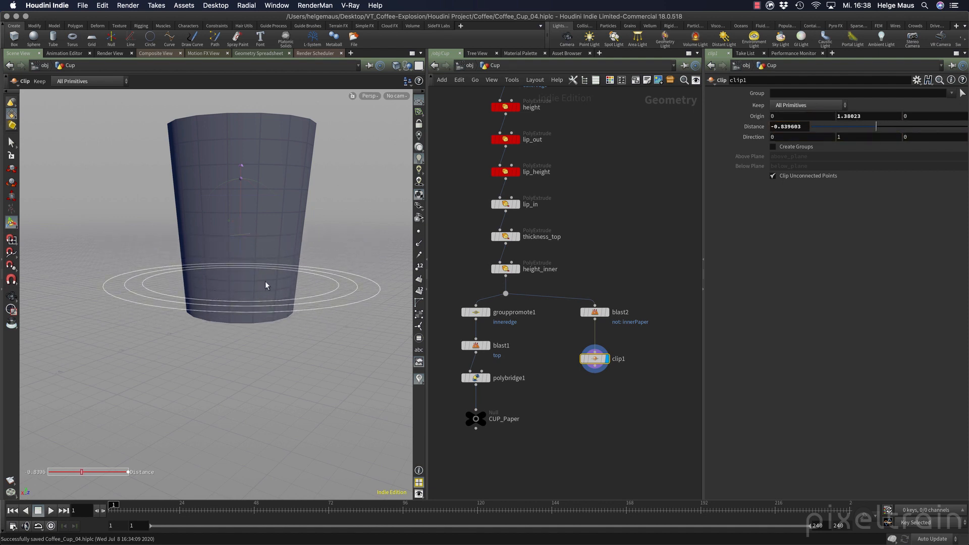
{"action": "mouse_move", "coordinate": [451, 266]}
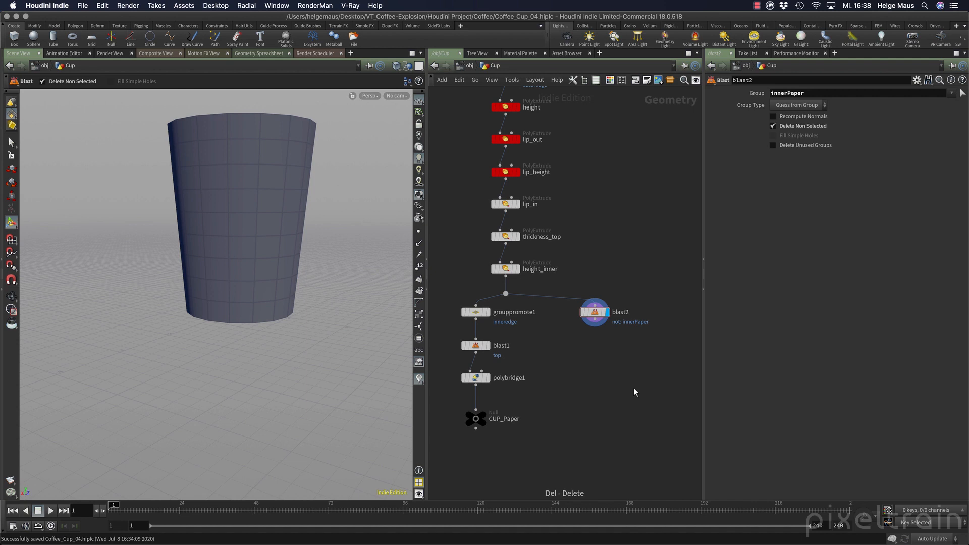
{"action": "key", "text": "Tab"}
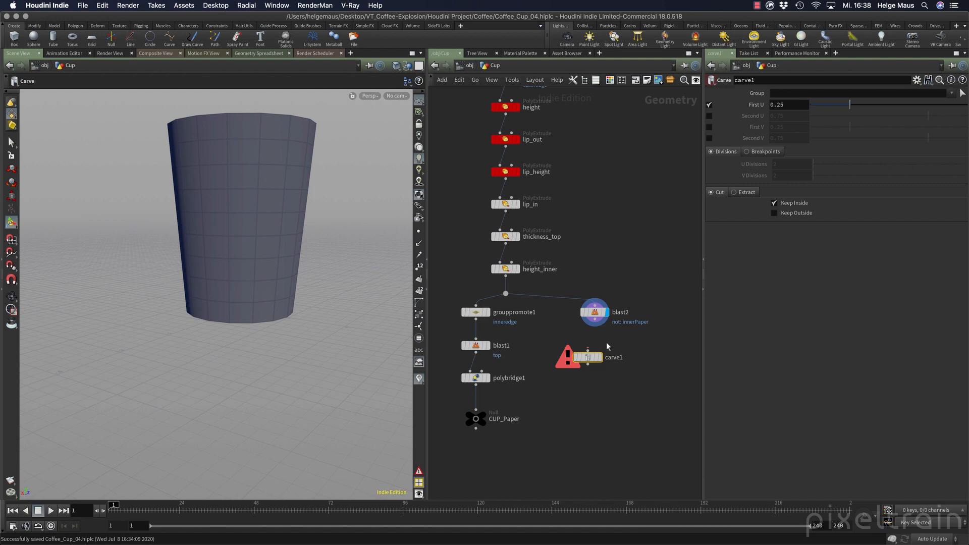
{"action": "mouse_move", "coordinate": [782, 422]}
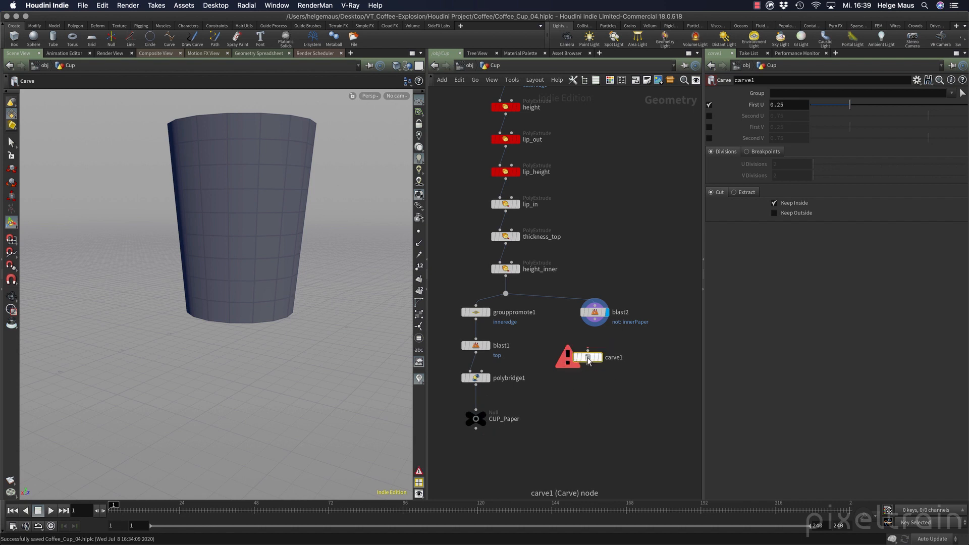
Select the trial carve1 node for deletion.
{"action": "left_click", "coordinate": [593, 311]}
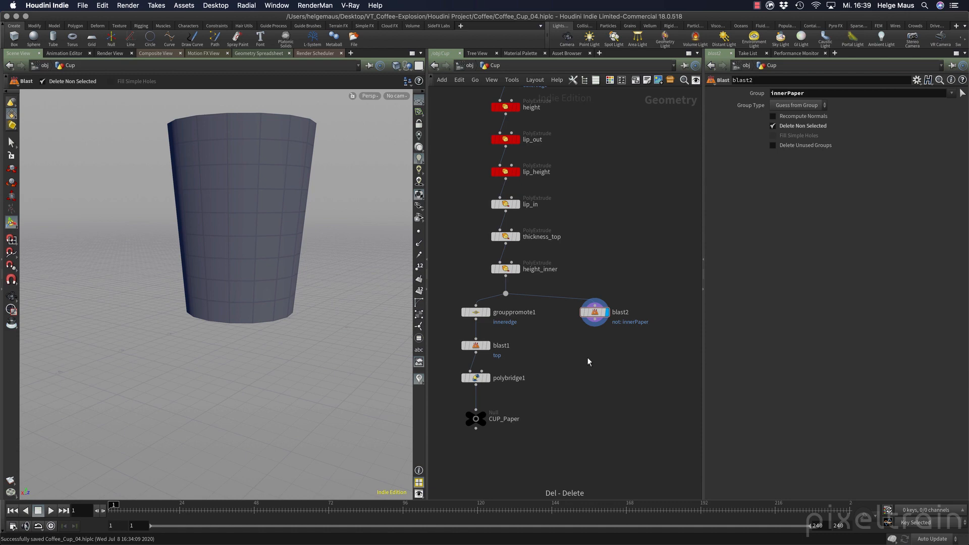
{"action": "mouse_move", "coordinate": [594, 361]}
{"action": "type", "text": "boo"}
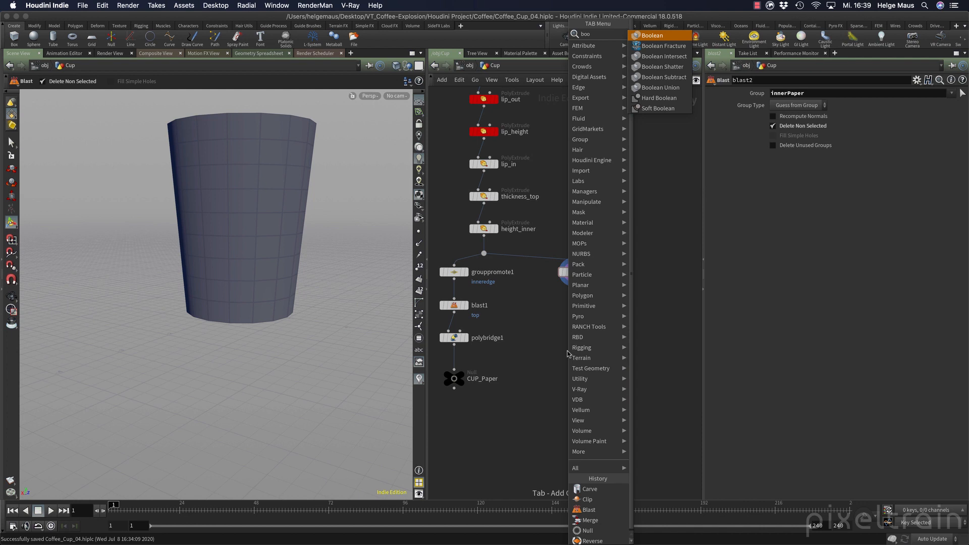
{"action": "mouse_move", "coordinate": [662, 77]}
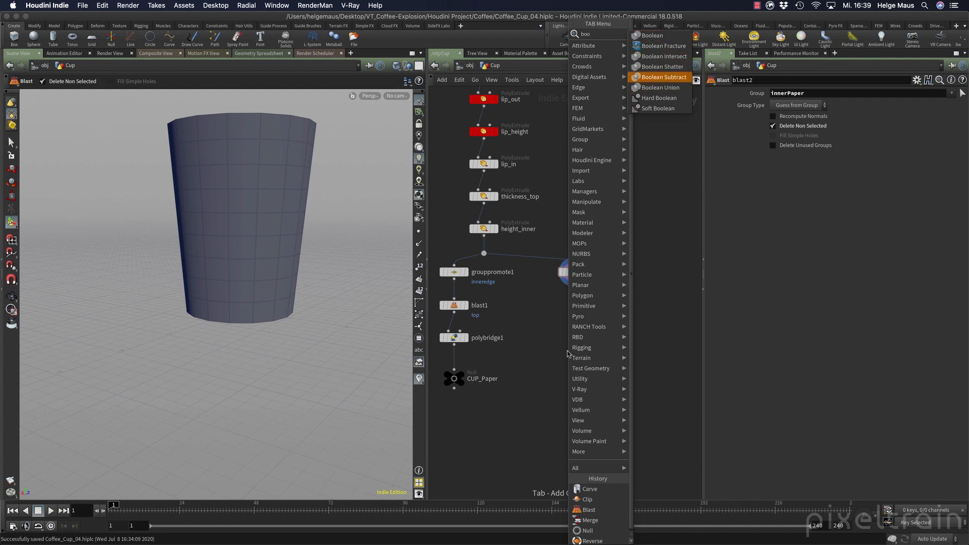
{"action": "mouse_move", "coordinate": [652, 35]}
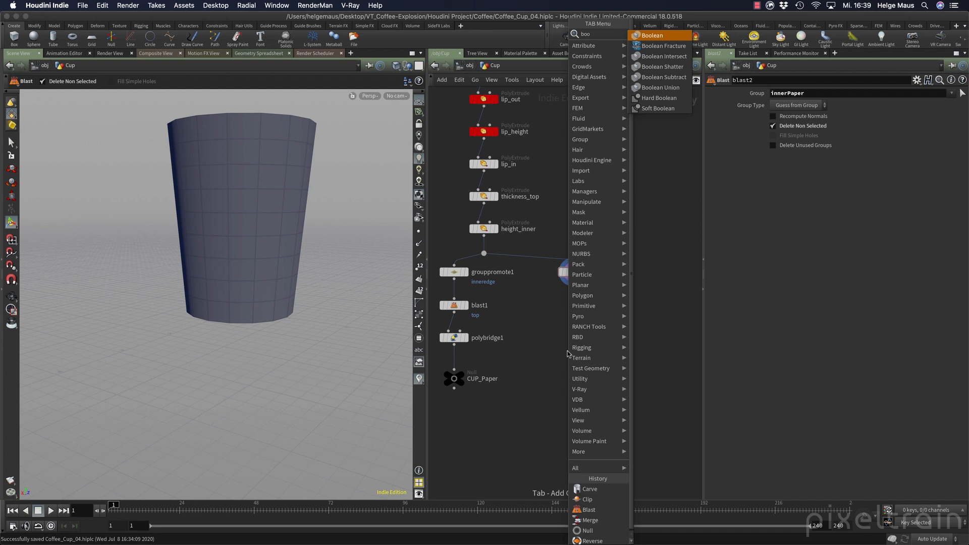
{"action": "mouse_move", "coordinate": [663, 55]}
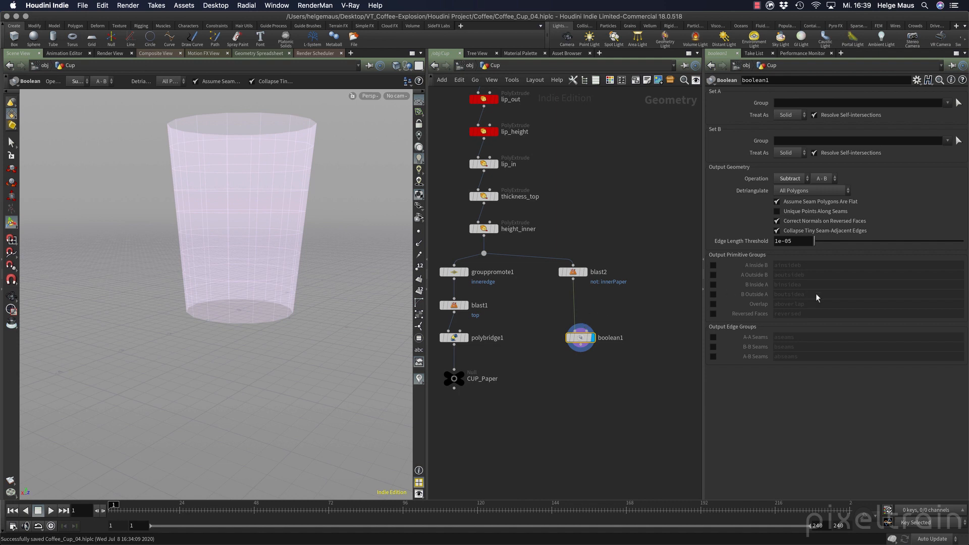
{"action": "mouse_move", "coordinate": [721, 110]}
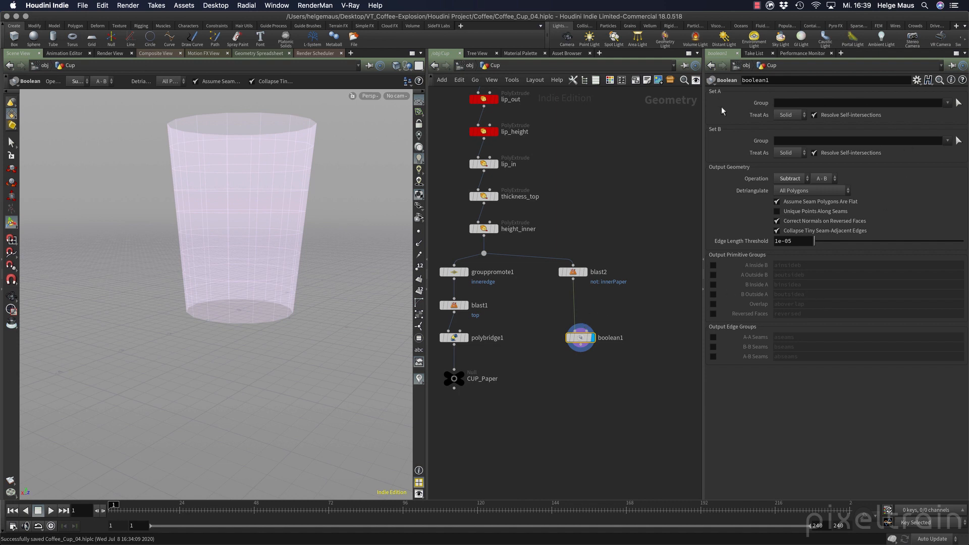
{"action": "mouse_move", "coordinate": [787, 123]}
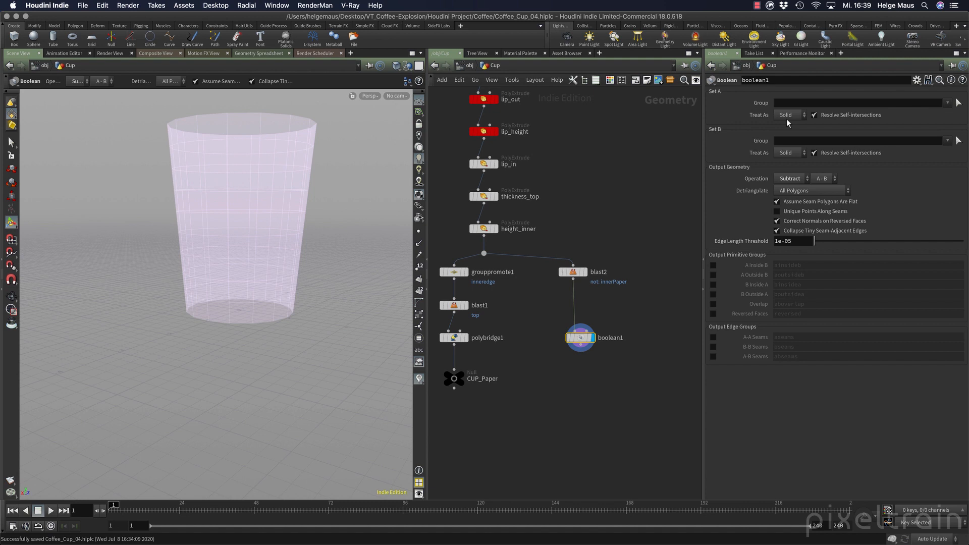
{"action": "mouse_move", "coordinate": [799, 119]}
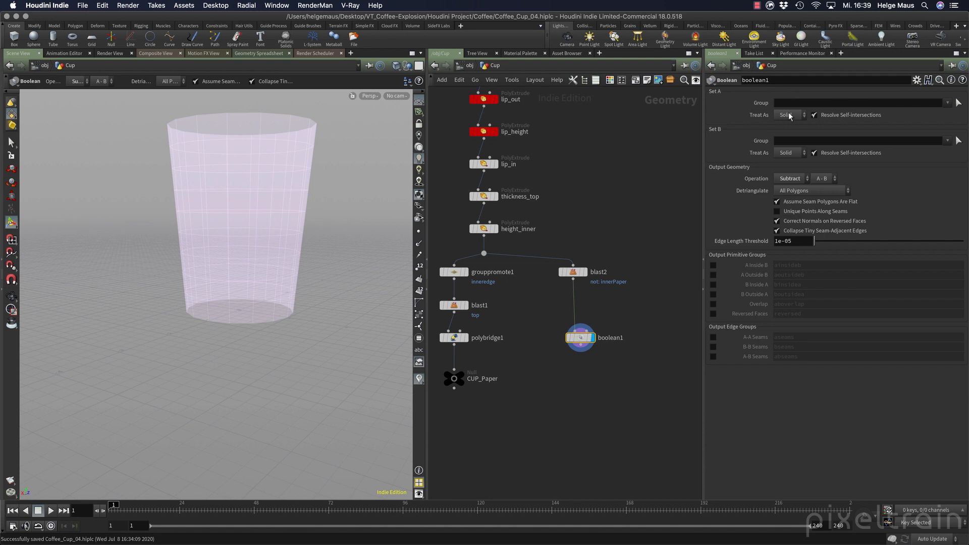
Set boolean1's Set A Treat As to Solid, review the operations, and select blast2.
{"action": "left_click", "coordinate": [789, 115]}
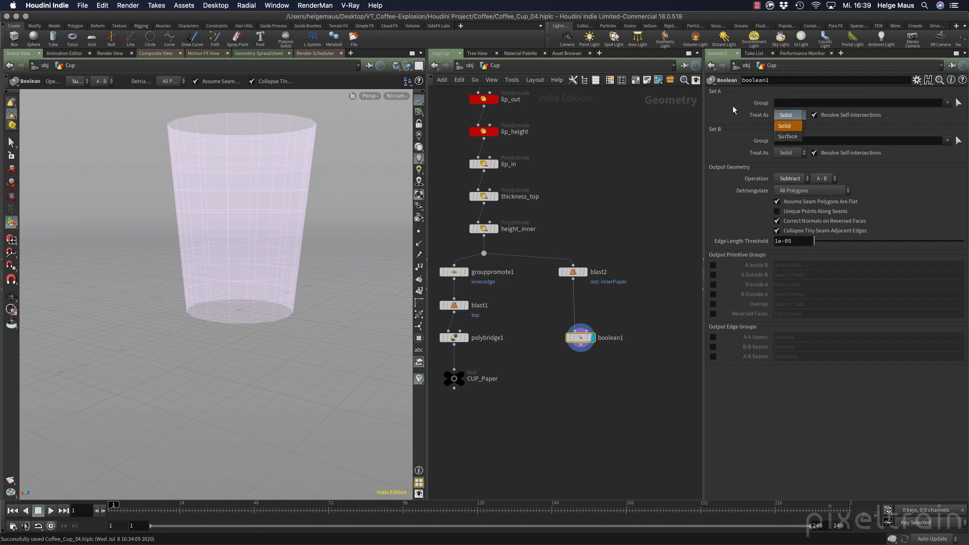
{"action": "left_click", "coordinate": [790, 178]}
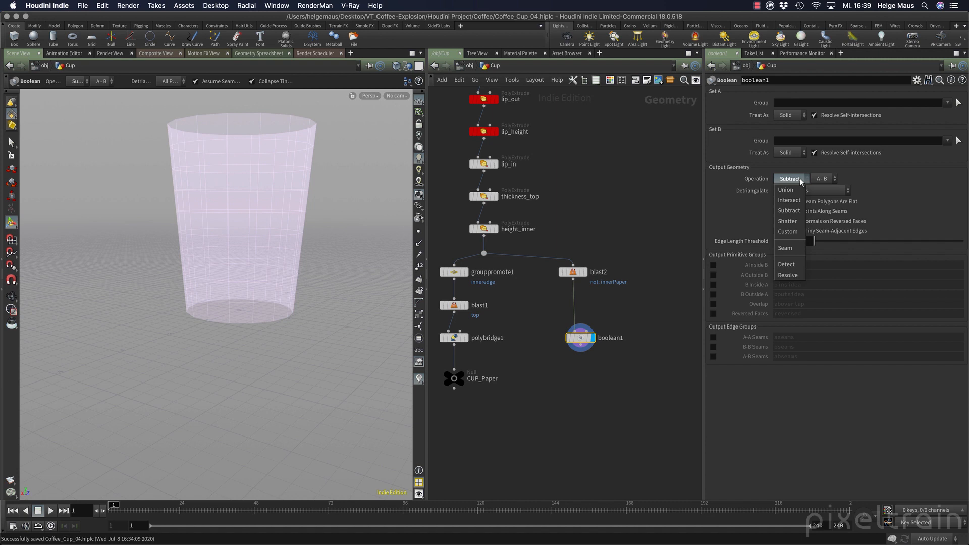
{"action": "left_click", "coordinate": [788, 209]}
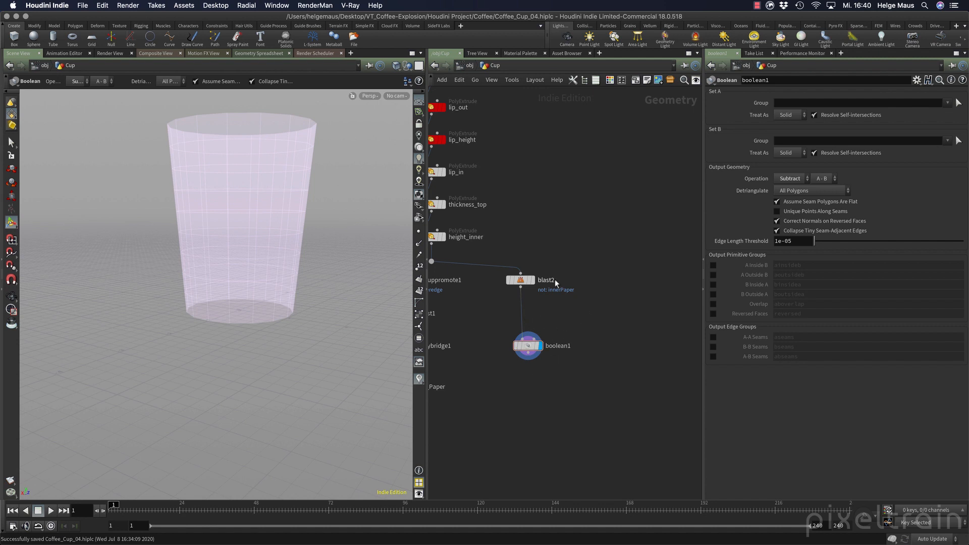
{"action": "left_click", "coordinate": [519, 280]}
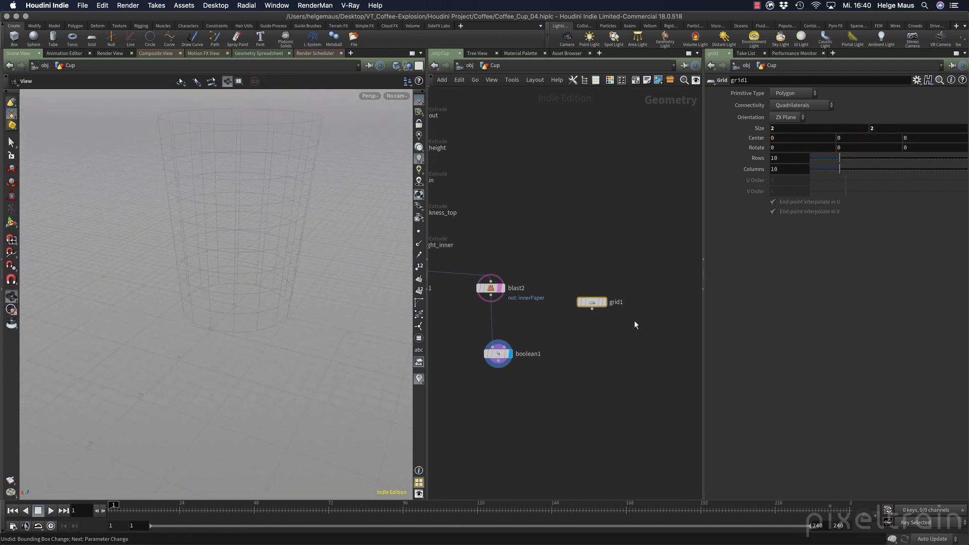
Size the grid 4 by 4 with 2 rows, rename it cutter, and check boolean1's warning.
{"action": "left_click", "coordinate": [591, 302]}
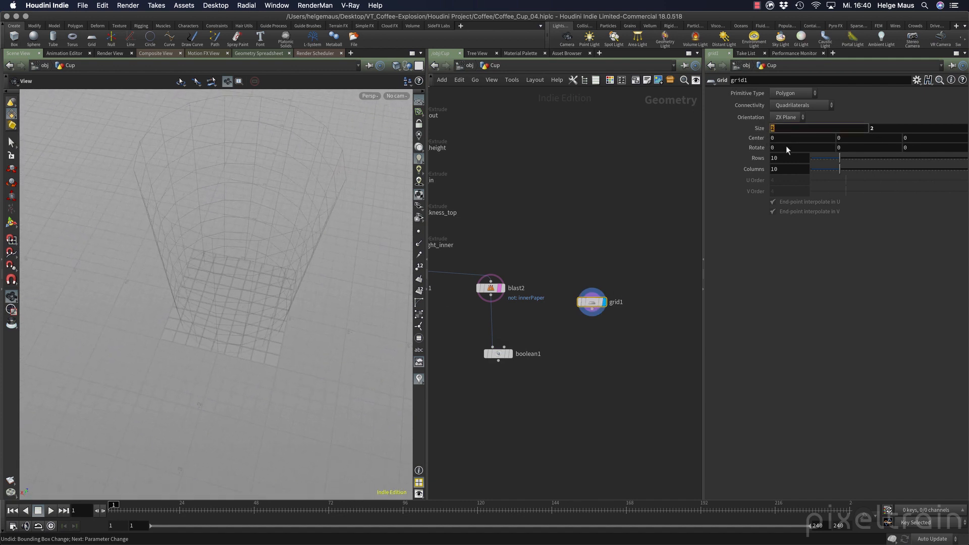
{"action": "type", "text": "4"}
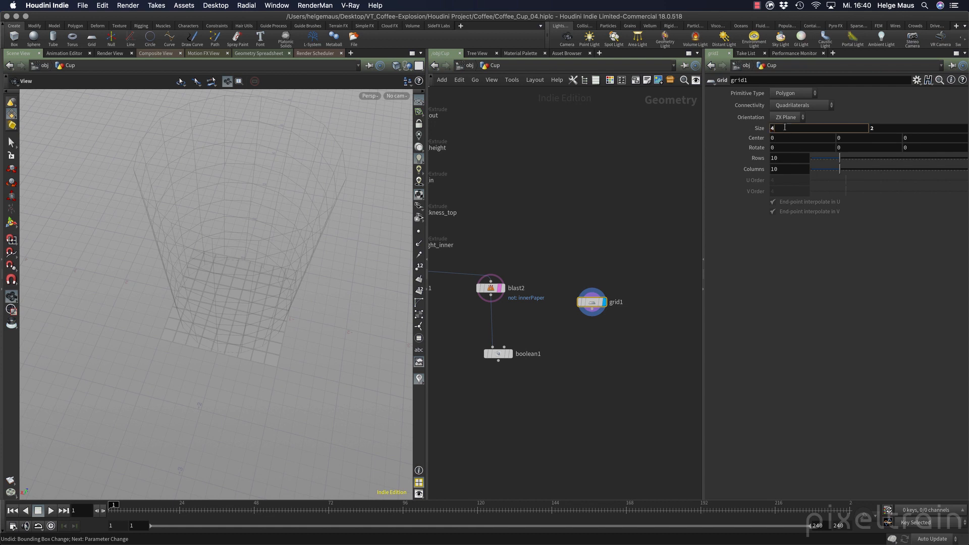
{"action": "type", "text": "4"}
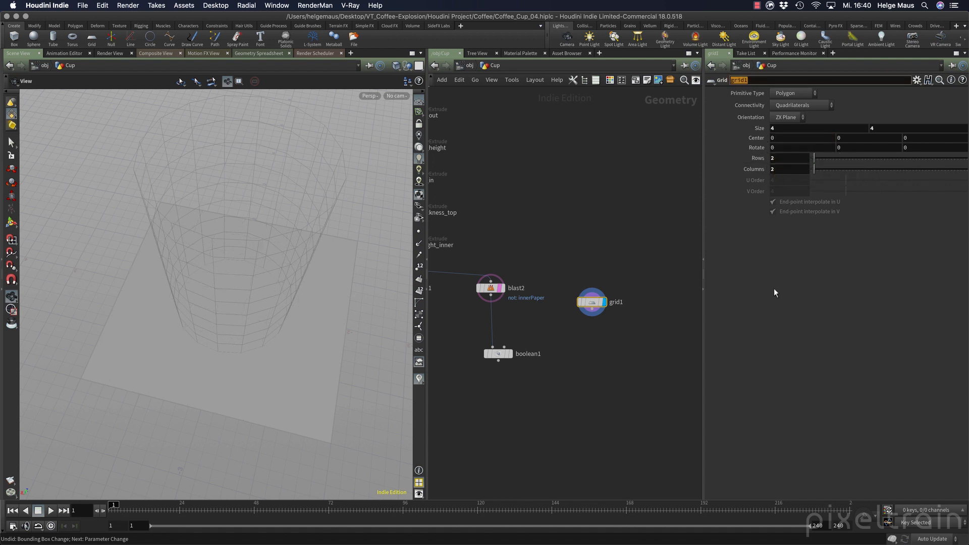
{"action": "mouse_move", "coordinate": [863, 230]}
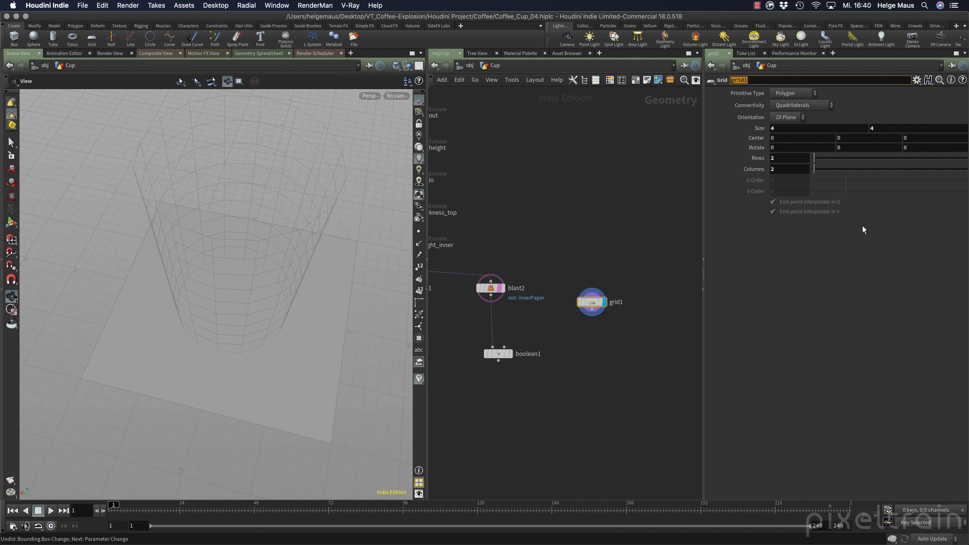
{"action": "mouse_move", "coordinate": [710, 230]}
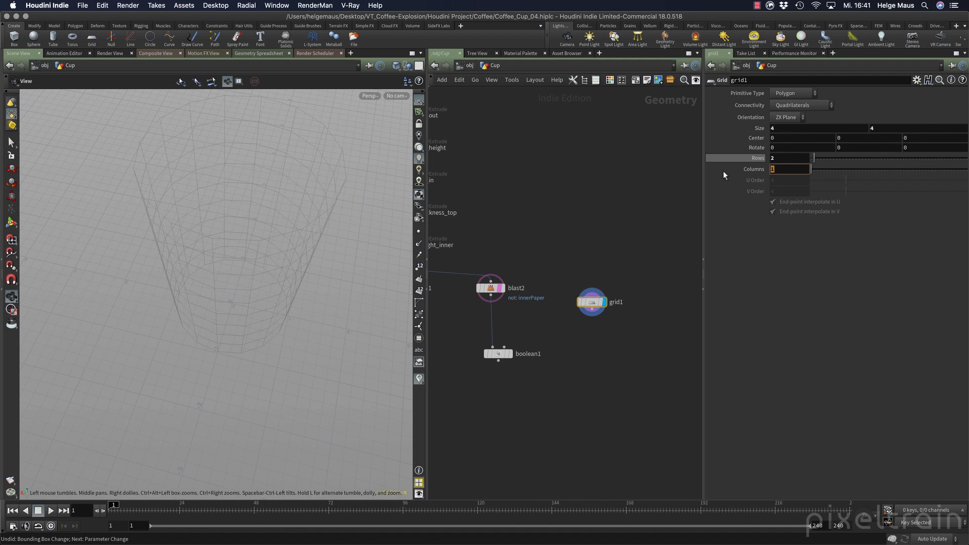
{"action": "type", "text": "2"}
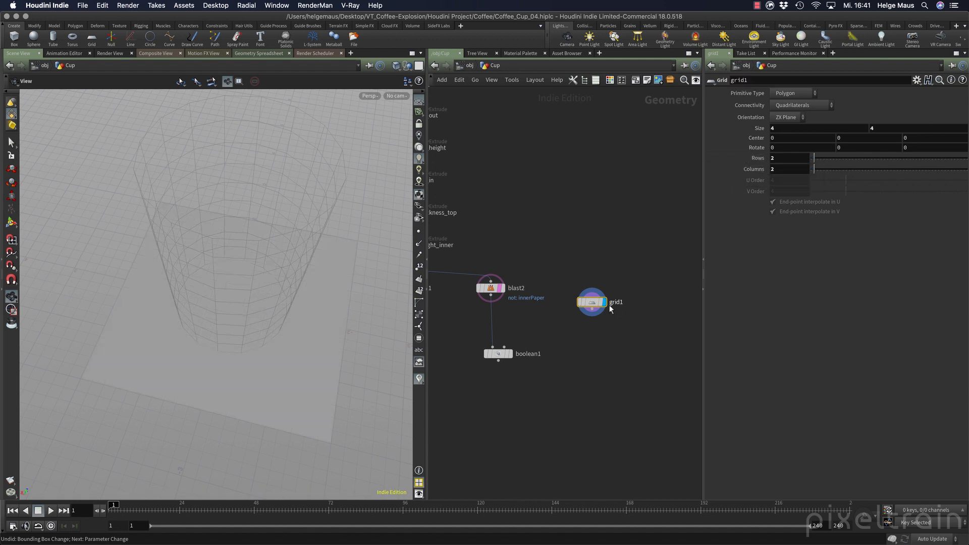
{"action": "double_click", "coordinate": [616, 302]}
{"action": "type", "text": "cutter"}
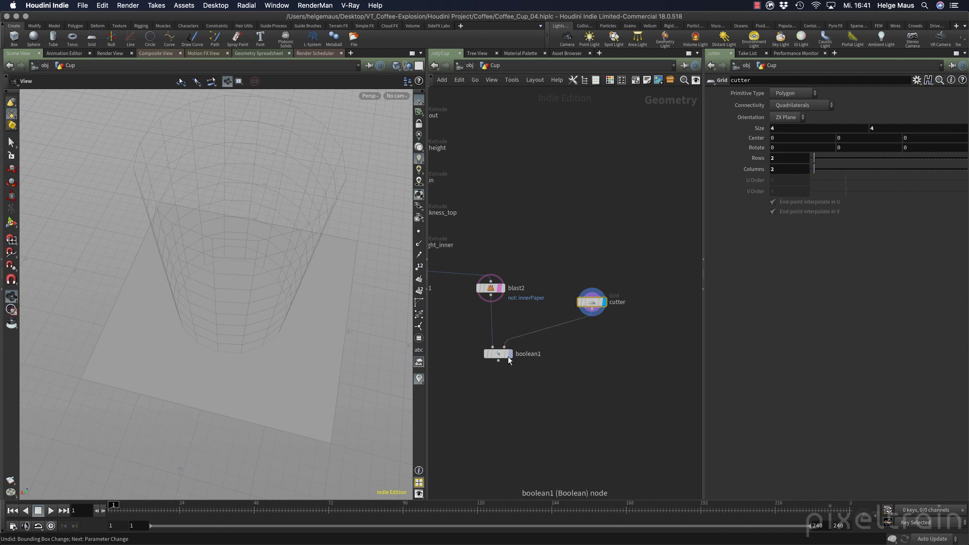
{"action": "left_click", "coordinate": [490, 288]}
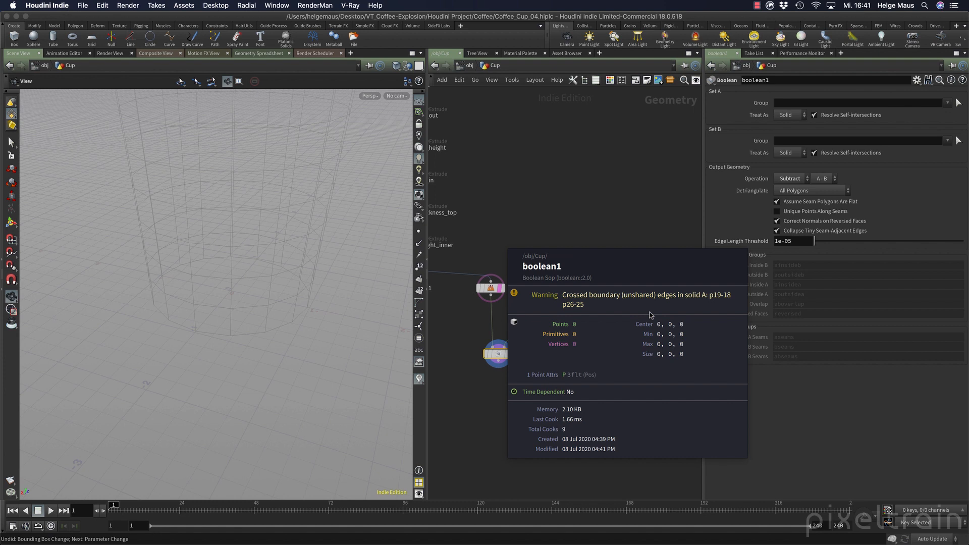
{"action": "mouse_move", "coordinate": [628, 282]}
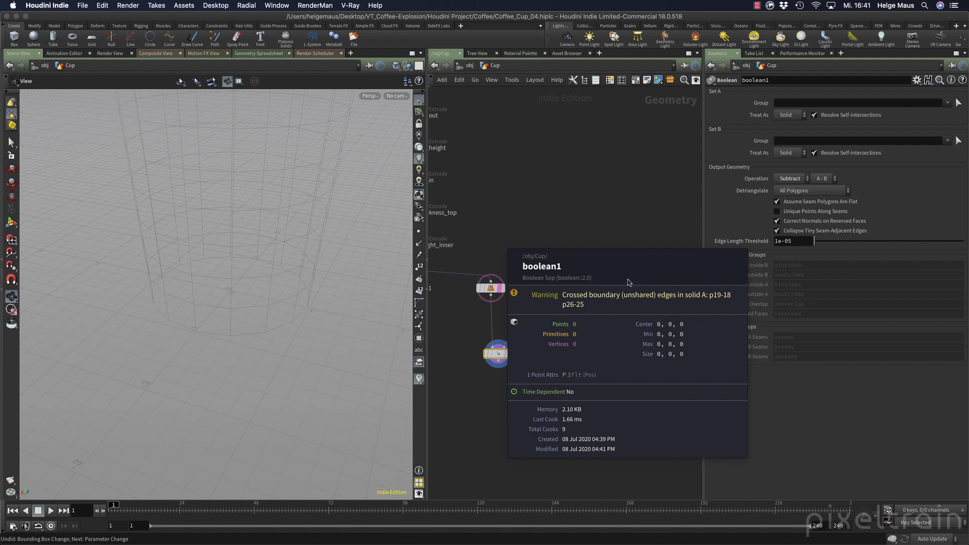
Dismiss the Boolean info and select the inner paper wall node.
{"action": "left_click", "coordinate": [593, 302]}
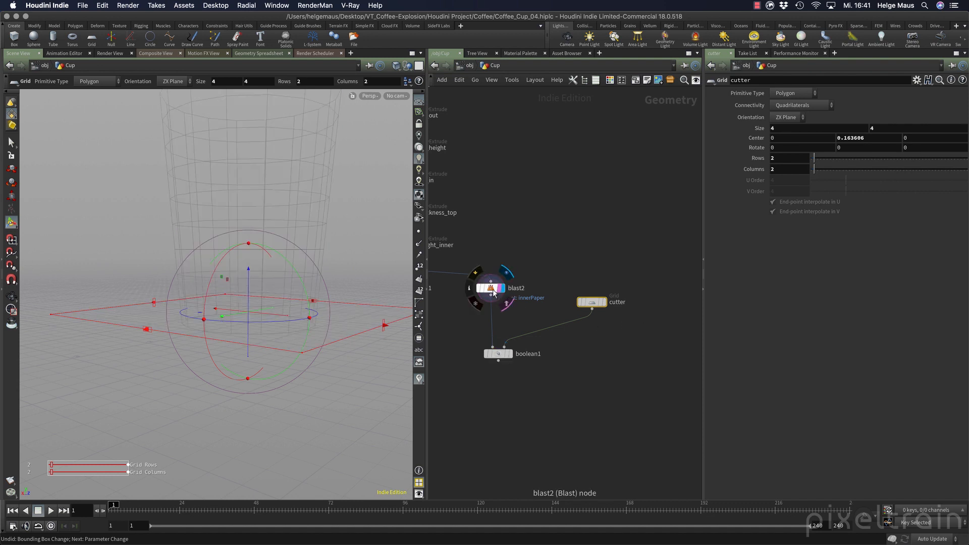
{"action": "left_click", "coordinate": [480, 288]}
{"action": "type", "text": "reve"}
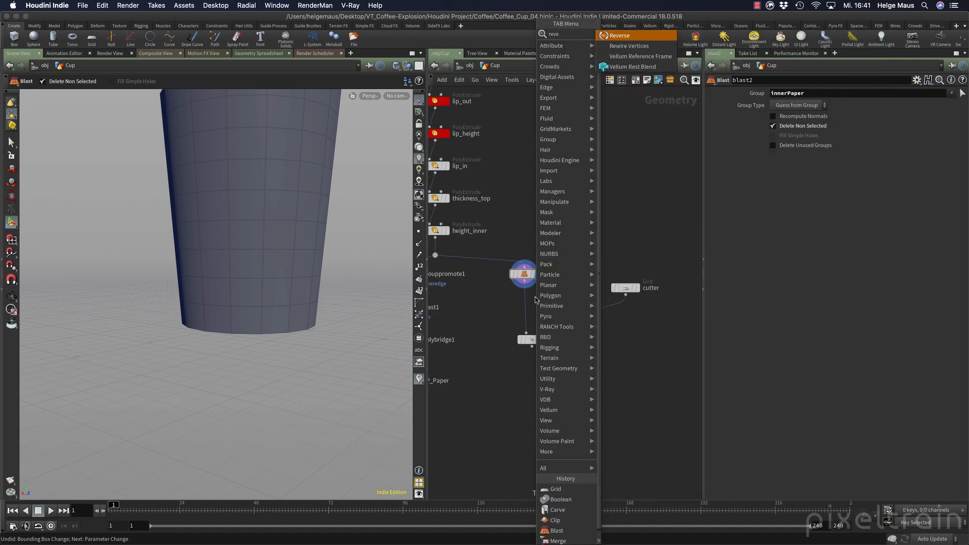
Insert a Reverse node before boolean1, then reposition the cutter and recheck the result.
{"action": "left_click", "coordinate": [619, 36]}
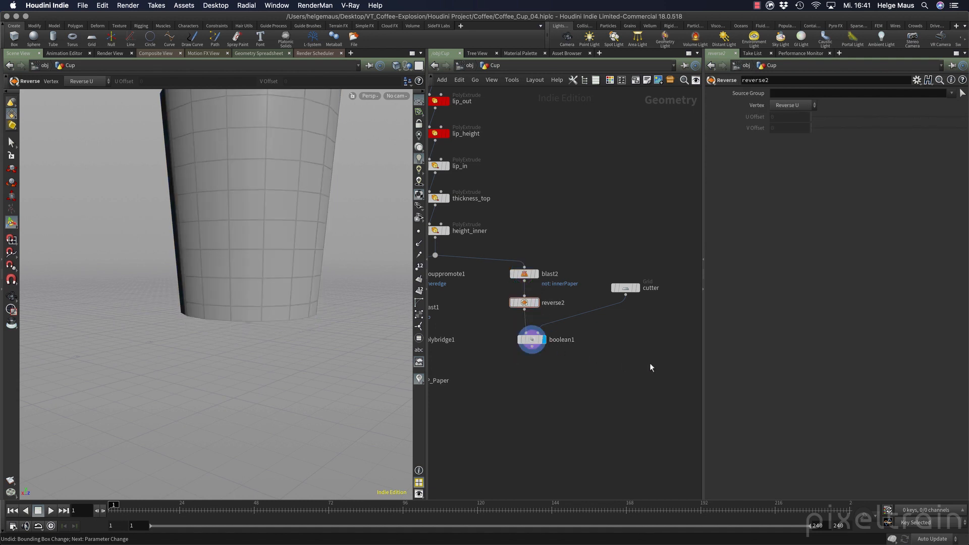
{"action": "mouse_move", "coordinate": [314, 330]}
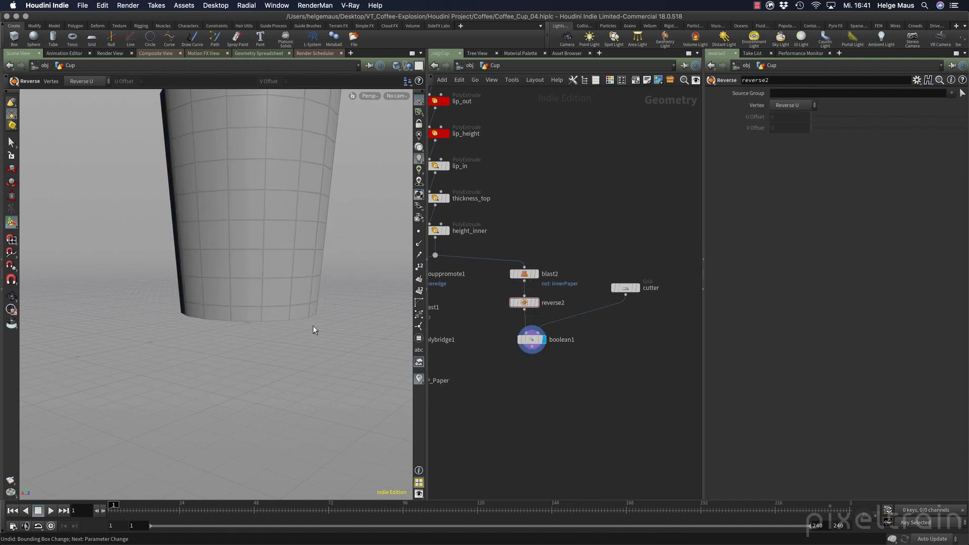
{"action": "left_click", "coordinate": [531, 339]}
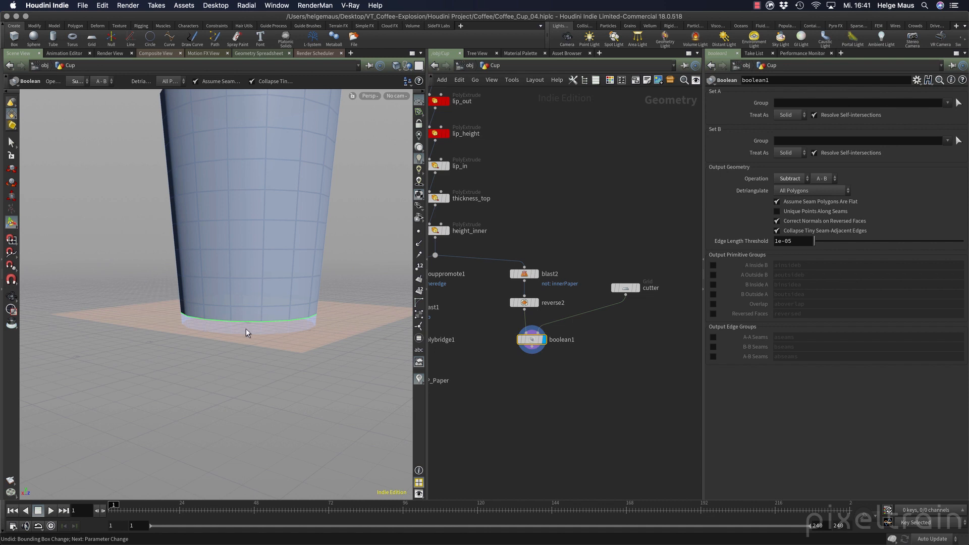
{"action": "left_click", "coordinate": [624, 287]}
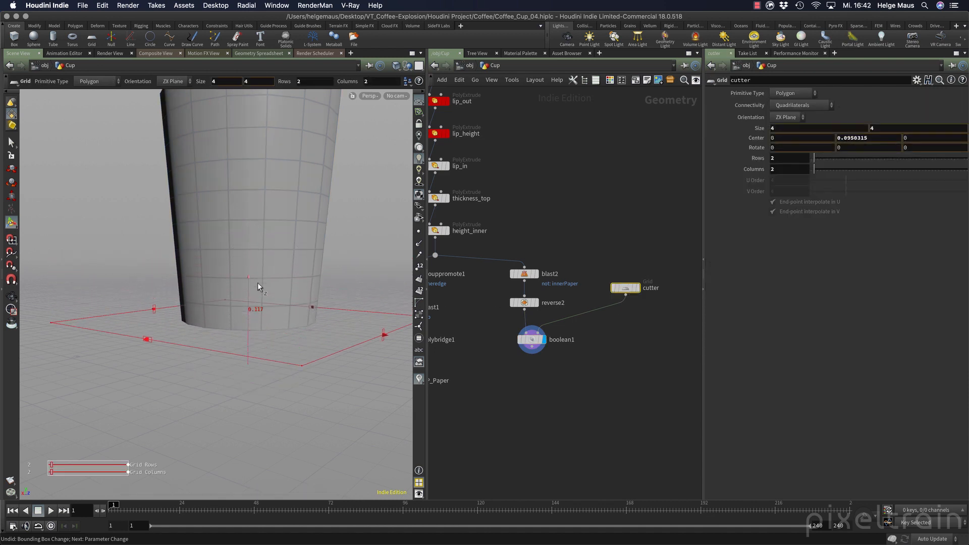
{"action": "left_click", "coordinate": [530, 339]}
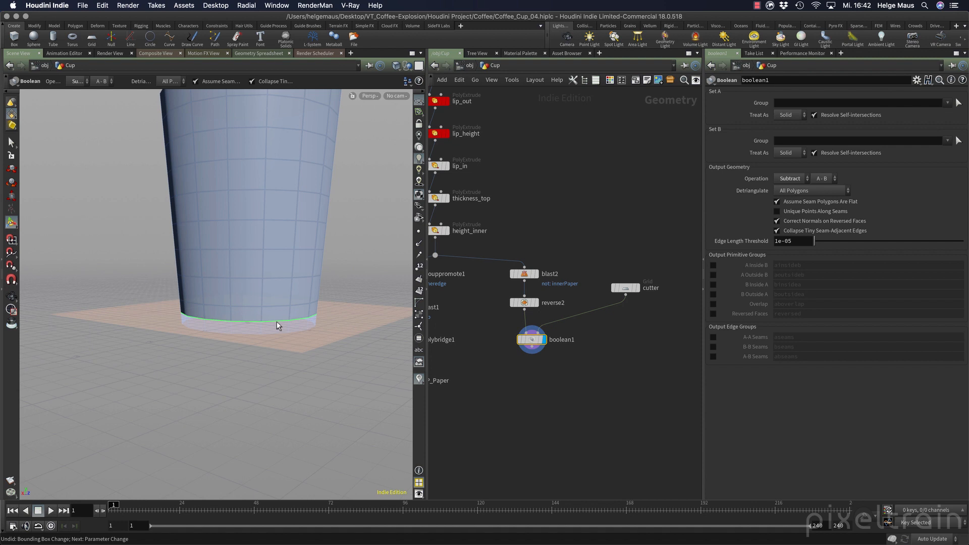
{"action": "left_click", "coordinate": [790, 178]}
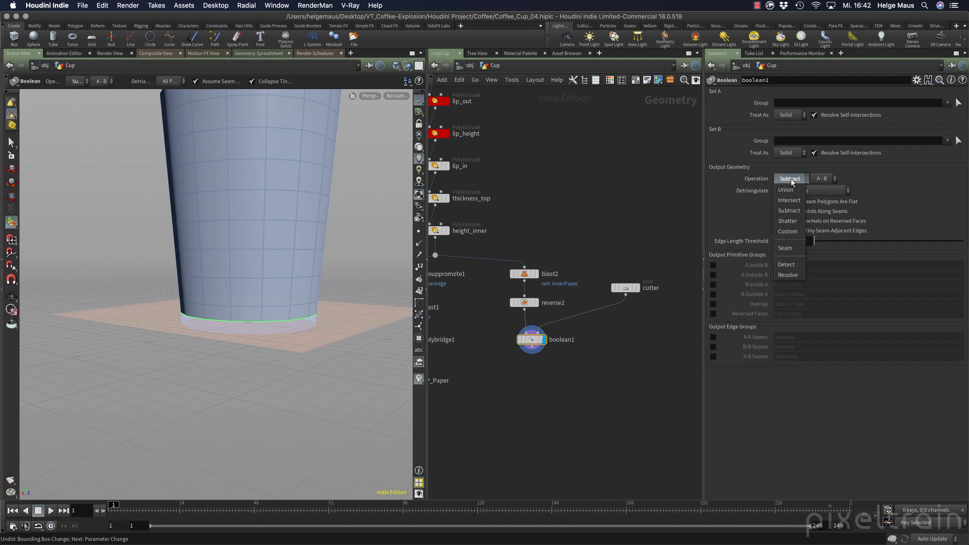
Switch boolean1's operation to Intersect and move the Boolean and cutter nodes lower.
{"action": "left_click", "coordinate": [789, 200]}
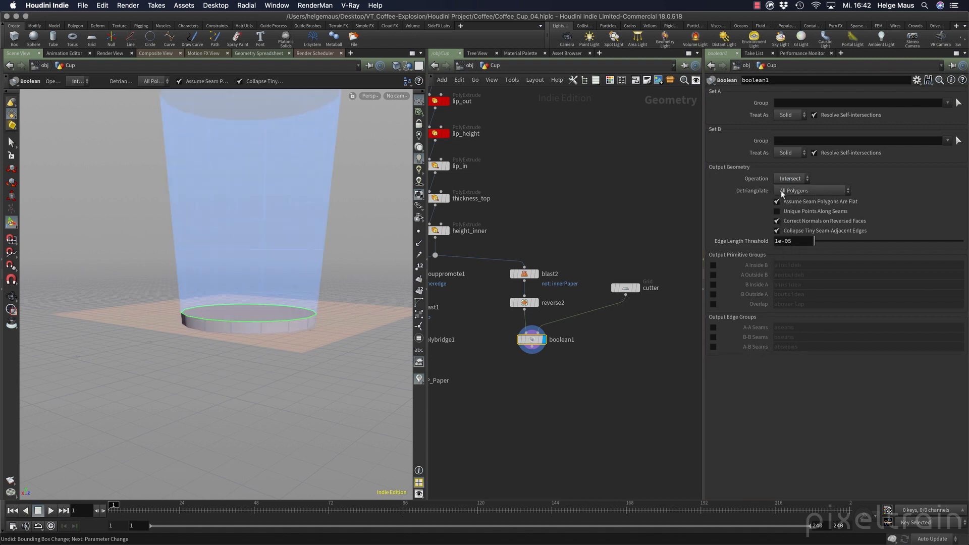
{"action": "left_click", "coordinate": [791, 178]}
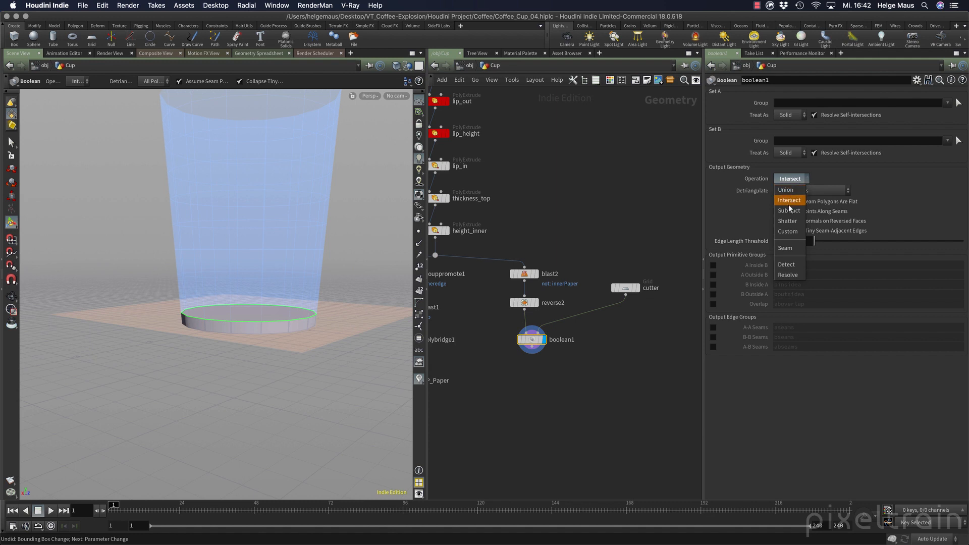
{"action": "left_click", "coordinate": [789, 200]}
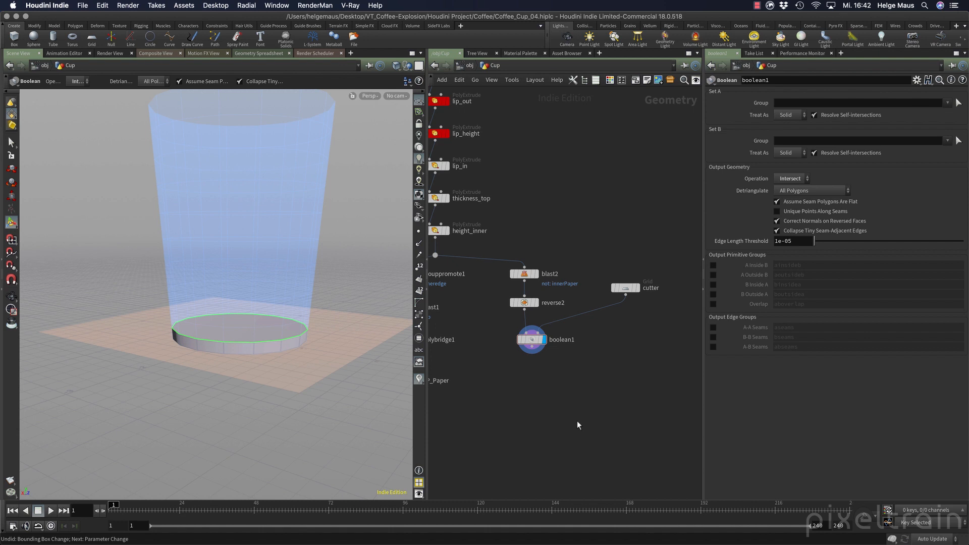
{"action": "left_click_drag", "start_coordinate": [529, 339], "coordinate": [523, 392]}
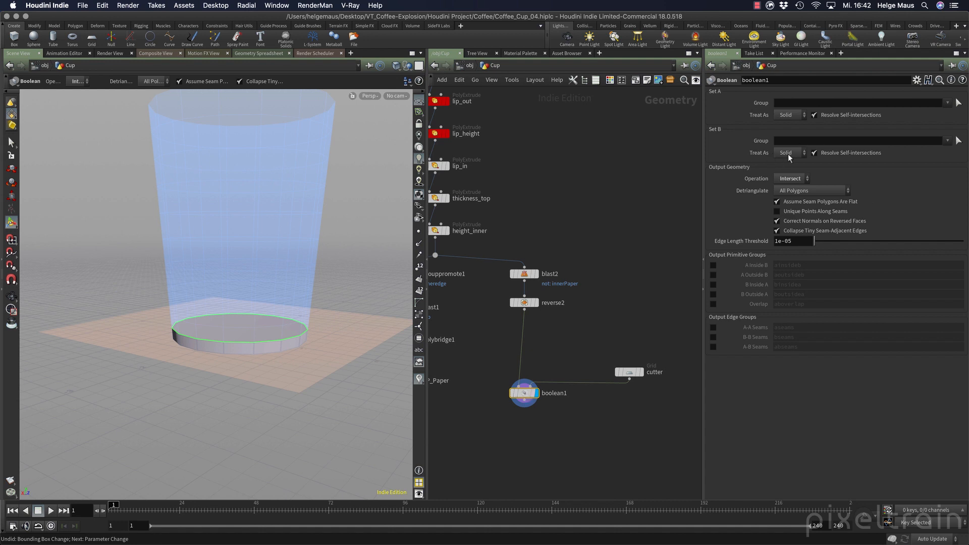
Treat the cutter as a surface and keep the cup walls treated as solid.
{"action": "left_click", "coordinate": [787, 153]}
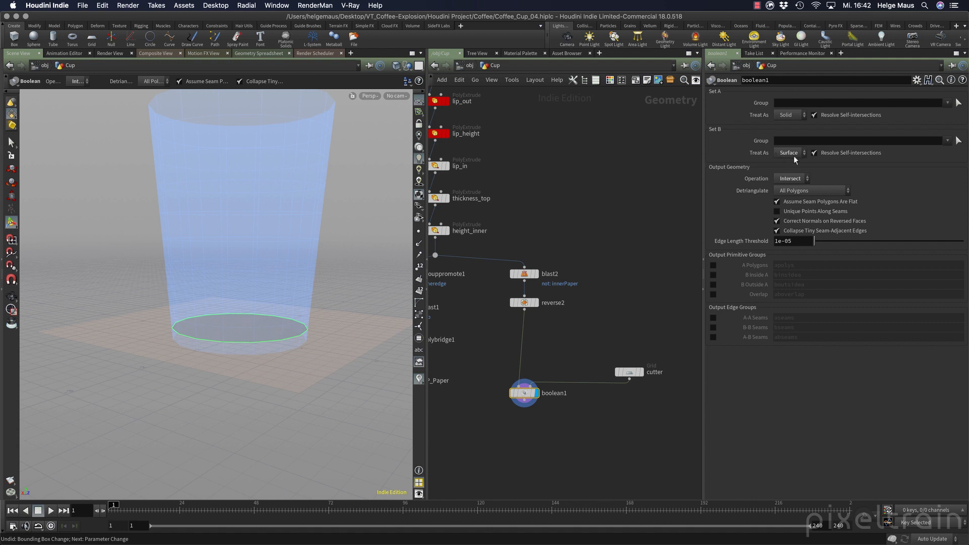
{"action": "left_click", "coordinate": [789, 153]}
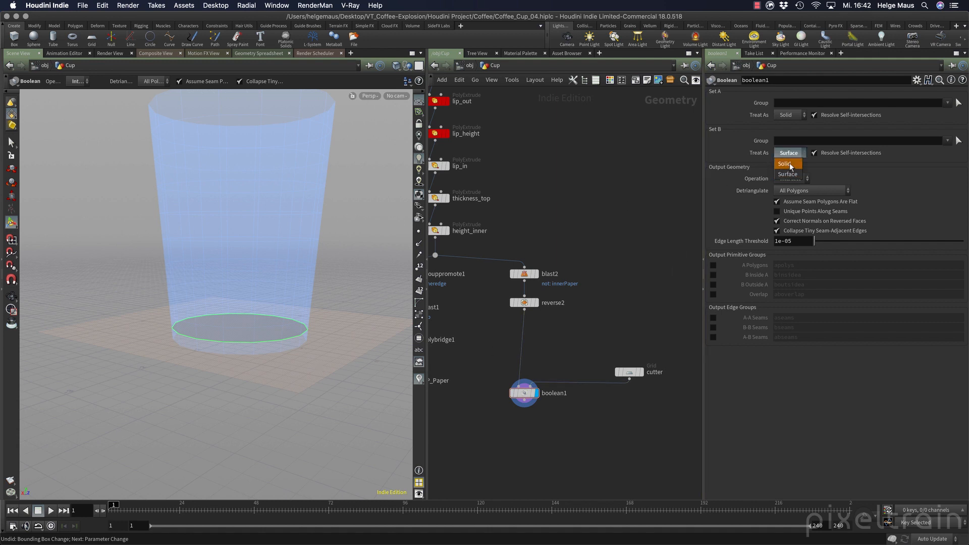
{"action": "left_click", "coordinate": [784, 163]}
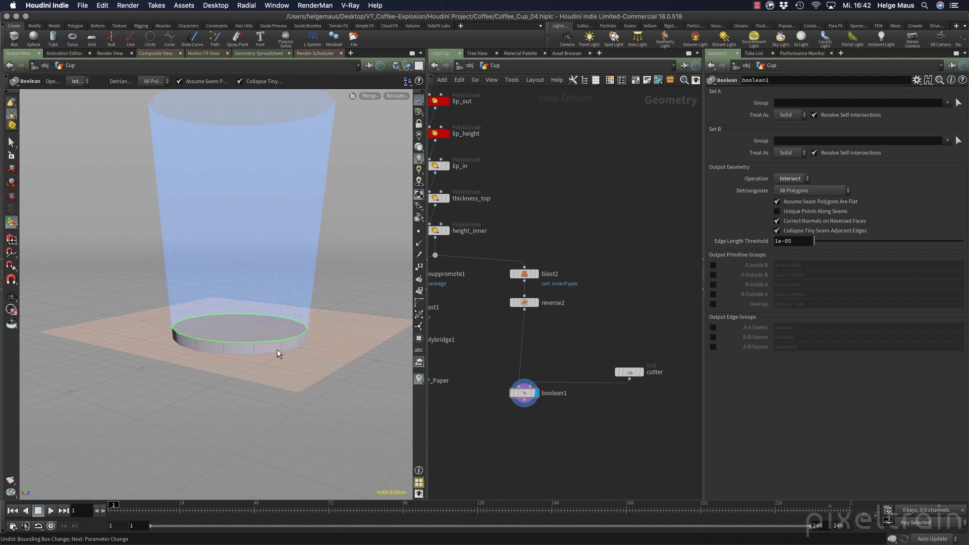
{"action": "left_click", "coordinate": [789, 152]}
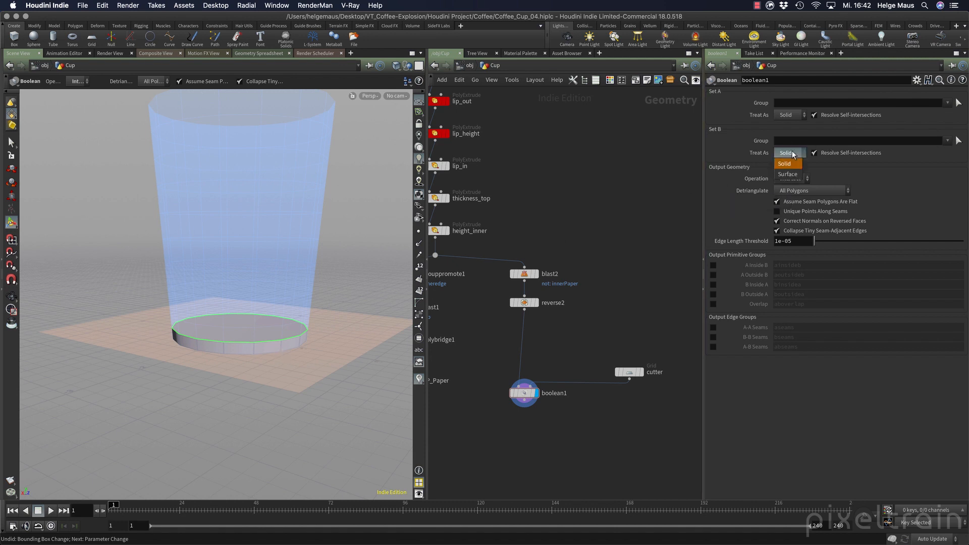
{"action": "left_click", "coordinate": [785, 173]}
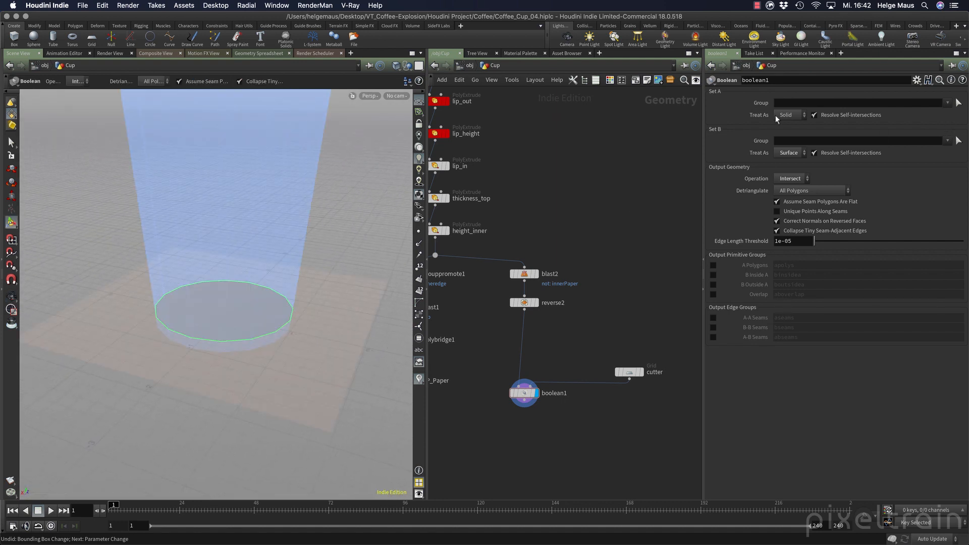
{"action": "left_click", "coordinate": [789, 115]}
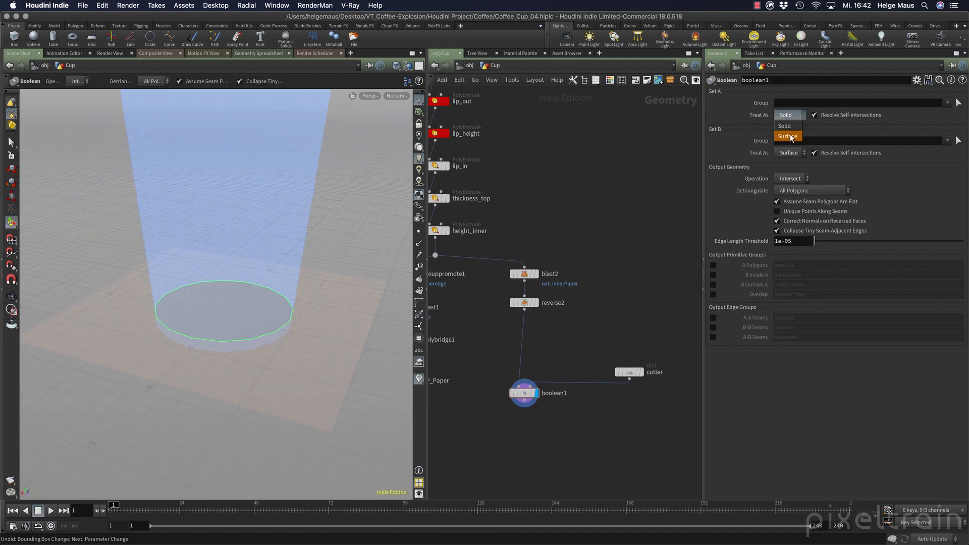
{"action": "left_click", "coordinate": [787, 136]}
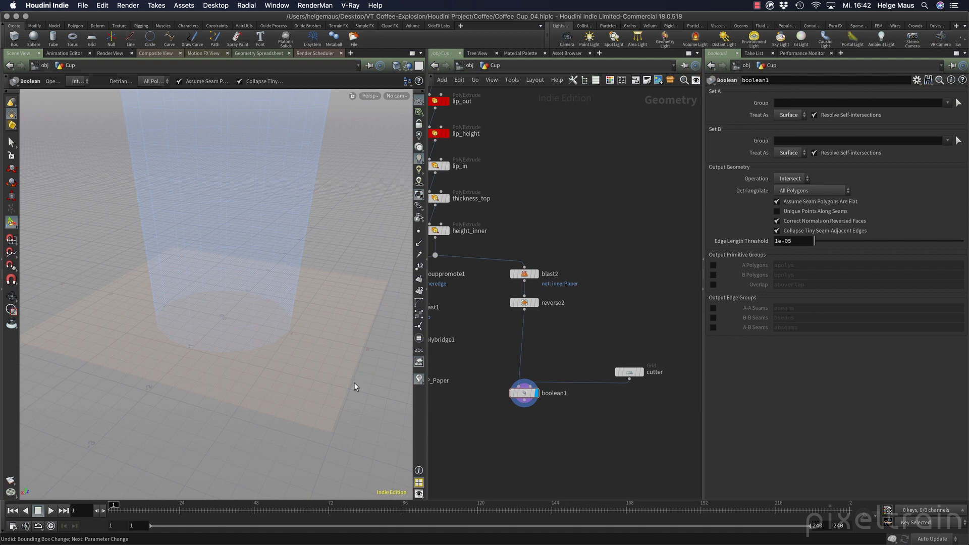
{"action": "left_click", "coordinate": [789, 115]}
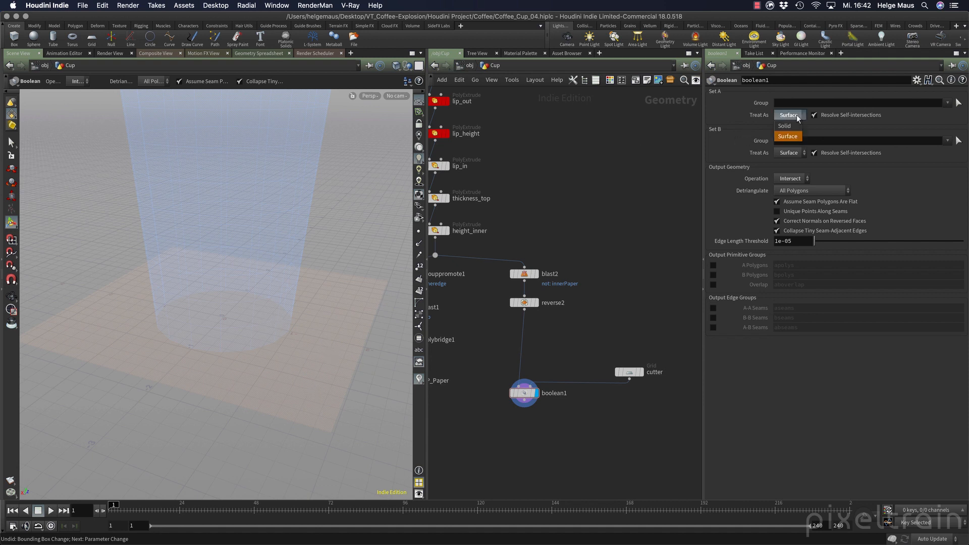
{"action": "left_click", "coordinate": [783, 126]}
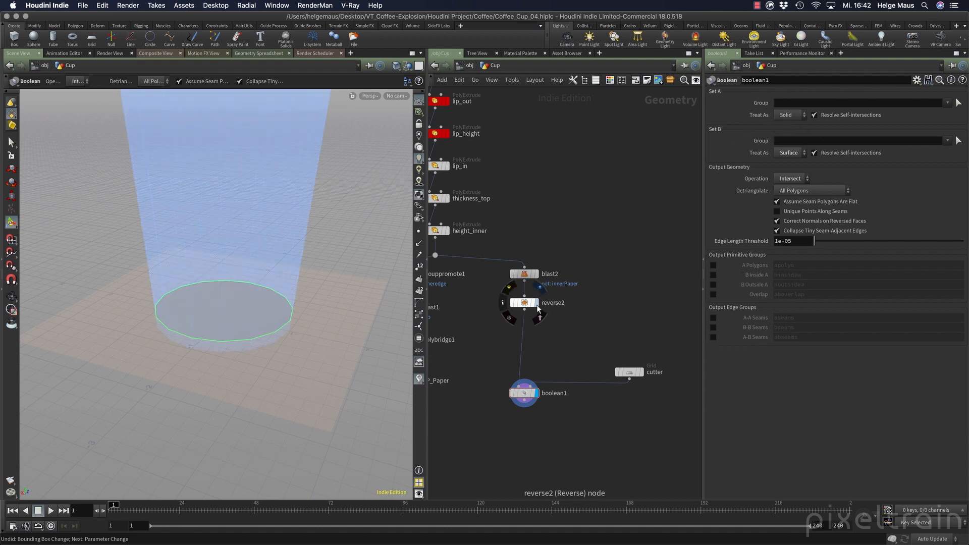
Select reverse2 for the new PolyFill, then display and inspect boolean1.
{"action": "left_click", "coordinate": [524, 303]}
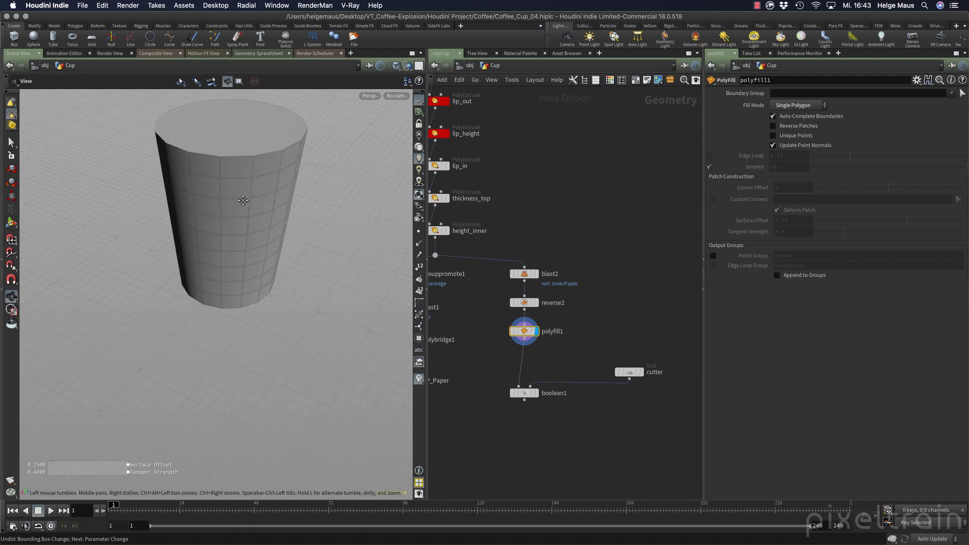
{"action": "left_click", "coordinate": [523, 393]}
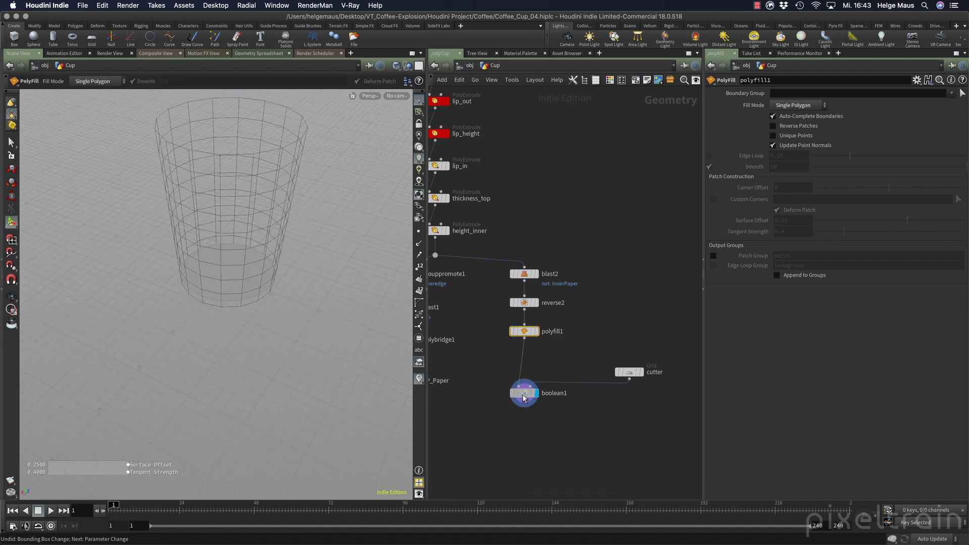
{"action": "left_click", "coordinate": [524, 392]}
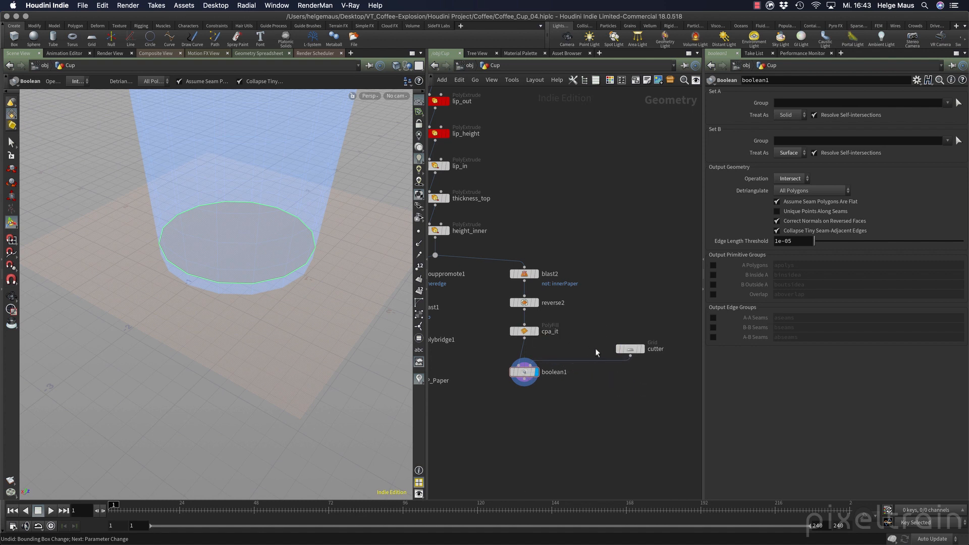
Rename the nodes cap_it and only_inner, then drag the cutter grid down toward the base.
{"action": "double_click", "coordinate": [548, 331]}
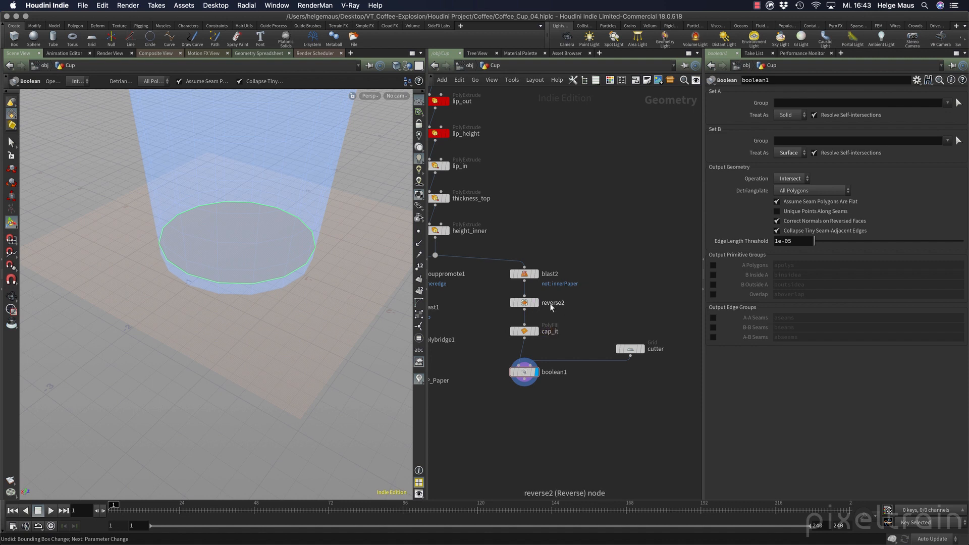
{"action": "double_click", "coordinate": [549, 273]}
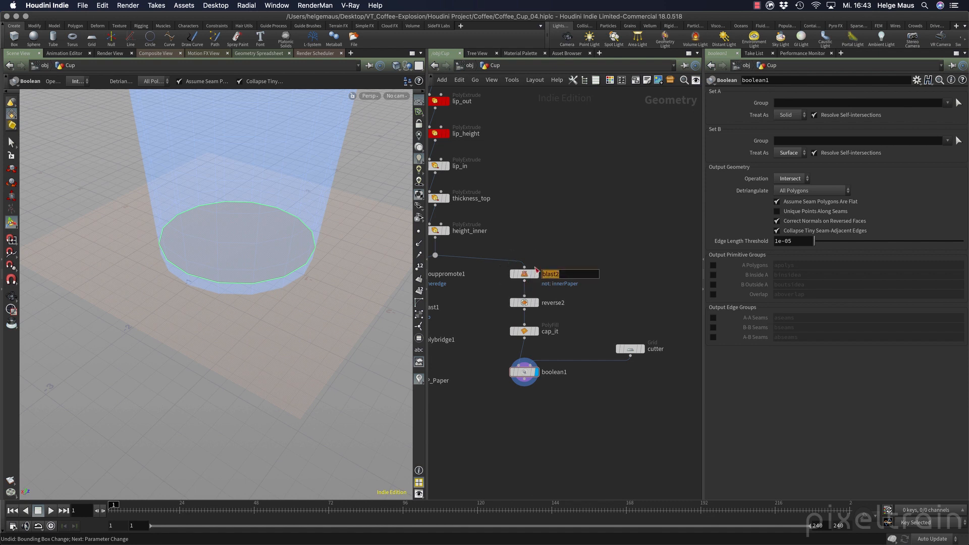
{"action": "type", "text": "only_inner"}
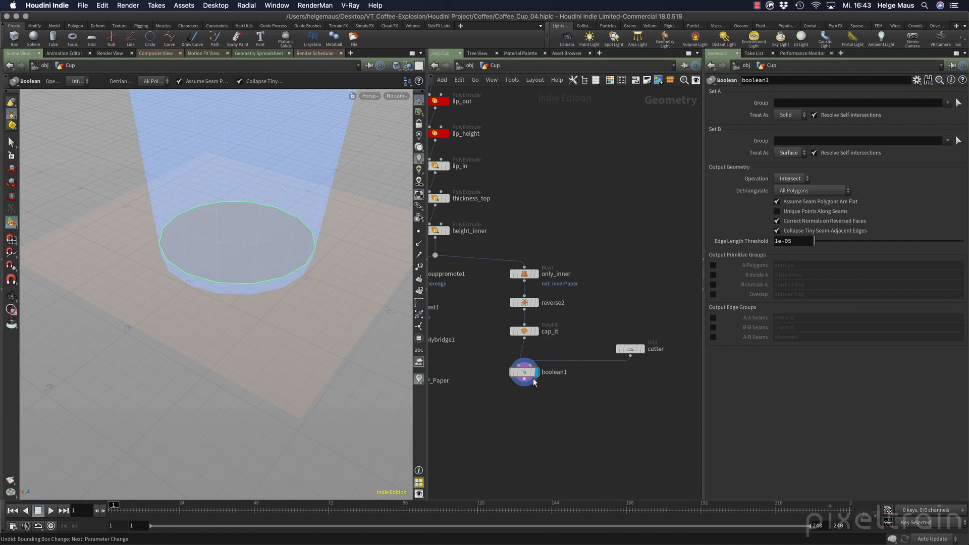
{"action": "left_click", "coordinate": [630, 349]}
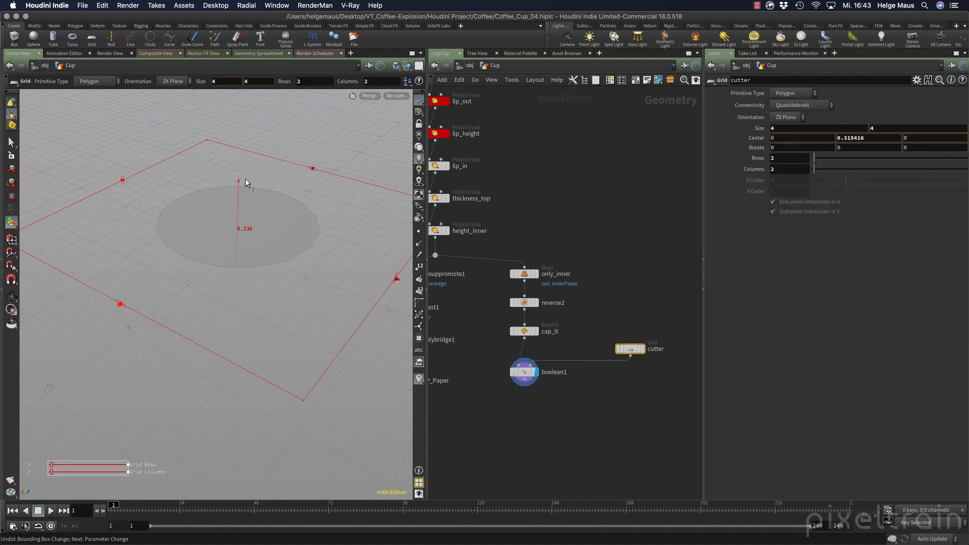
{"action": "left_click_drag", "start_coordinate": [238, 181], "coordinate": [238, 206]}
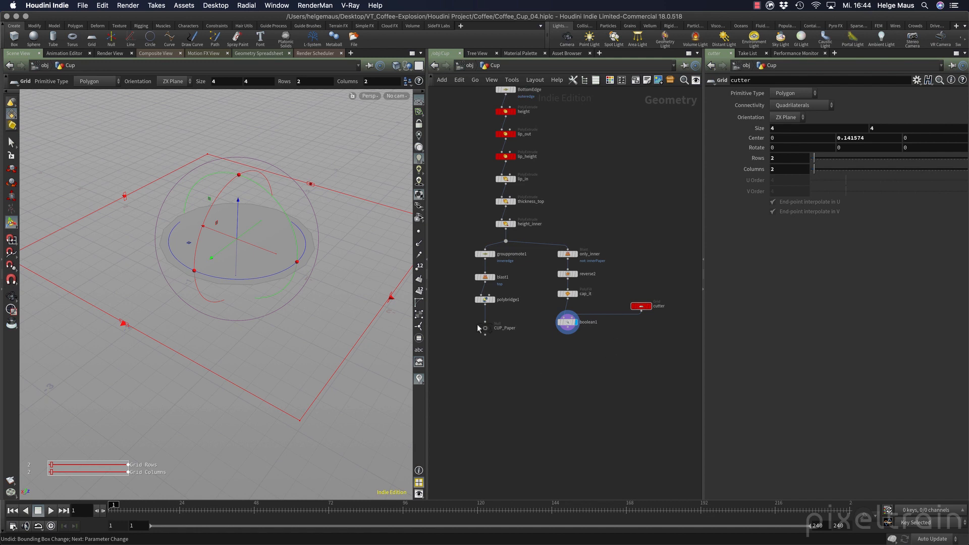
Display the CUP_Paper null and select boolean1 to view its parameters.
{"action": "left_click", "coordinate": [485, 327]}
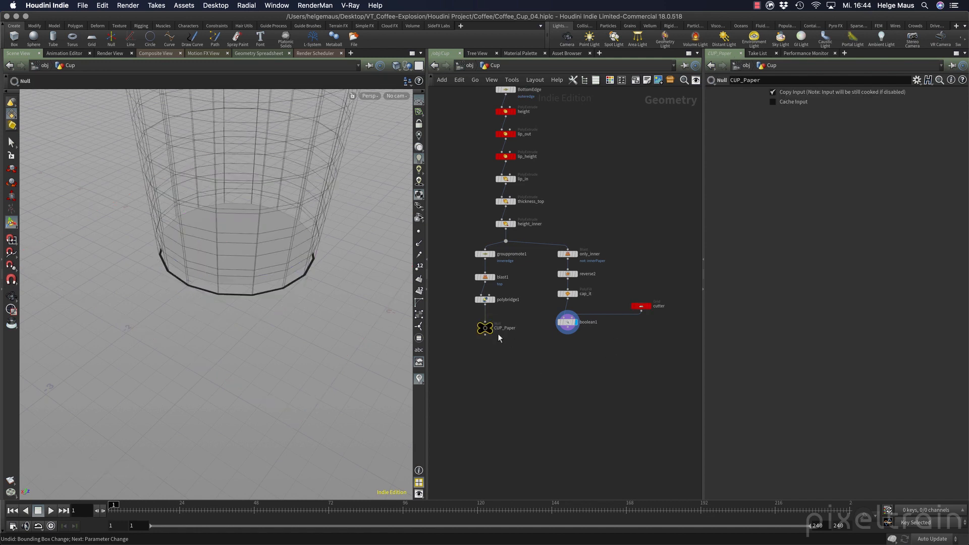
{"action": "left_click", "coordinate": [485, 328]}
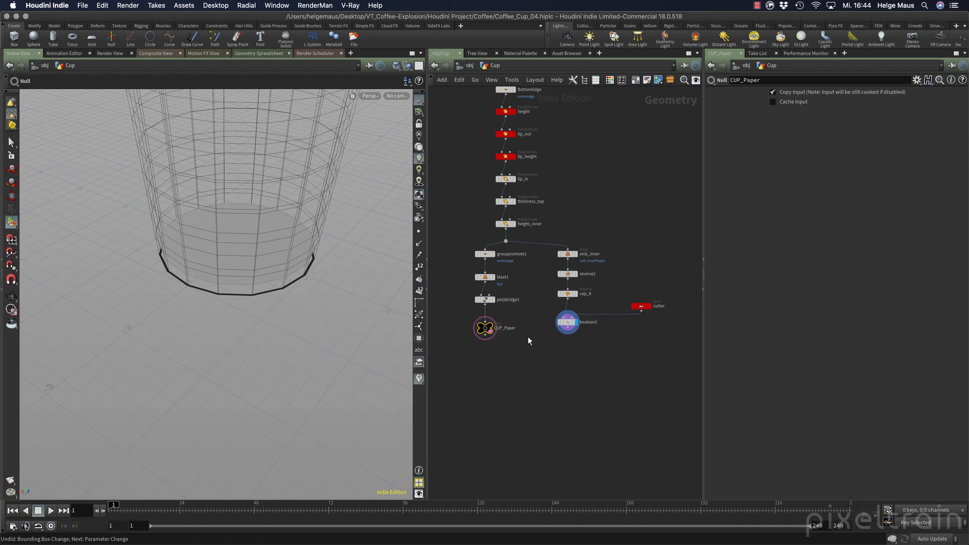
{"action": "left_click", "coordinate": [568, 322]}
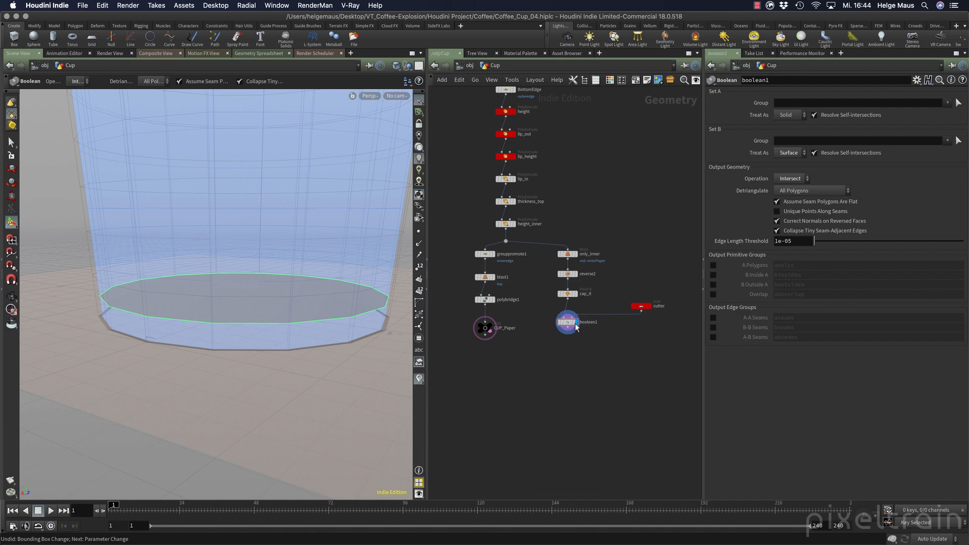
Add a Group Create node below boolean1 named bottom, with Base Group disabled.
{"action": "key", "text": "Tab"}
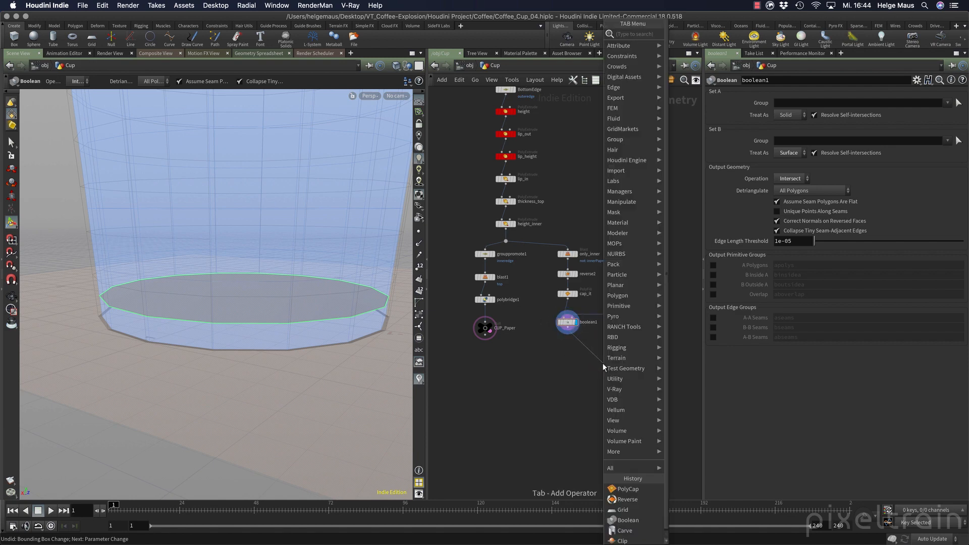
{"action": "left_click", "coordinate": [615, 140]}
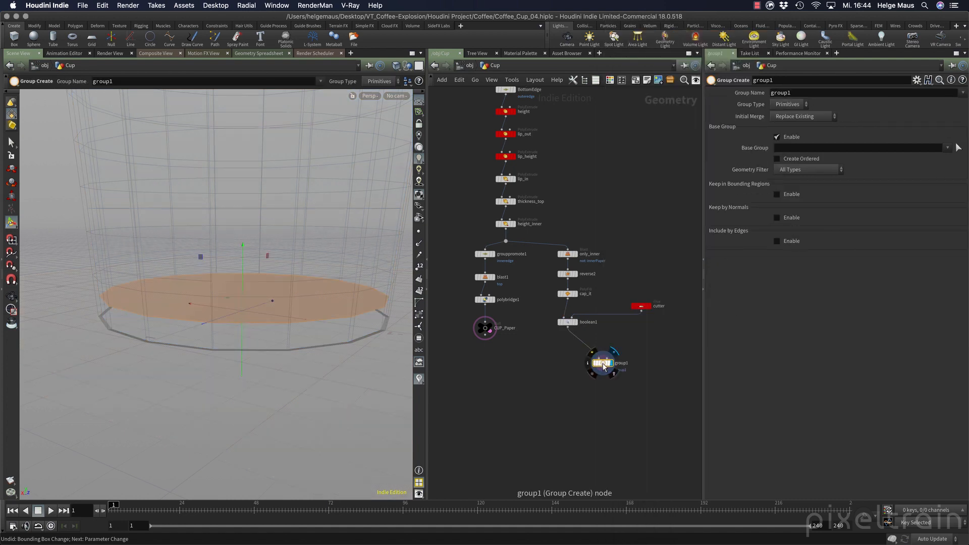
{"action": "left_click_drag", "start_coordinate": [603, 363], "coordinate": [565, 340]}
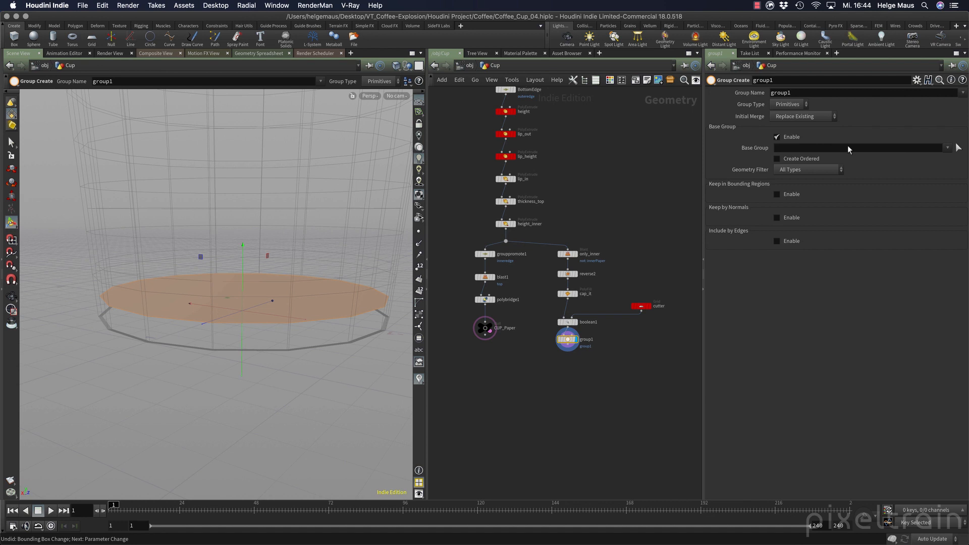
{"action": "mouse_move", "coordinate": [784, 140]}
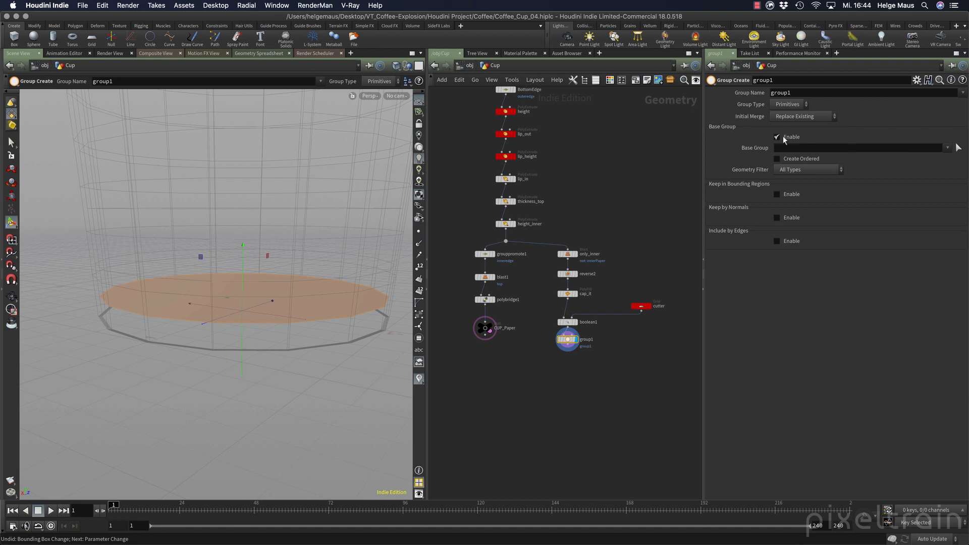
{"action": "left_click", "coordinate": [777, 137]}
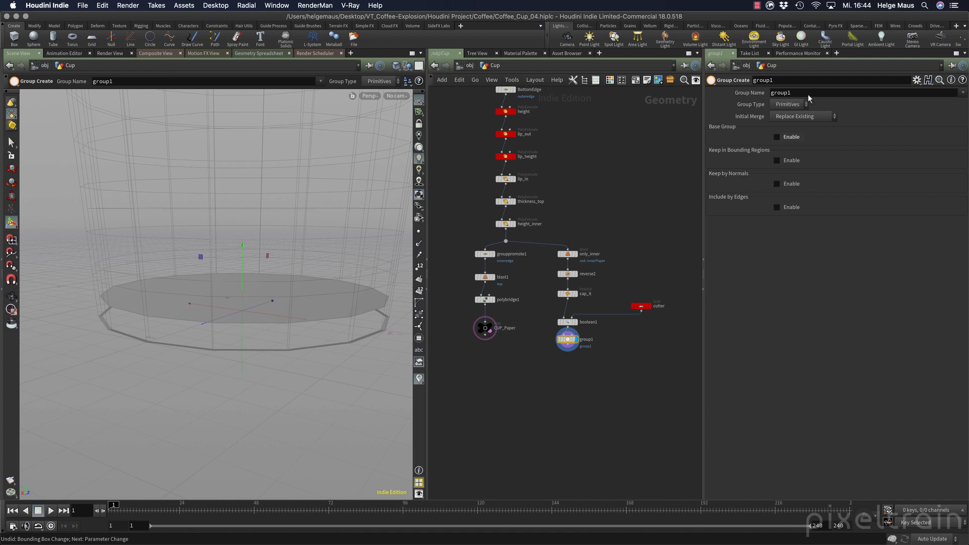
{"action": "left_click", "coordinate": [803, 93]}
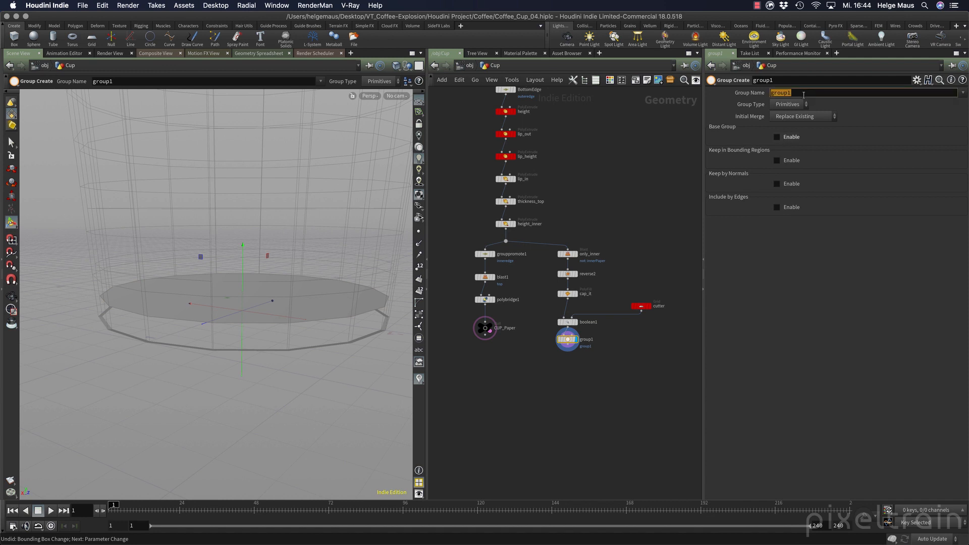
{"action": "type", "text": "bottom"}
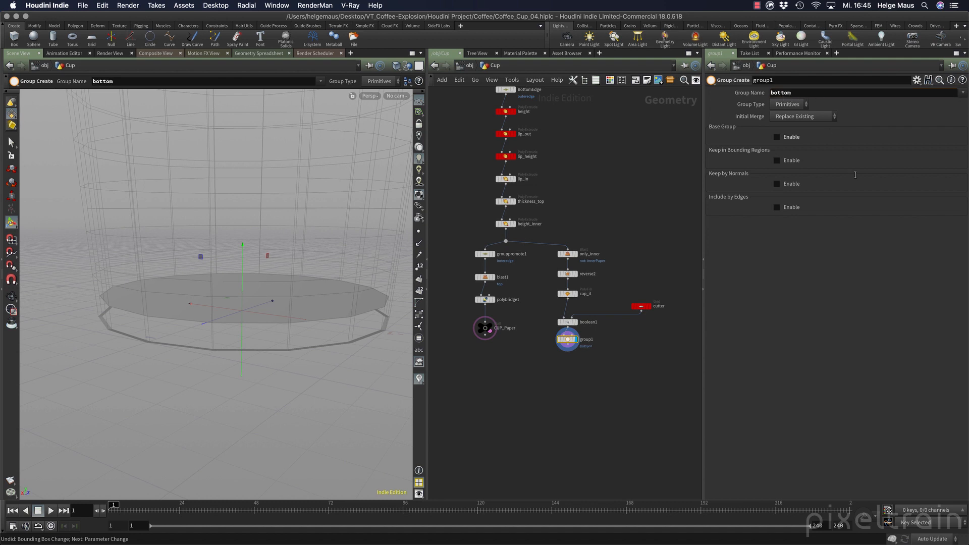
{"action": "mouse_move", "coordinate": [735, 173]}
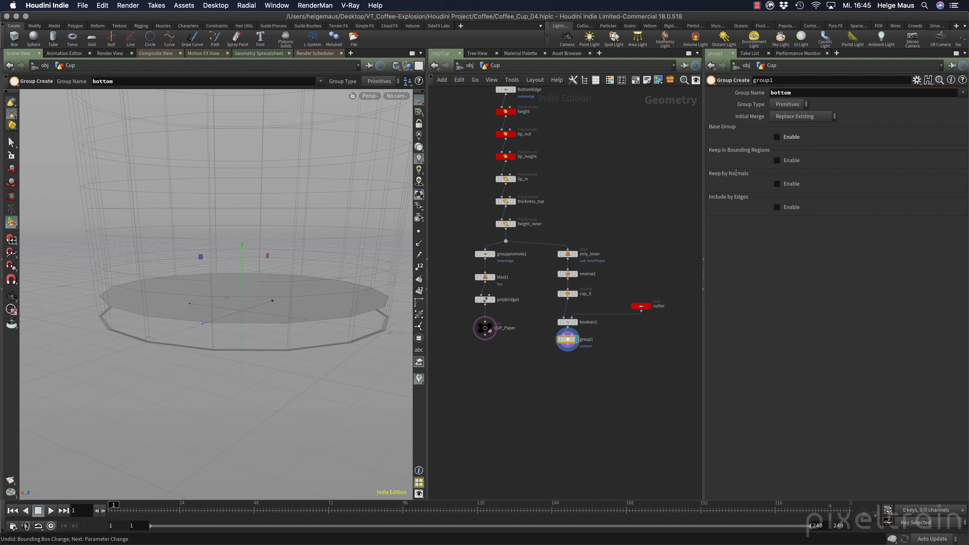
Enable Keep by Normals on group bottom and narrow the spread angle to 1.
{"action": "left_click", "coordinate": [776, 183]}
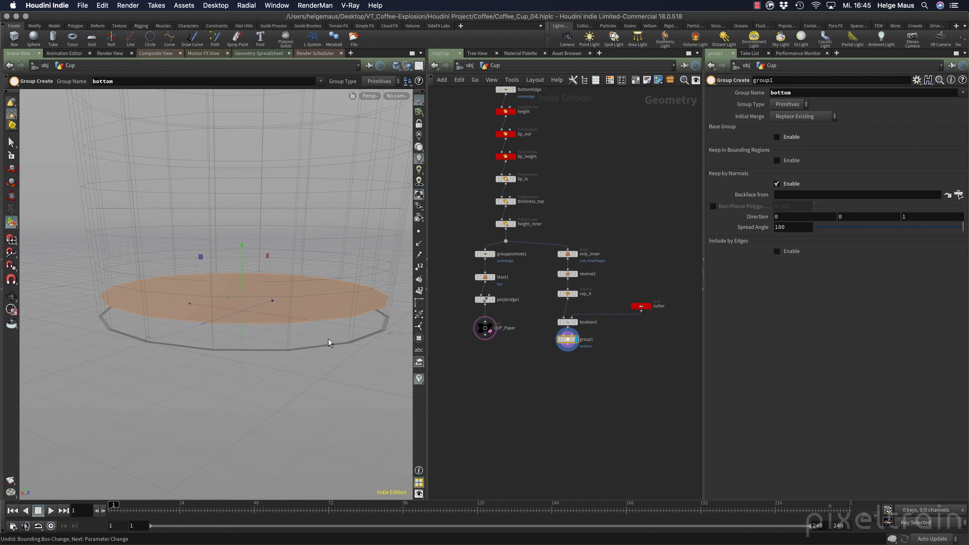
{"action": "mouse_move", "coordinate": [765, 221]}
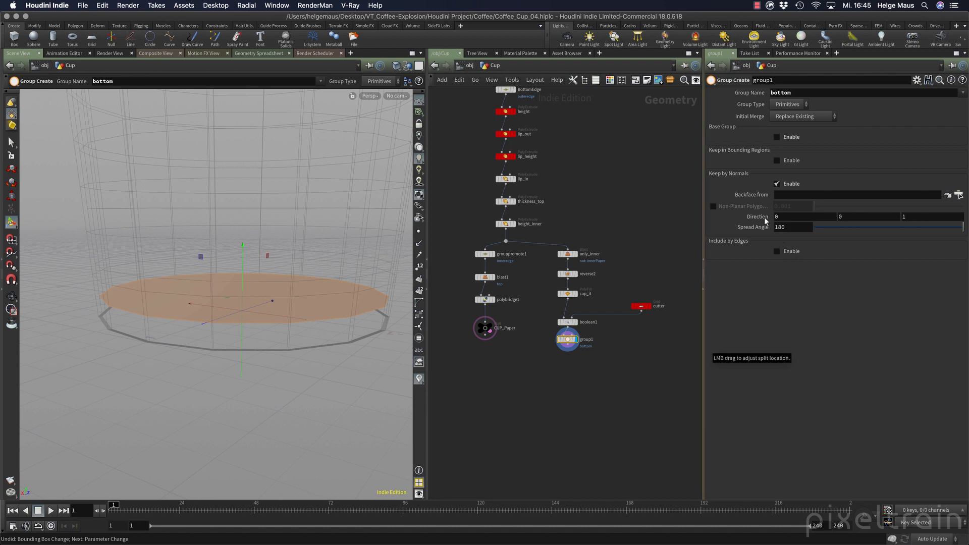
{"action": "mouse_move", "coordinate": [217, 441]}
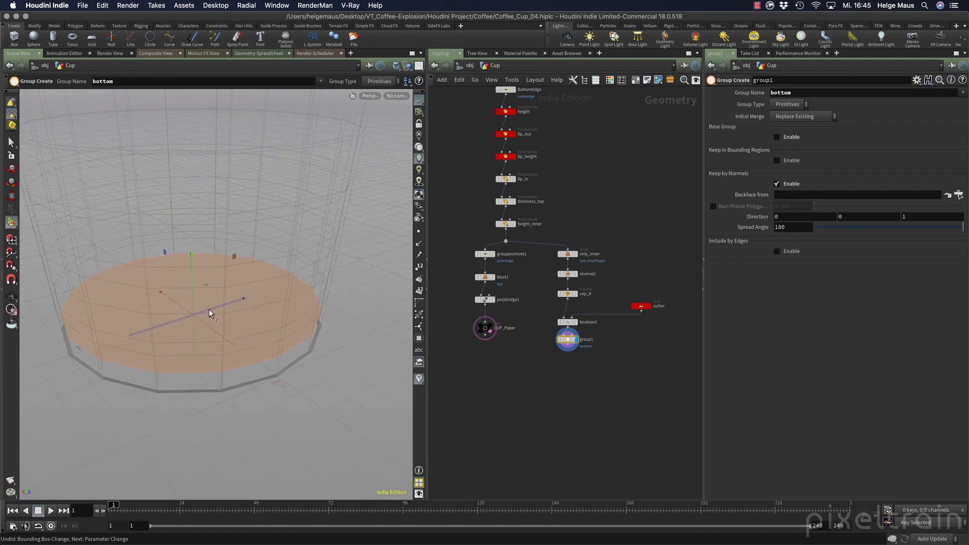
{"action": "mouse_move", "coordinate": [247, 300]}
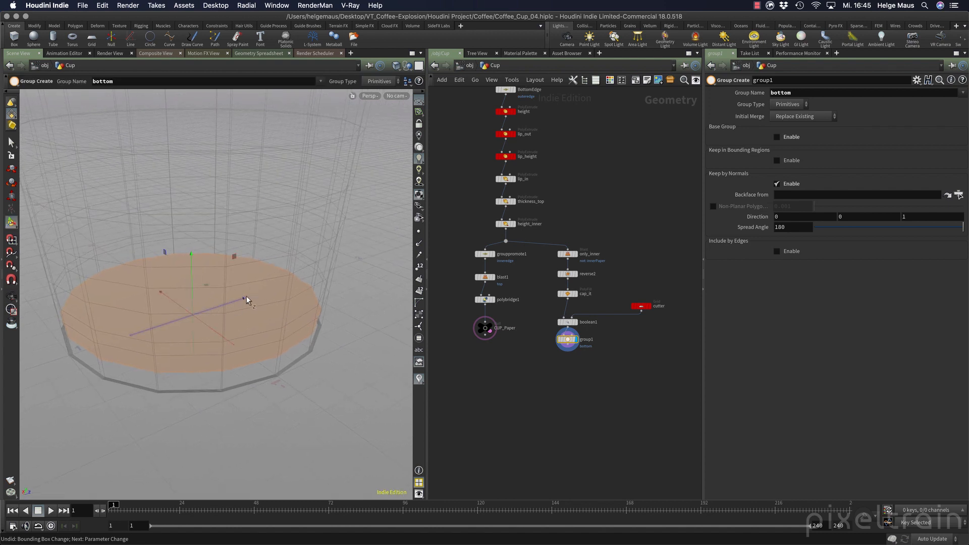
{"action": "mouse_move", "coordinate": [790, 231]}
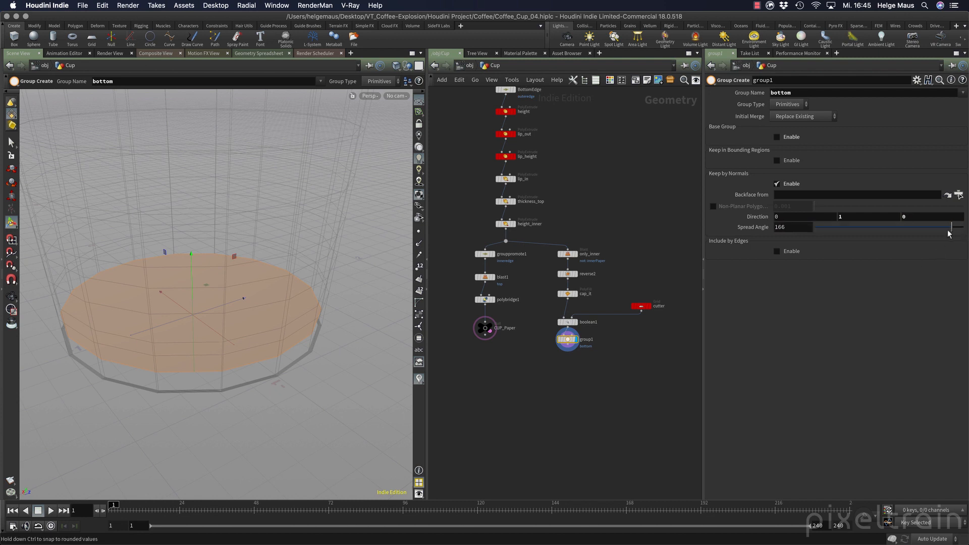
{"action": "left_click_drag", "start_coordinate": [945, 226], "coordinate": [803, 227]}
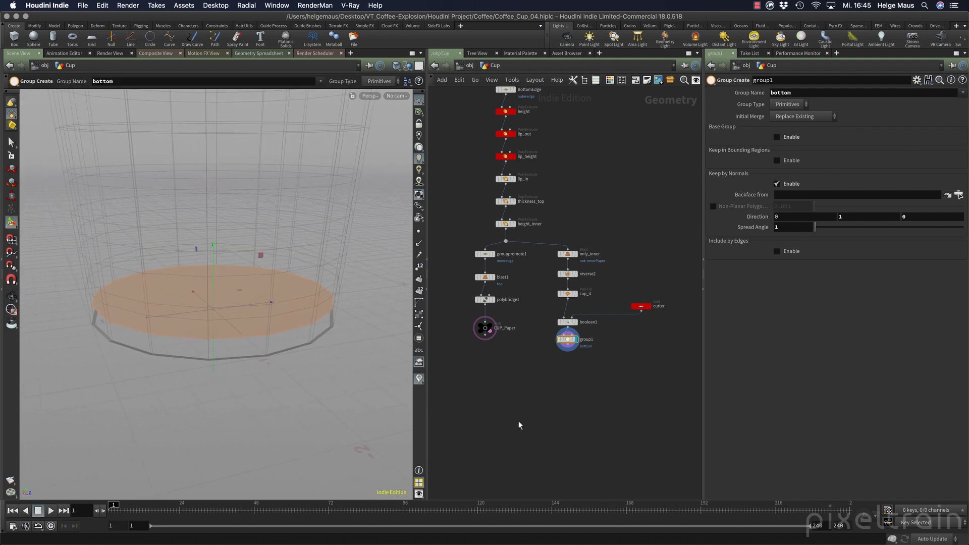
{"action": "left_click", "coordinate": [567, 339]}
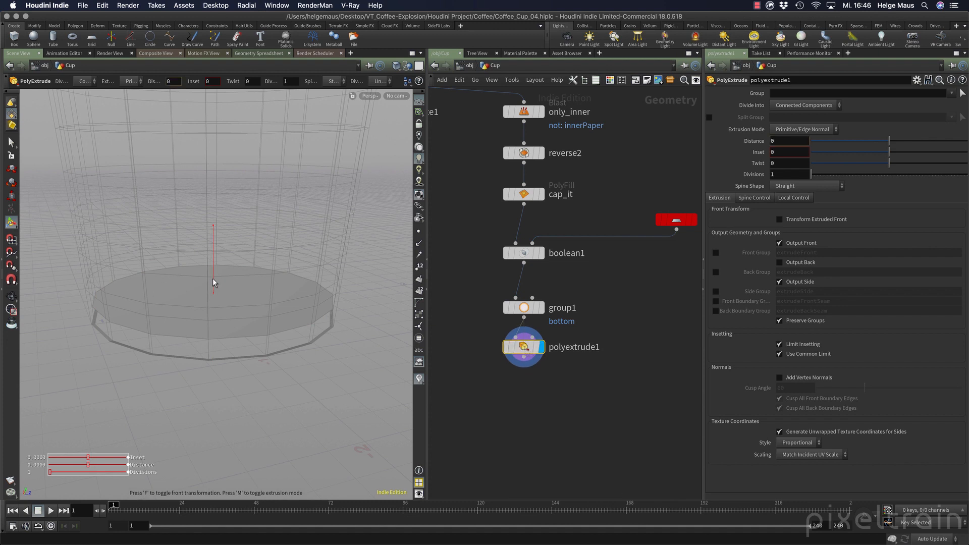
Drag the extrusion handle up to about 0.16 and rename the node bottom_up.
{"action": "left_click_drag", "start_coordinate": [214, 280], "coordinate": [216, 262]}
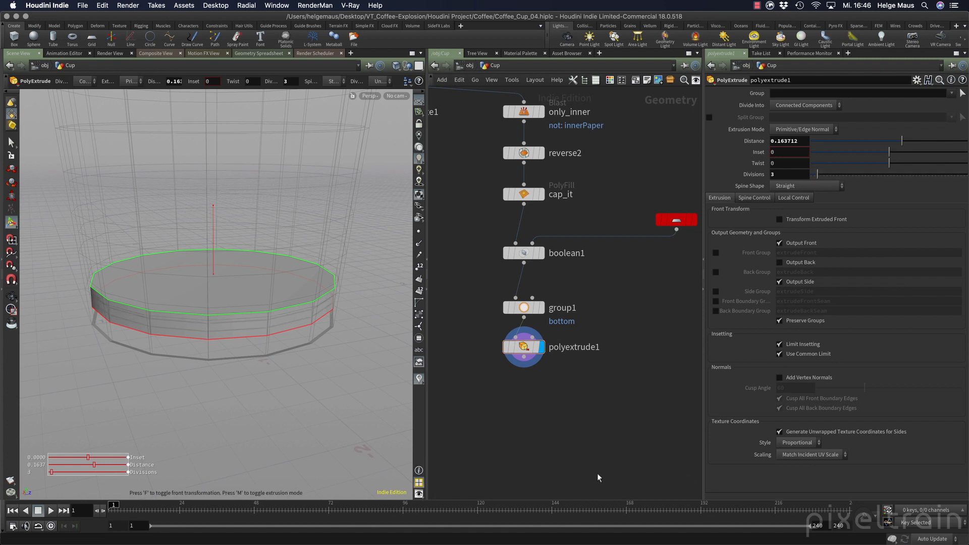
{"action": "double_click", "coordinate": [574, 347]}
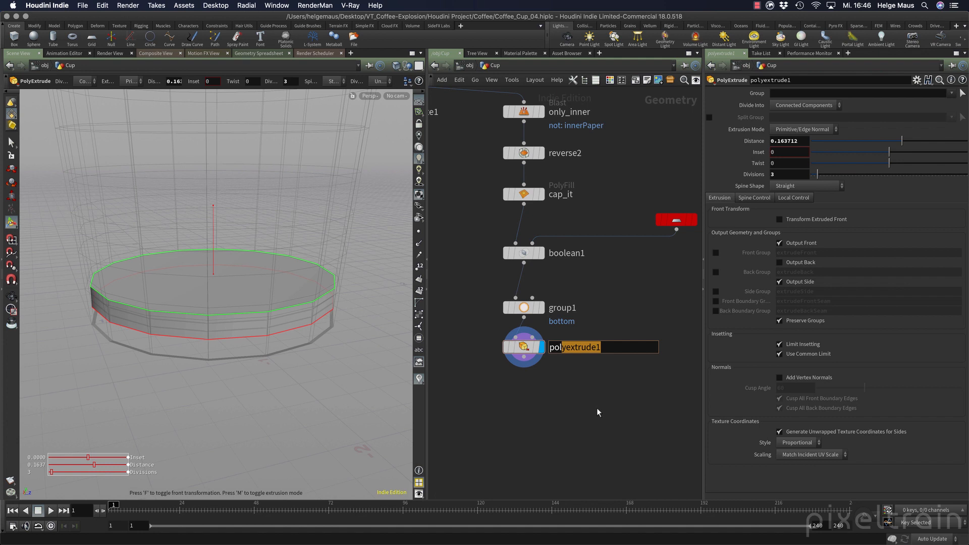
{"action": "type", "text": "bootom"}
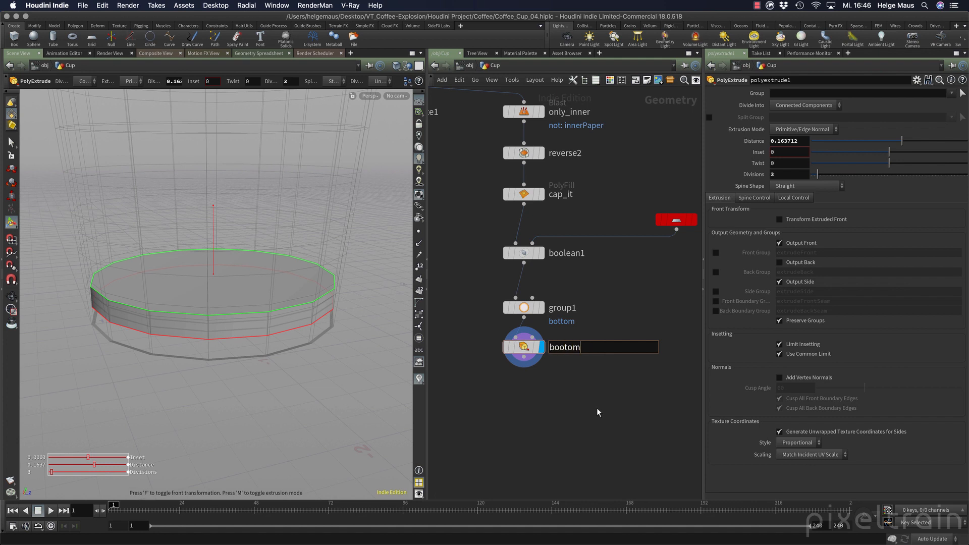
{"action": "type", "text": "bottom"}
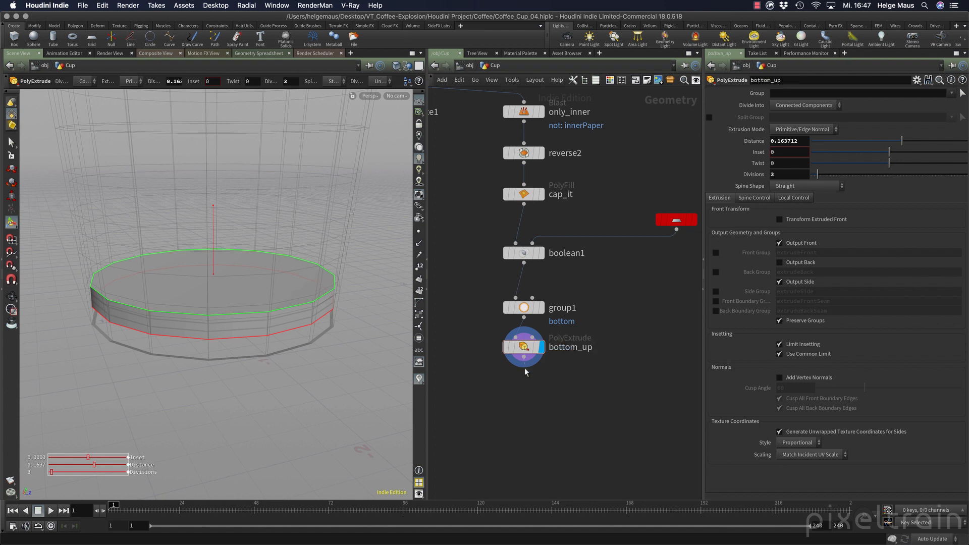
{"action": "mouse_move", "coordinate": [540, 401]}
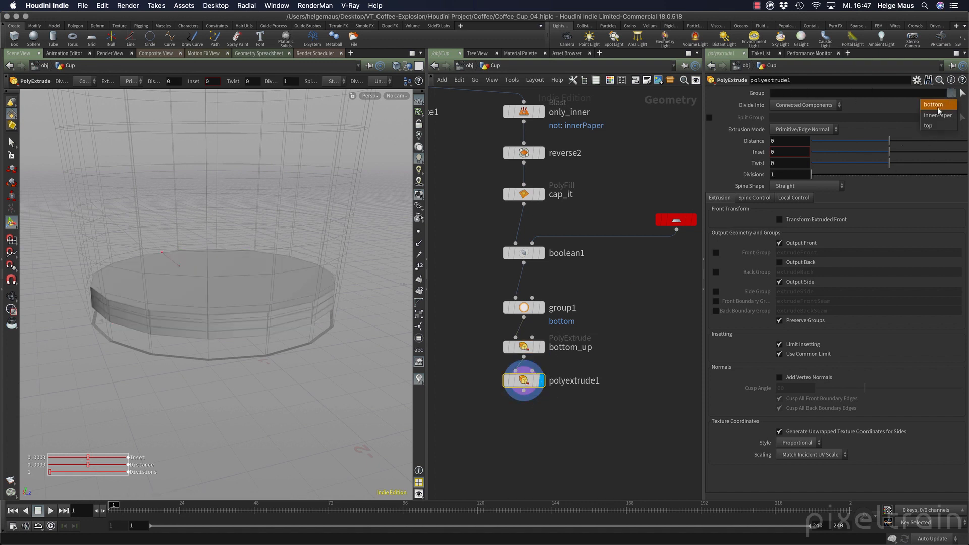
Extrude the bottom group with inset 0.806, distance 0.0672, 4 divisions, straight spine.
{"action": "left_click", "coordinate": [933, 105]}
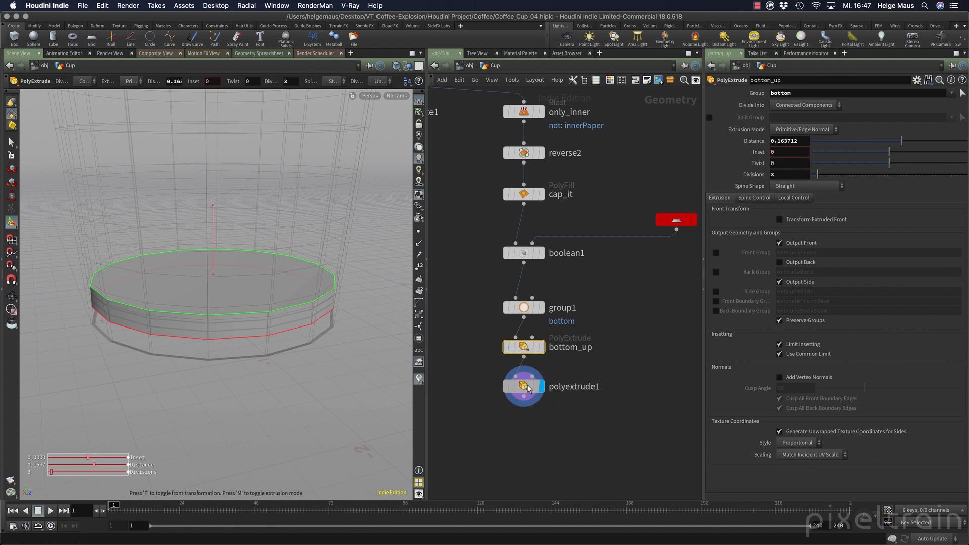
{"action": "left_click", "coordinate": [524, 385]}
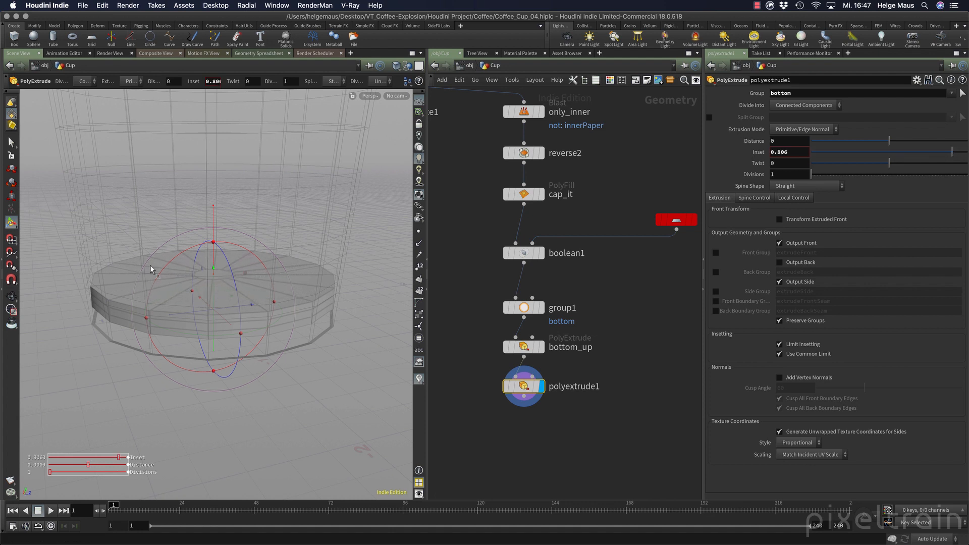
{"action": "mouse_move", "coordinate": [204, 253]}
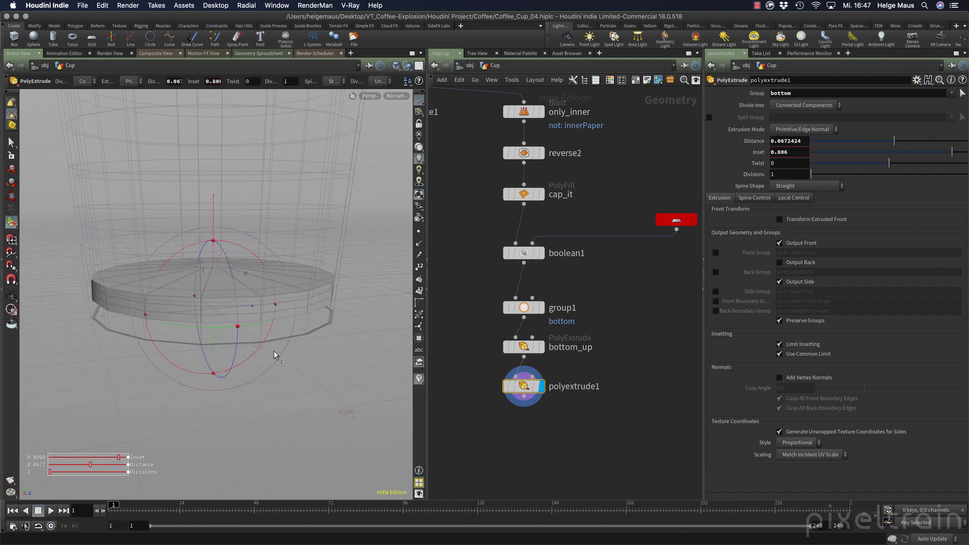
{"action": "mouse_move", "coordinate": [317, 286]}
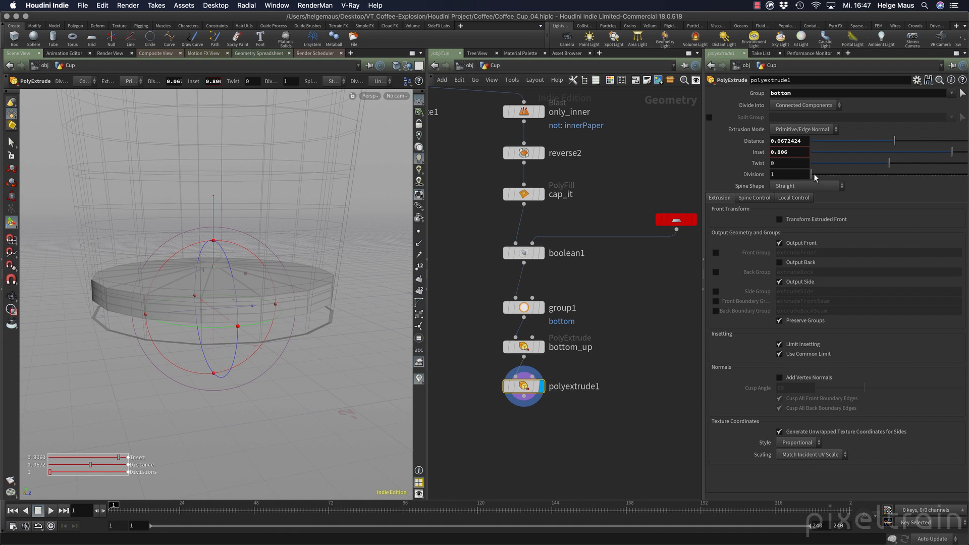
{"action": "left_click_drag", "start_coordinate": [807, 174], "coordinate": [822, 174]}
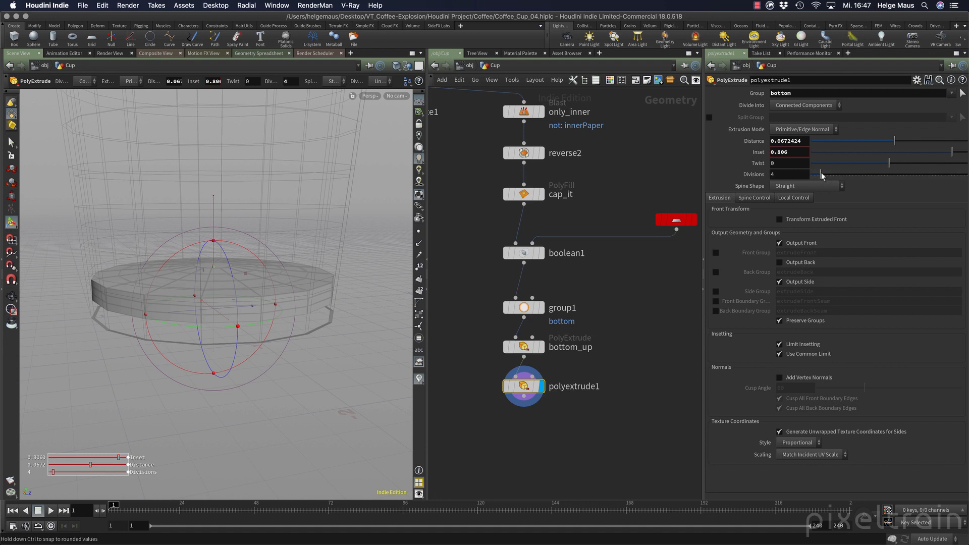
{"action": "mouse_move", "coordinate": [769, 192]}
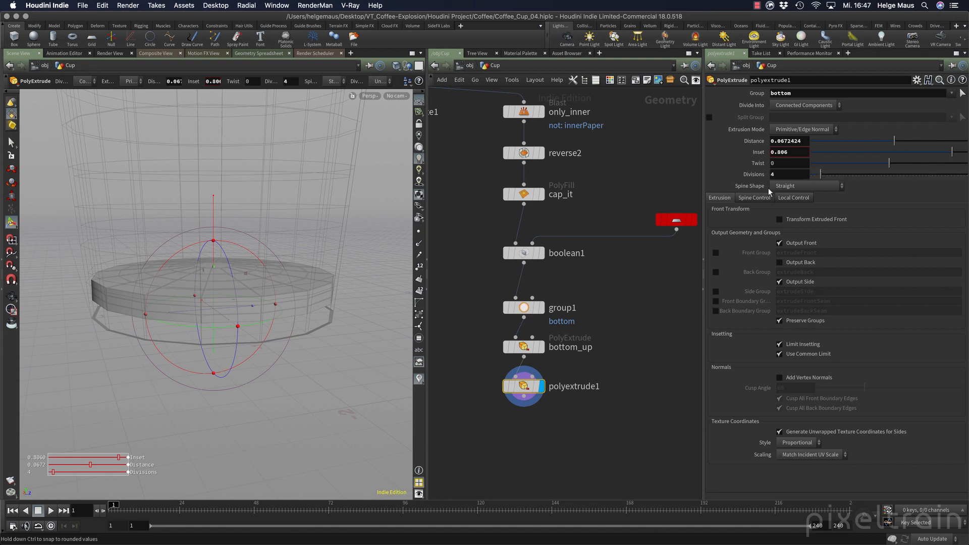
{"action": "left_click", "coordinate": [805, 185]}
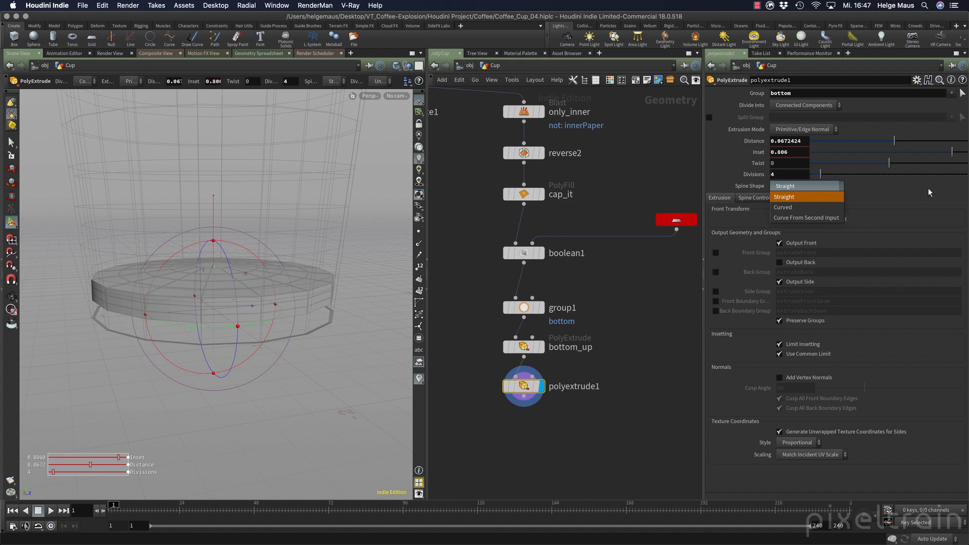
{"action": "left_click", "coordinate": [784, 197]}
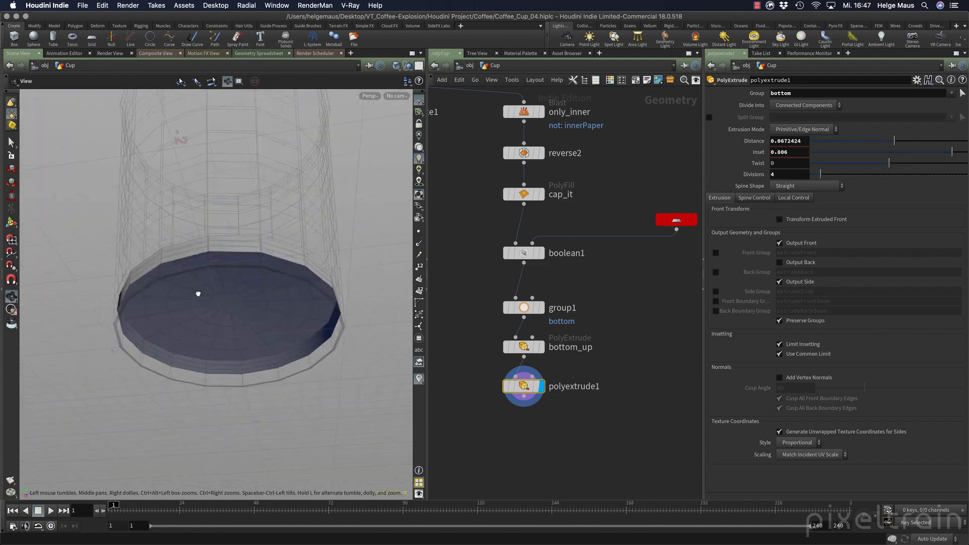
{"action": "left_click_drag", "start_coordinate": [198, 294], "coordinate": [215, 294]}
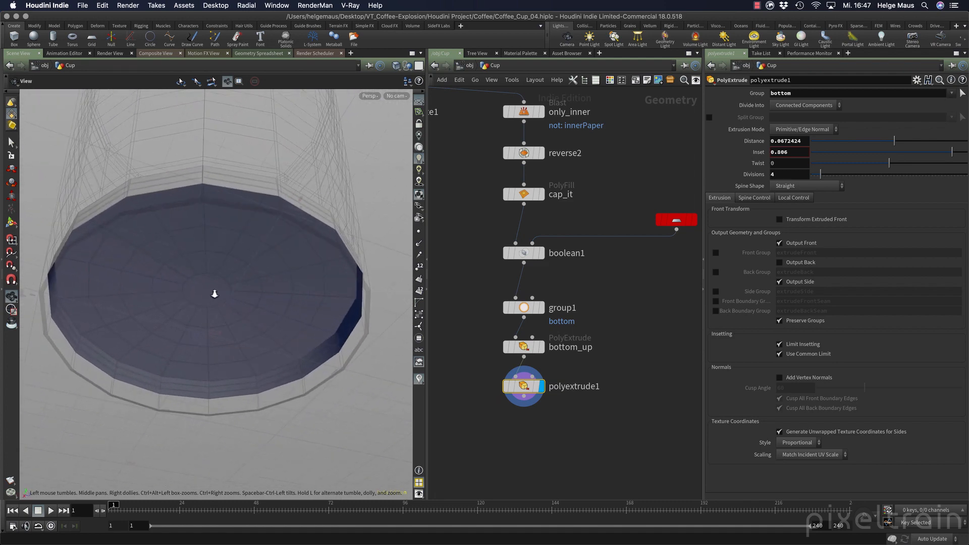
{"action": "left_click_drag", "start_coordinate": [215, 294], "coordinate": [188, 297]}
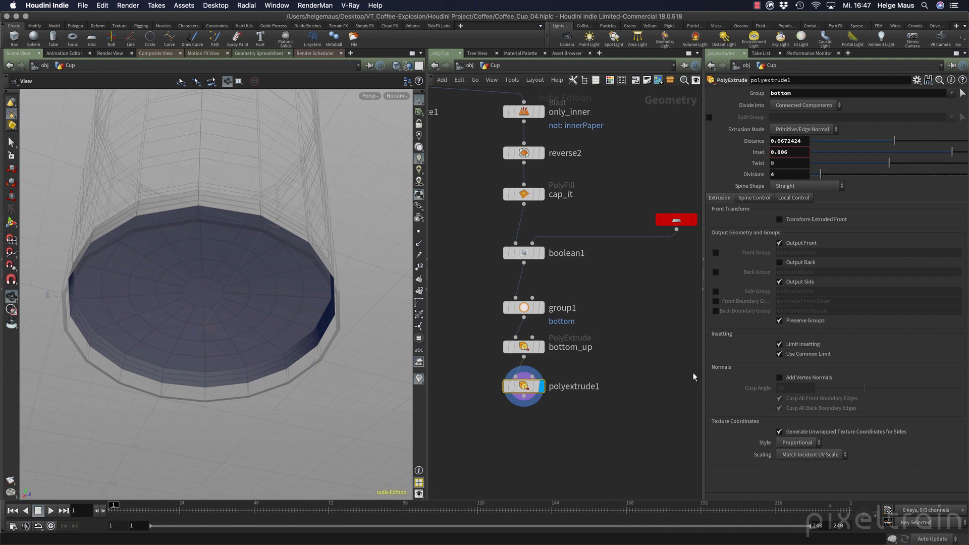
Rename the polyextrude1 node to bottom_top.
{"action": "double_click", "coordinate": [590, 385]}
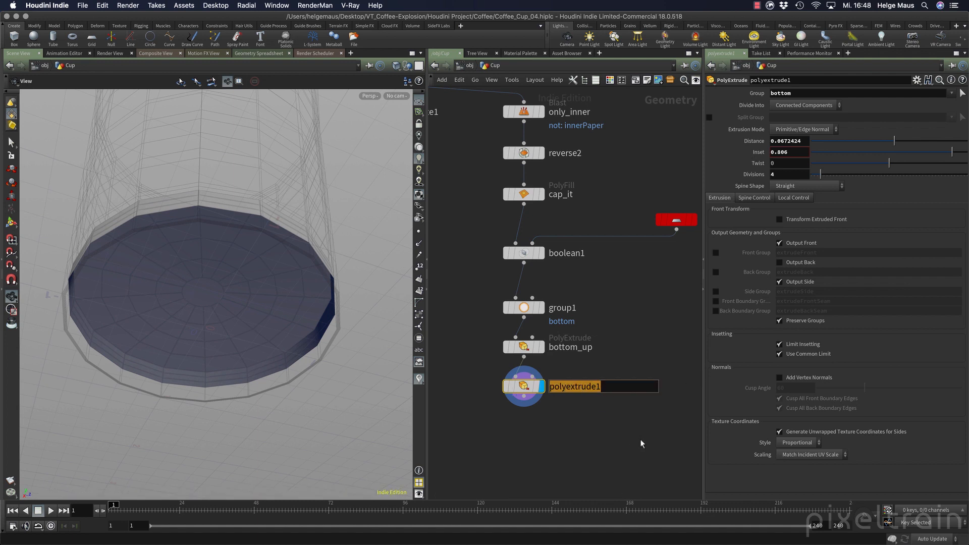
{"action": "type", "text": "bootm_"}
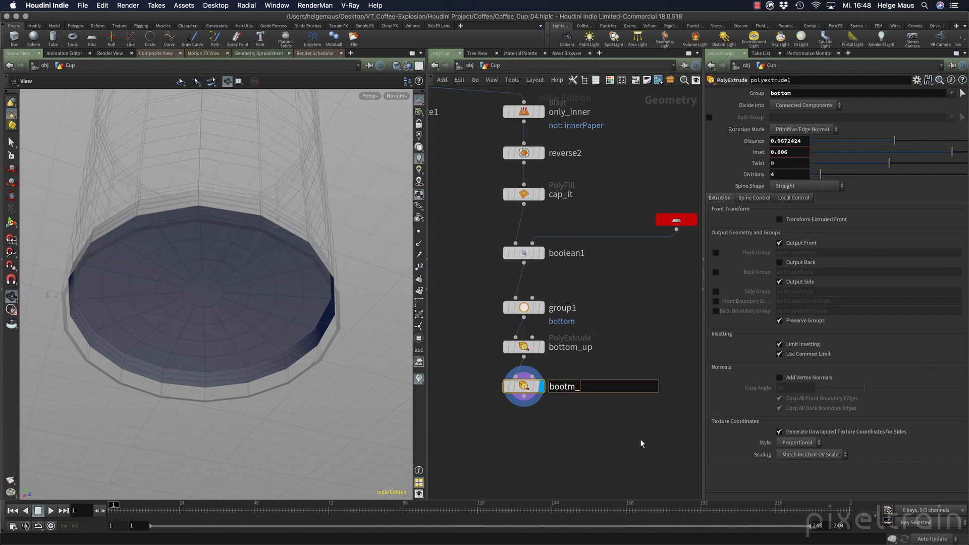
{"action": "type", "text": "bottom"}
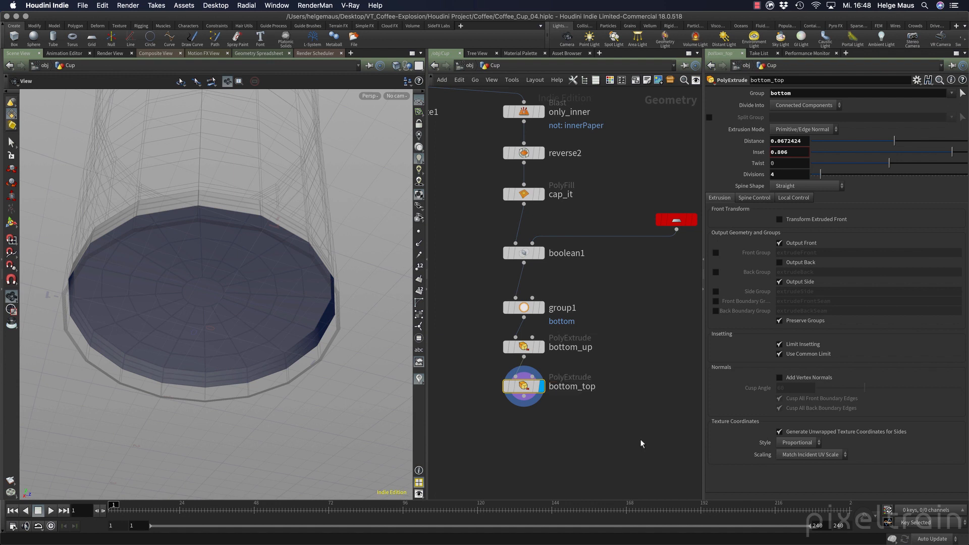
{"action": "key", "text": "tab"}
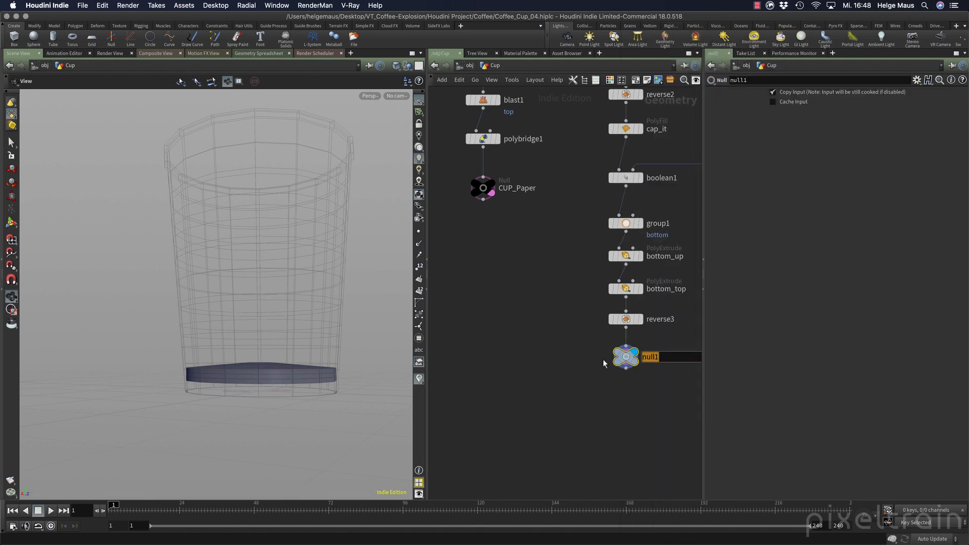
Name the bottom null CUP_Bottom, merge it with CUP_Paper, and rename the final null.
{"action": "type", "text": "CUP"}
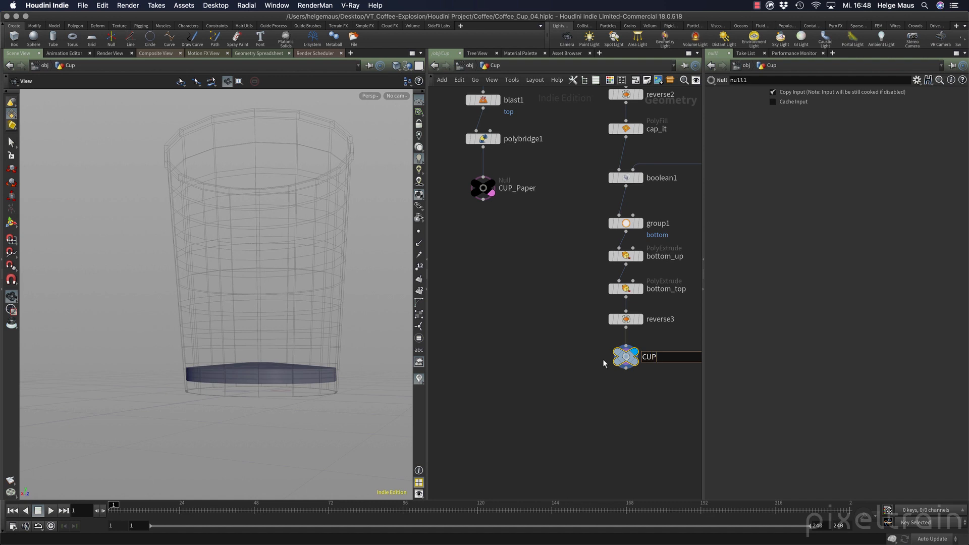
{"action": "type", "text": "_Bottom"}
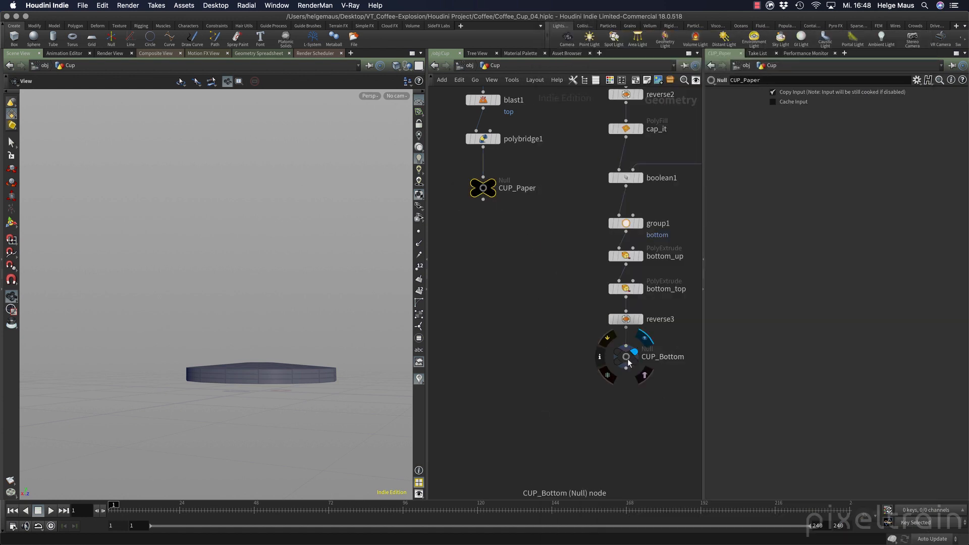
{"action": "left_click", "coordinate": [625, 355]}
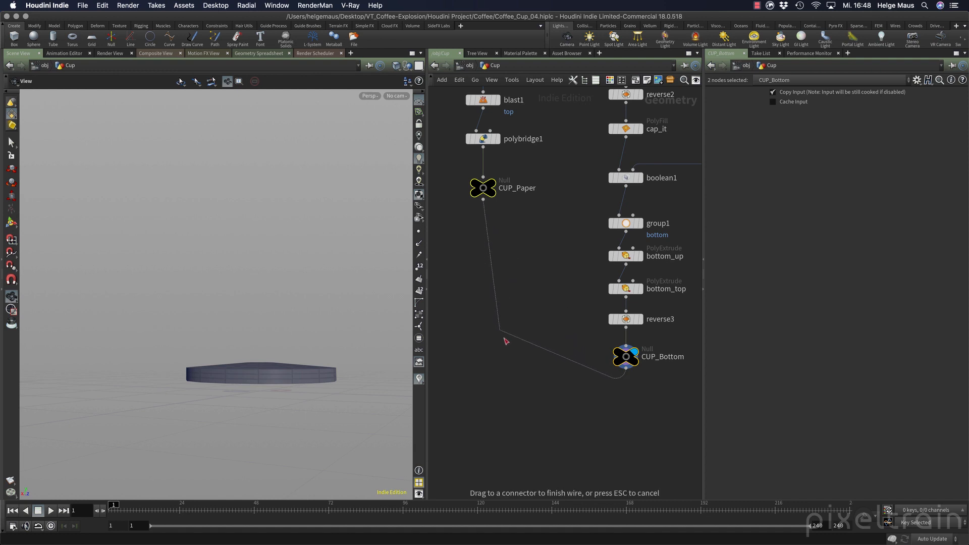
{"action": "left_click", "coordinate": [564, 425]}
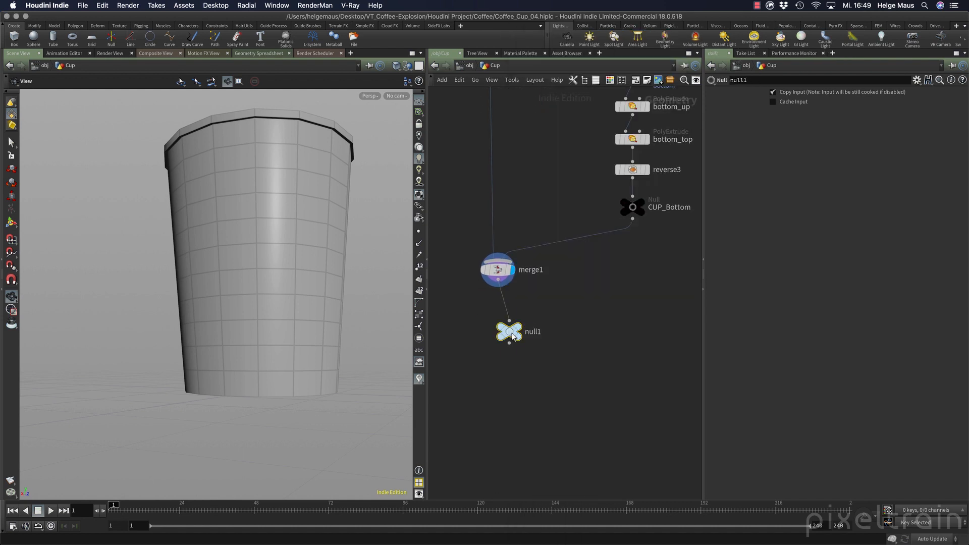
{"action": "double_click", "coordinate": [509, 331]}
{"action": "type", "text": "CUP"}
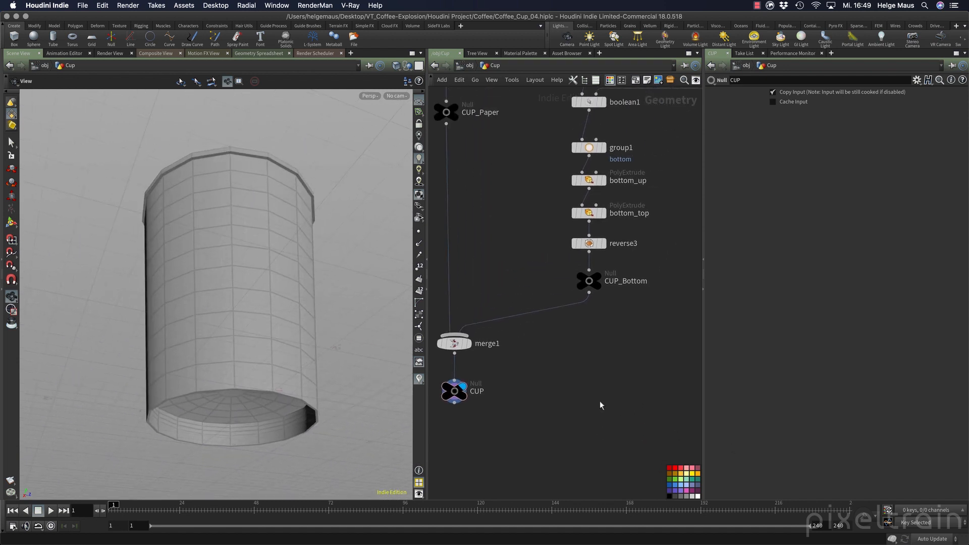
Insert a Color node above CUP_Bottom and tint it beige via the HSV sliders.
{"action": "left_click_drag", "start_coordinate": [589, 280], "coordinate": [589, 297]}
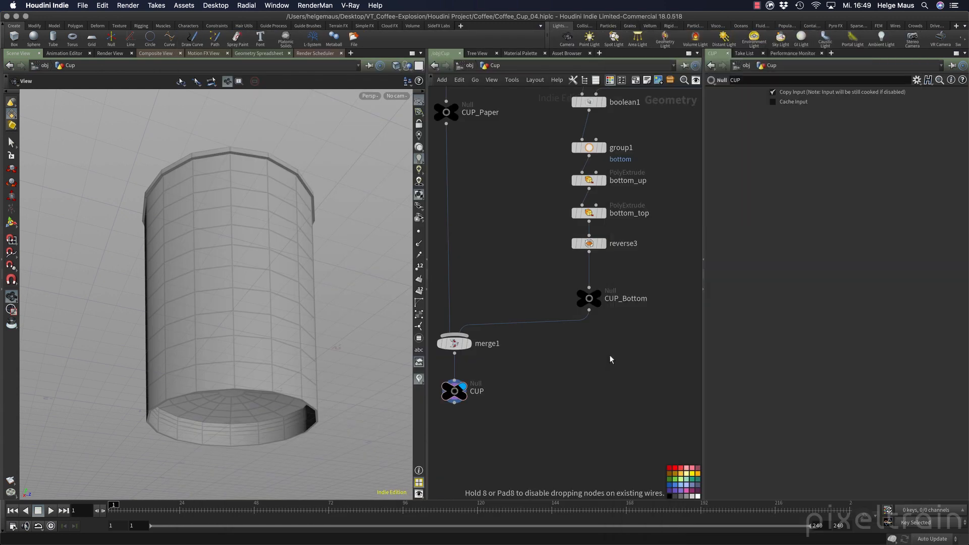
{"action": "left_click", "coordinate": [610, 358]}
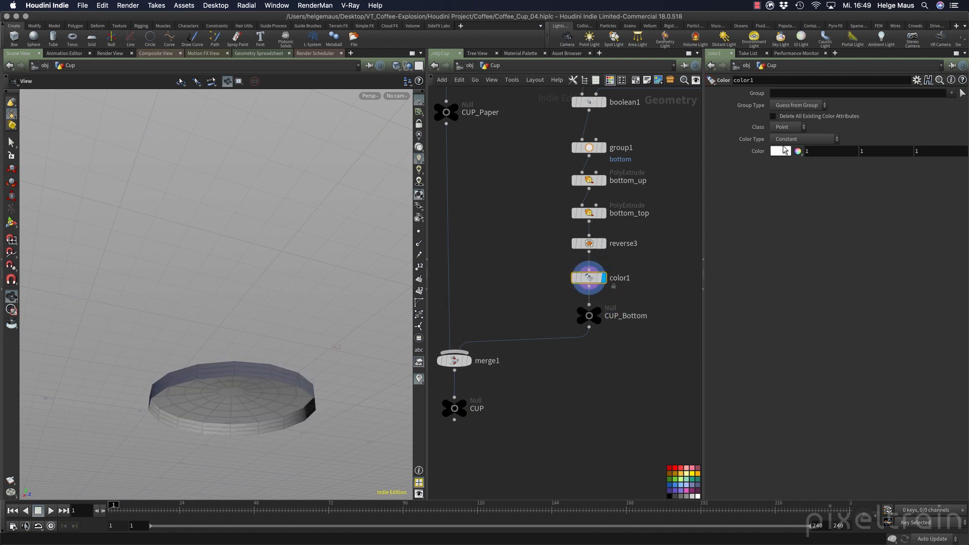
{"action": "left_click", "coordinate": [780, 157]}
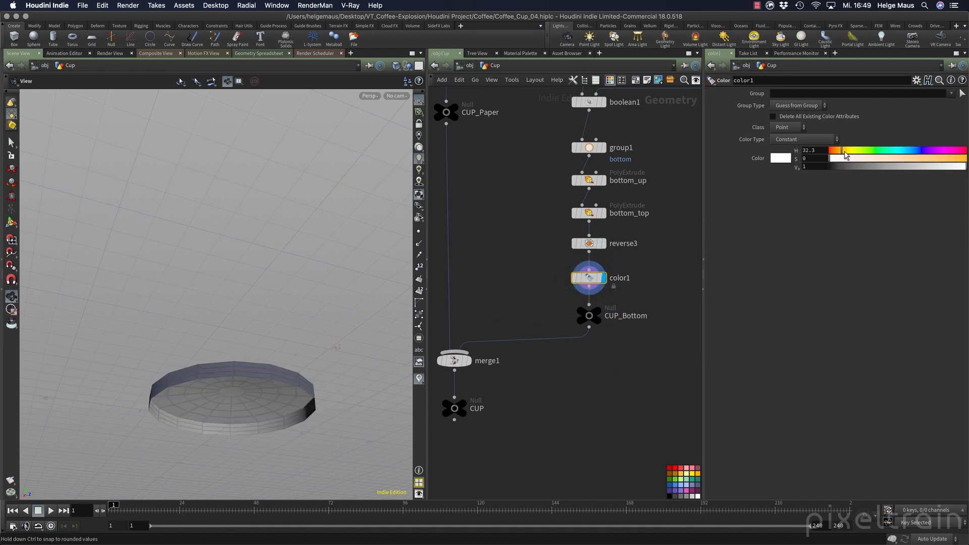
{"action": "left_click", "coordinate": [851, 158]}
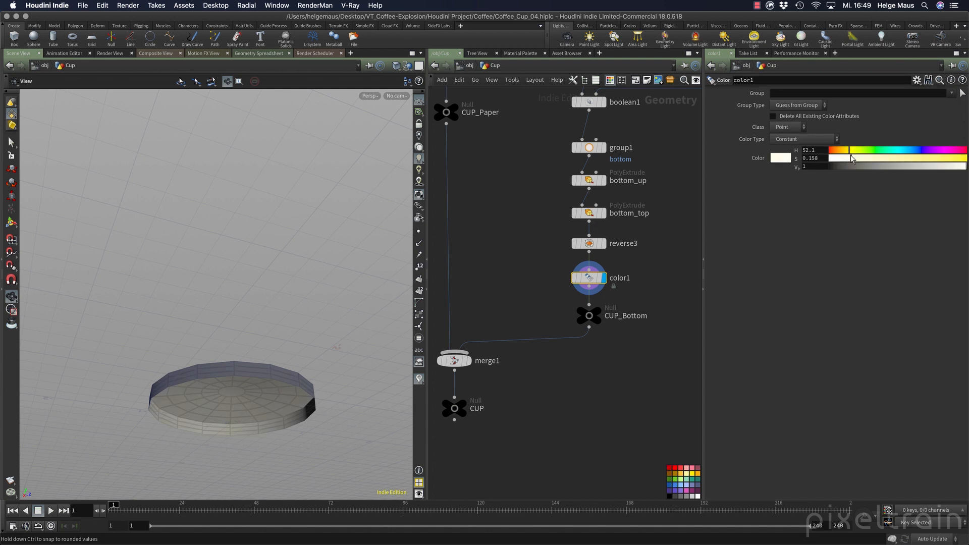
{"action": "left_click_drag", "start_coordinate": [853, 158], "coordinate": [848, 158]}
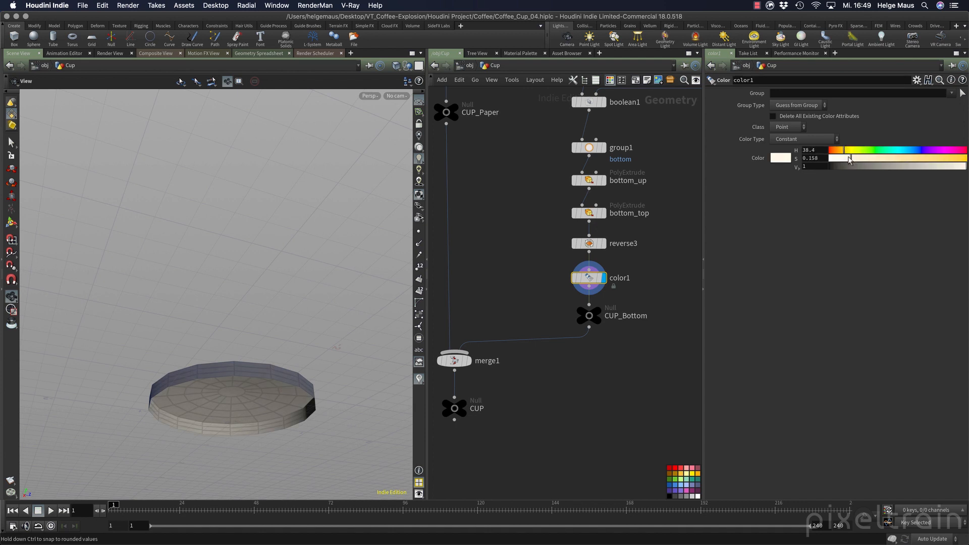
{"action": "left_click_drag", "start_coordinate": [848, 157], "coordinate": [874, 158]}
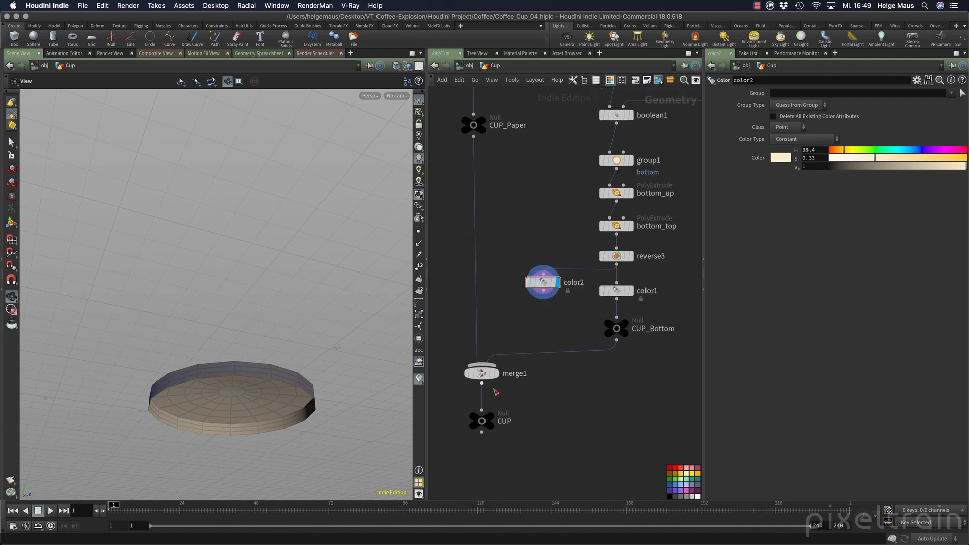
Display the merged cup and insert a second Color node above CUP_Paper.
{"action": "left_click", "coordinate": [481, 373]}
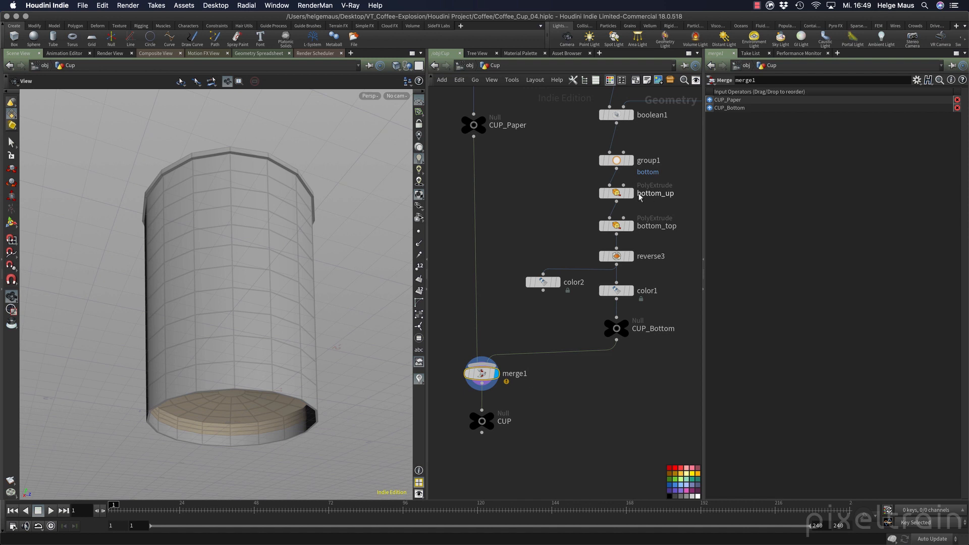
{"action": "mouse_move", "coordinate": [538, 315]}
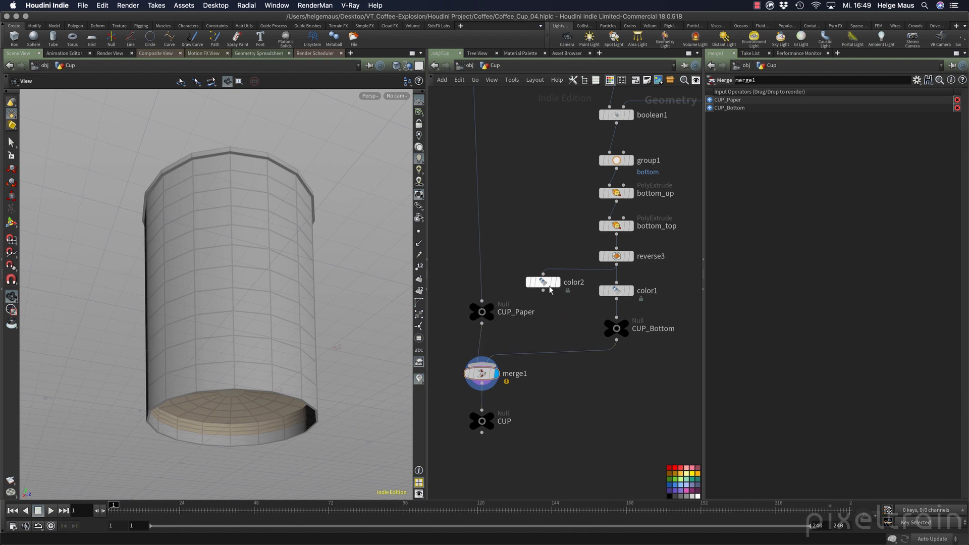
{"action": "left_click_drag", "start_coordinate": [542, 281], "coordinate": [518, 193]}
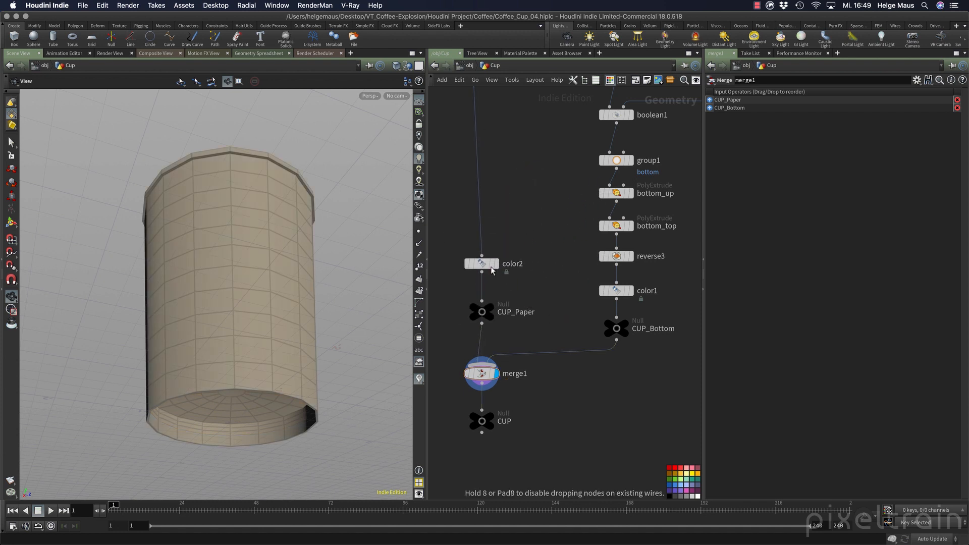
{"action": "left_click", "coordinate": [481, 265]}
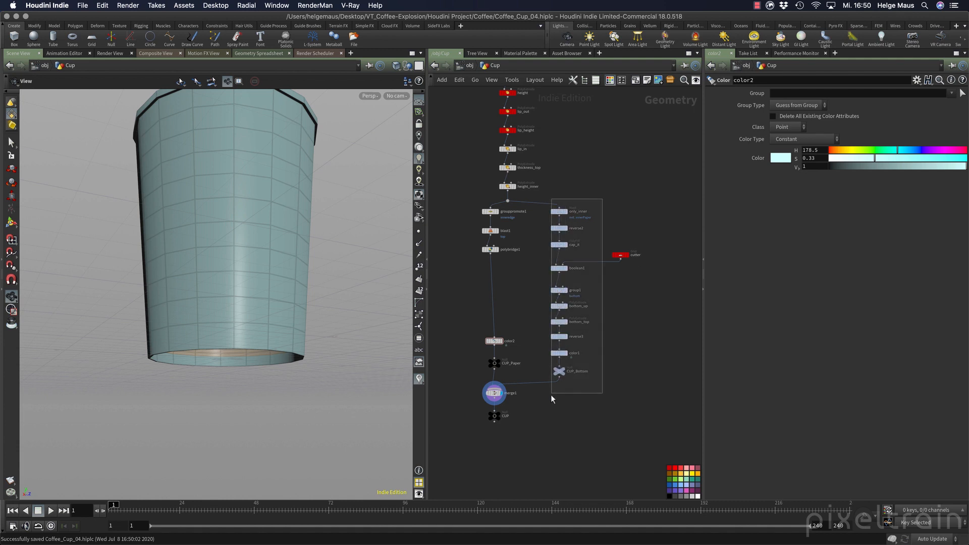
Set color2 to hue 178.5, saturation 0.33 for pale cyan walls, and save.
{"action": "left_click", "coordinate": [559, 211]}
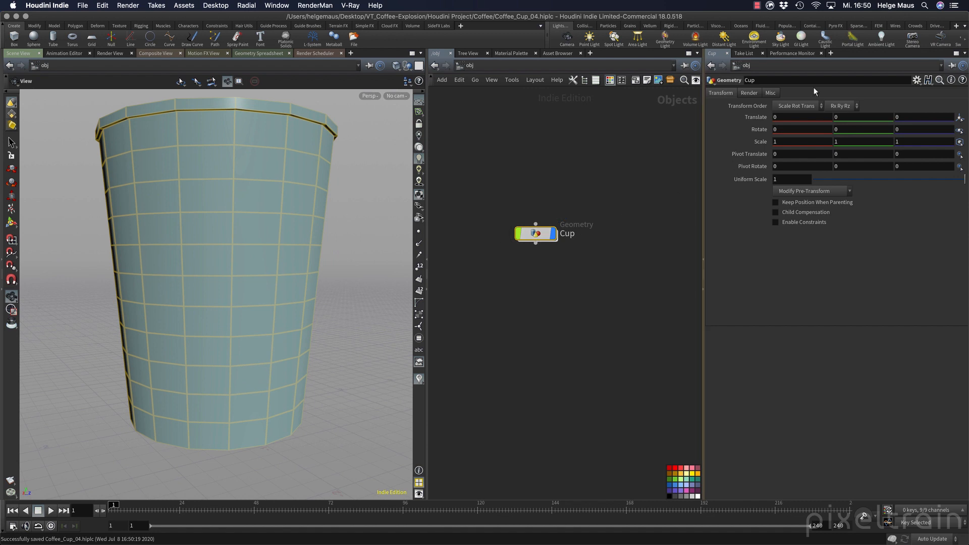
Set the Cup object's Display As to Subdivision Surface / Curves on its Render tab.
{"action": "left_click", "coordinate": [749, 93]}
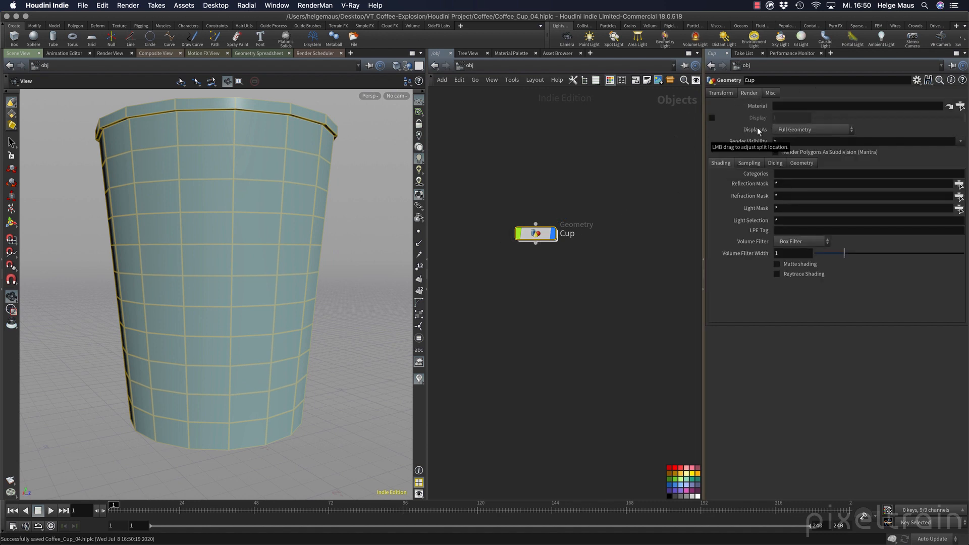
{"action": "left_click", "coordinate": [812, 129]}
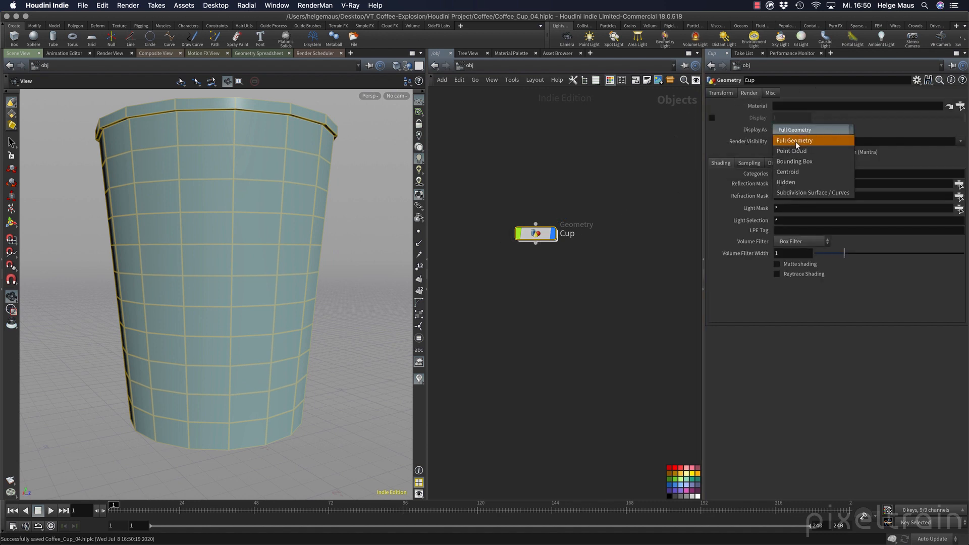
{"action": "left_click", "coordinate": [813, 192]}
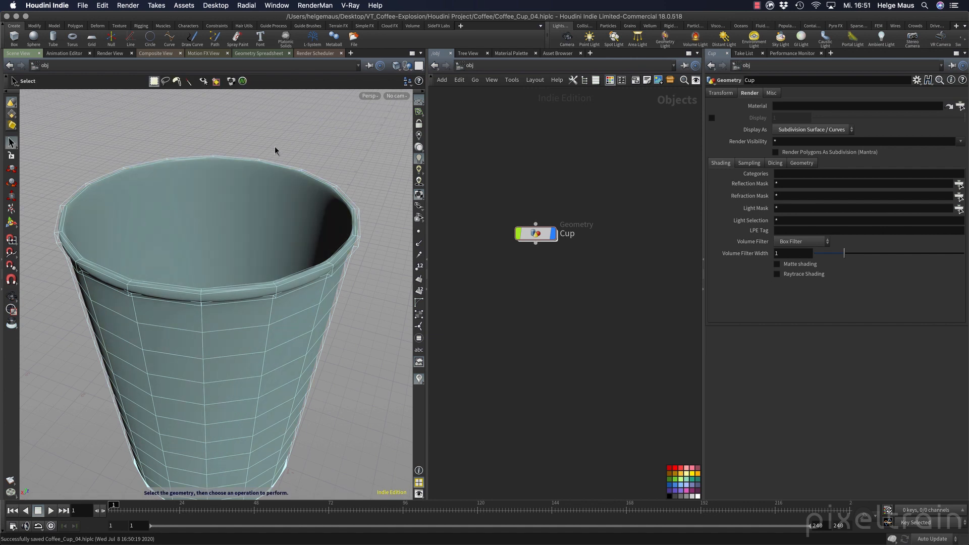
{"action": "mouse_move", "coordinate": [370, 143]}
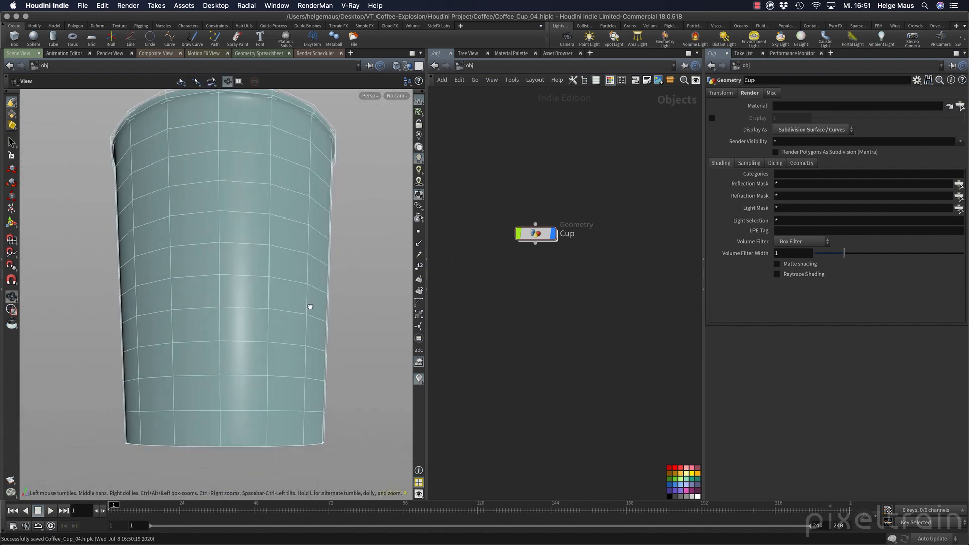
{"action": "scroll", "scroll_direction": "down", "scroll_amount": 3}
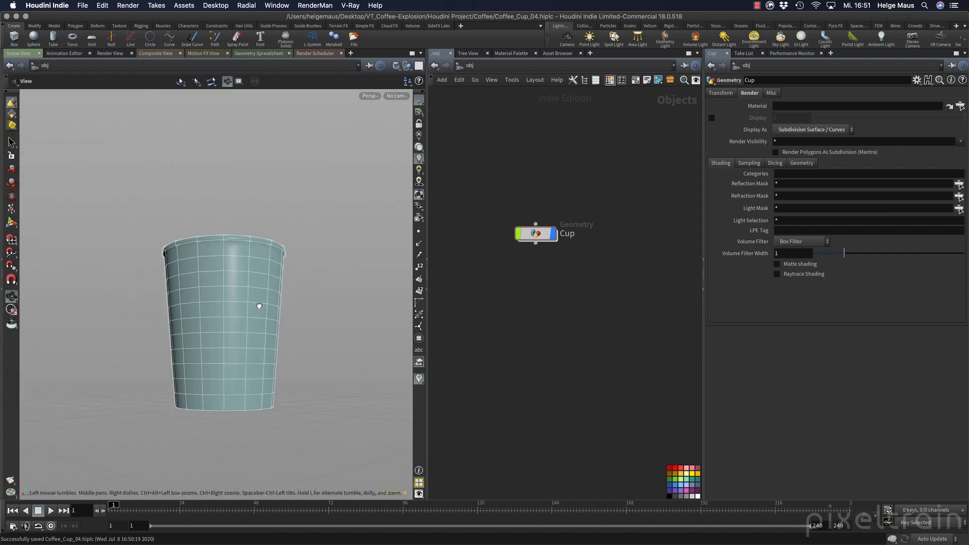